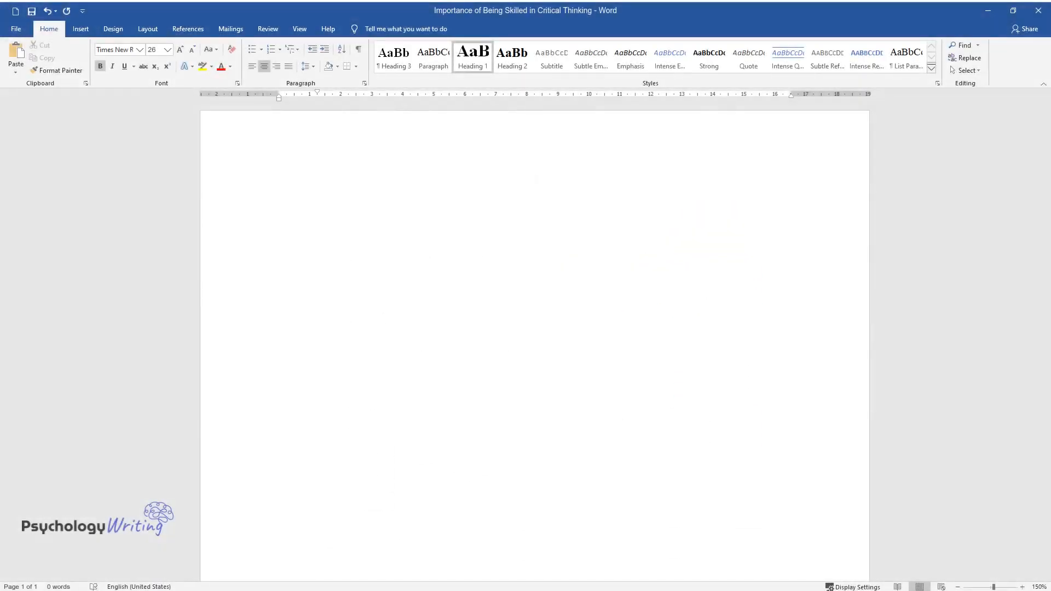
Write the title 'Importance of Being Skilled in Critical Thinking' and the opening sentences defining critical thinking as systematic assessment of one's thinking
text(Importance of)
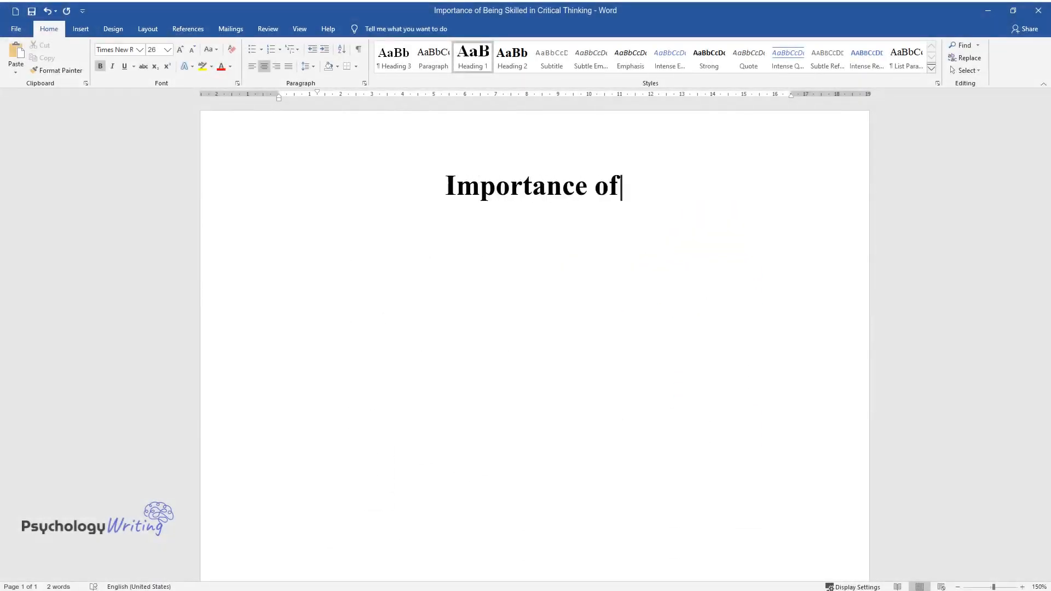
text(Being Skilled in Critical Thinking)
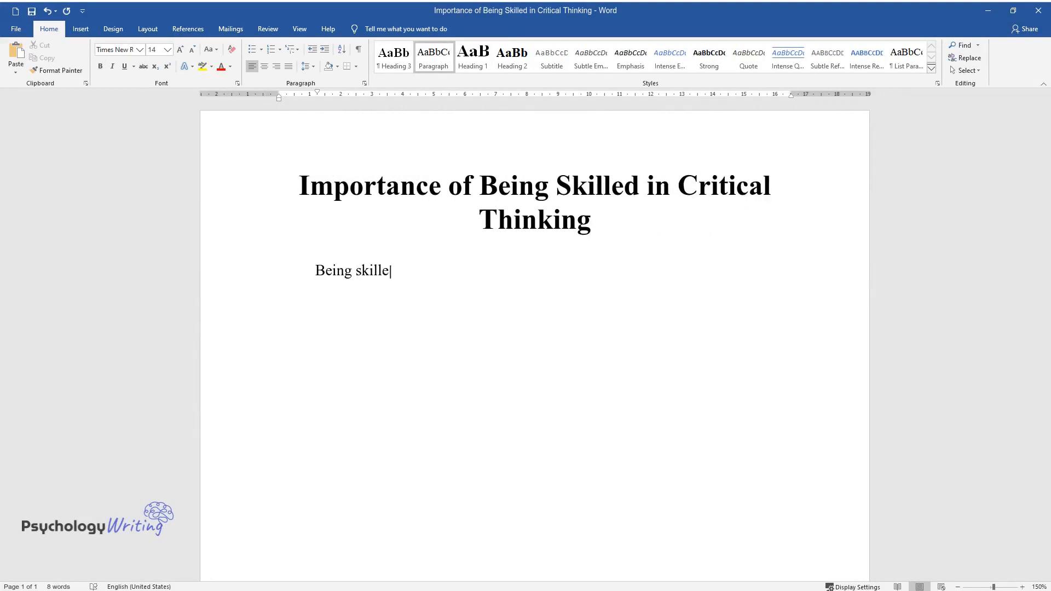
text(d in critical thinking is assess)
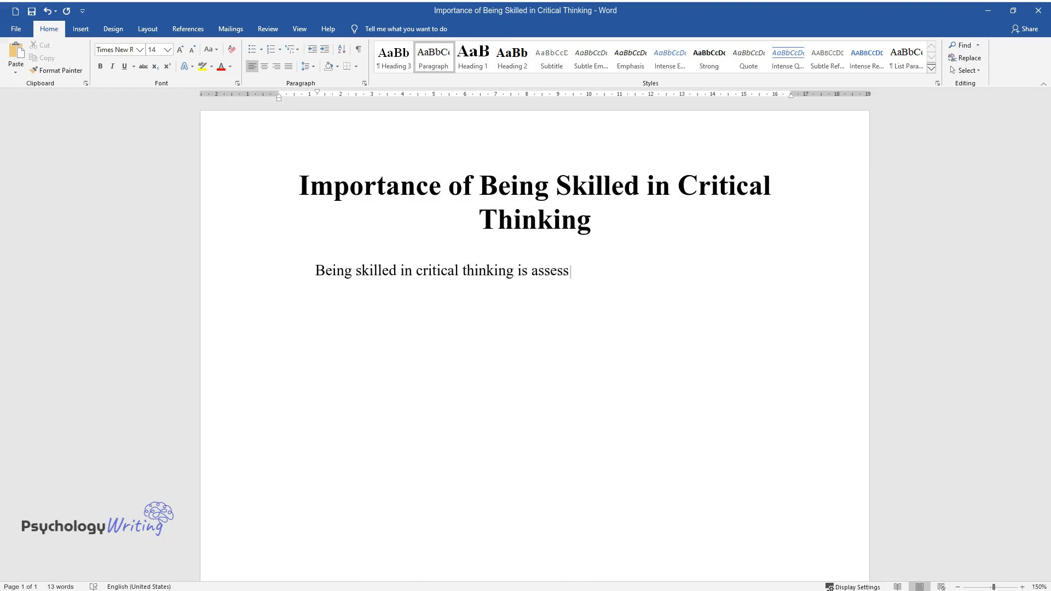
text(ing your thinking in a systematic)
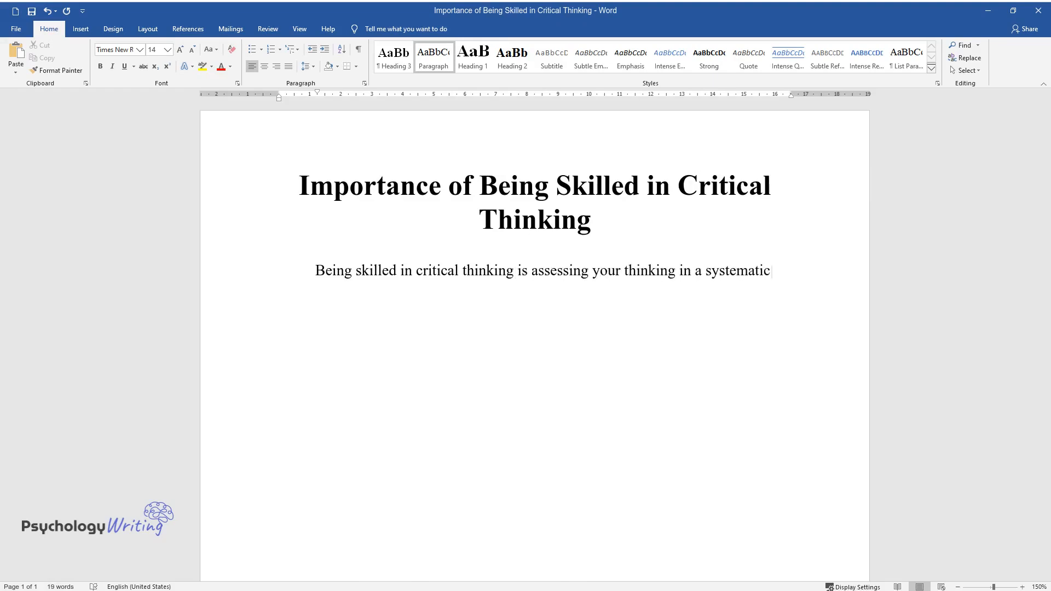
text(manner, examining every aspect o)
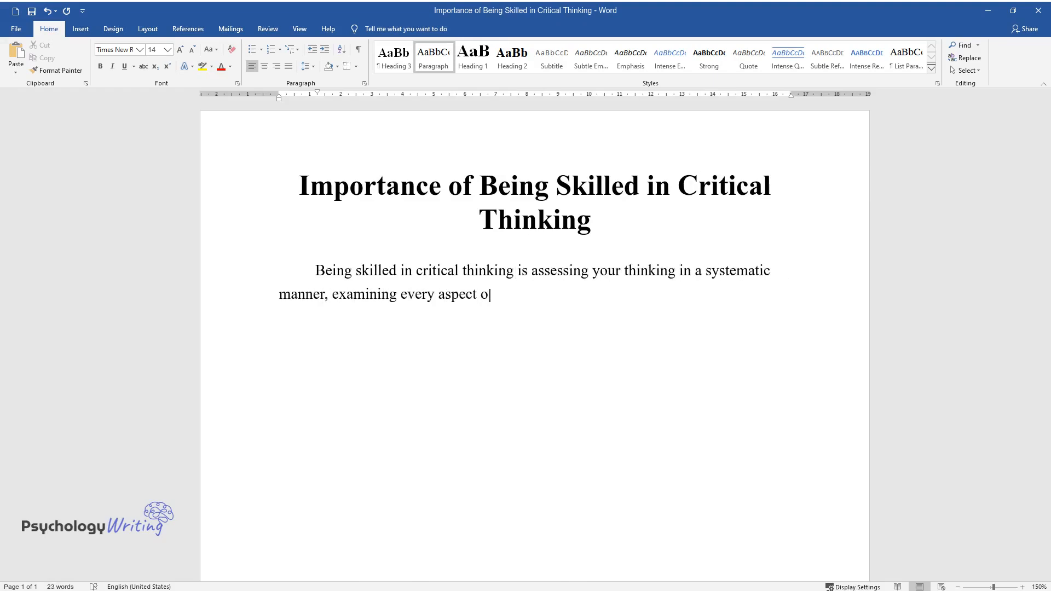
text(f it, evaluating its quality, and then improving it.)
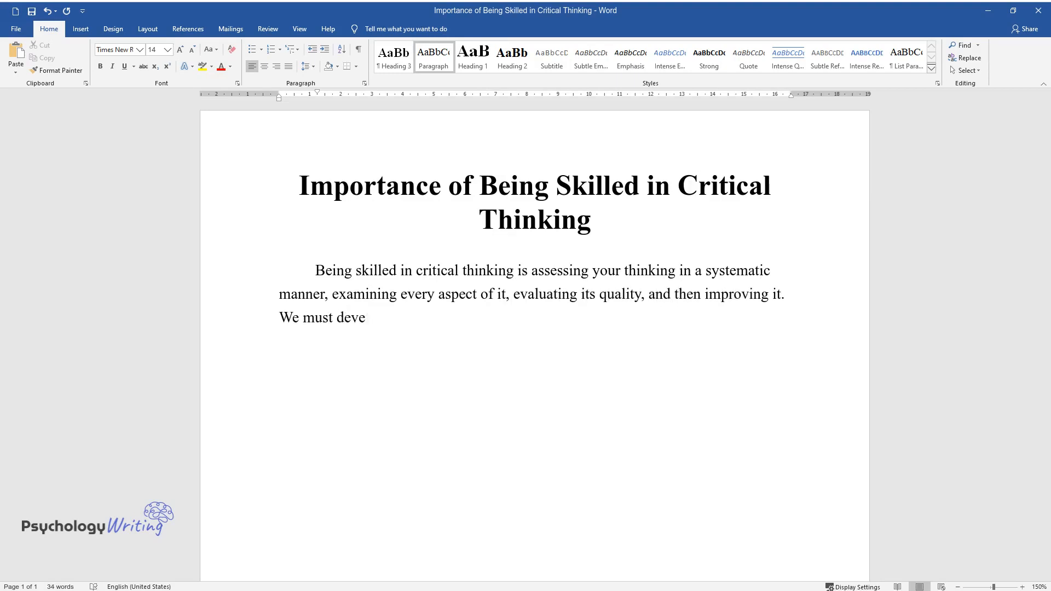
text(lop logical conclusions based on well-informed assumptions and)
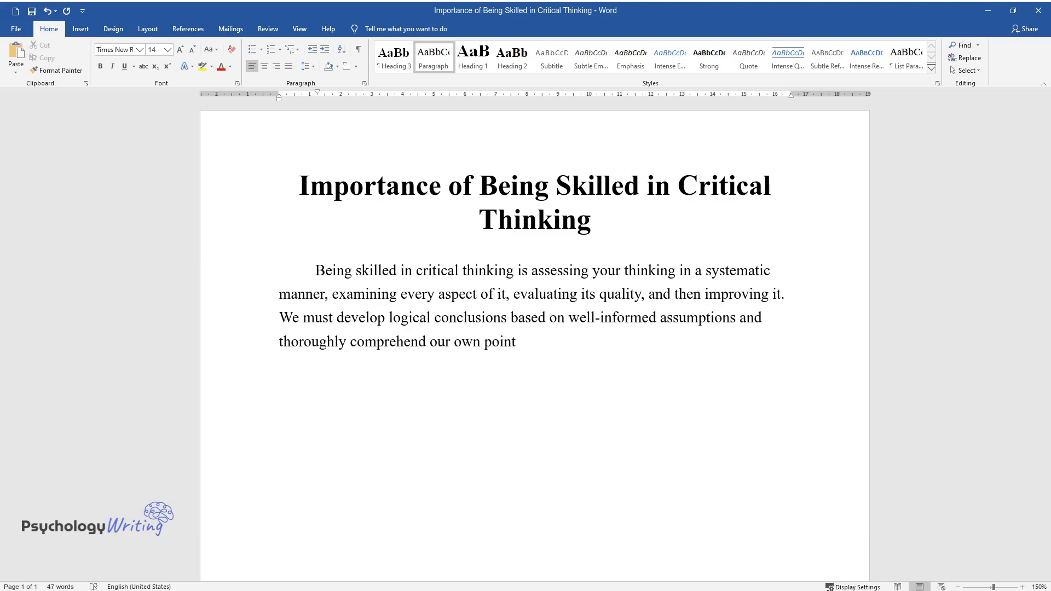
text(of view and examine all pertinent points of)
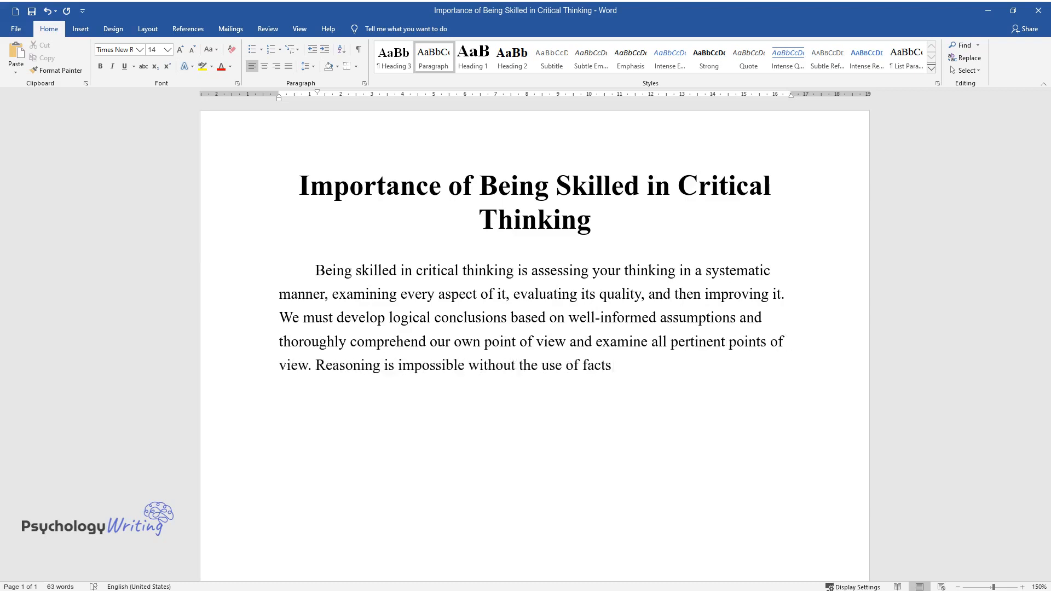
text(, evidence, or experience. Although experience is the best teacher)
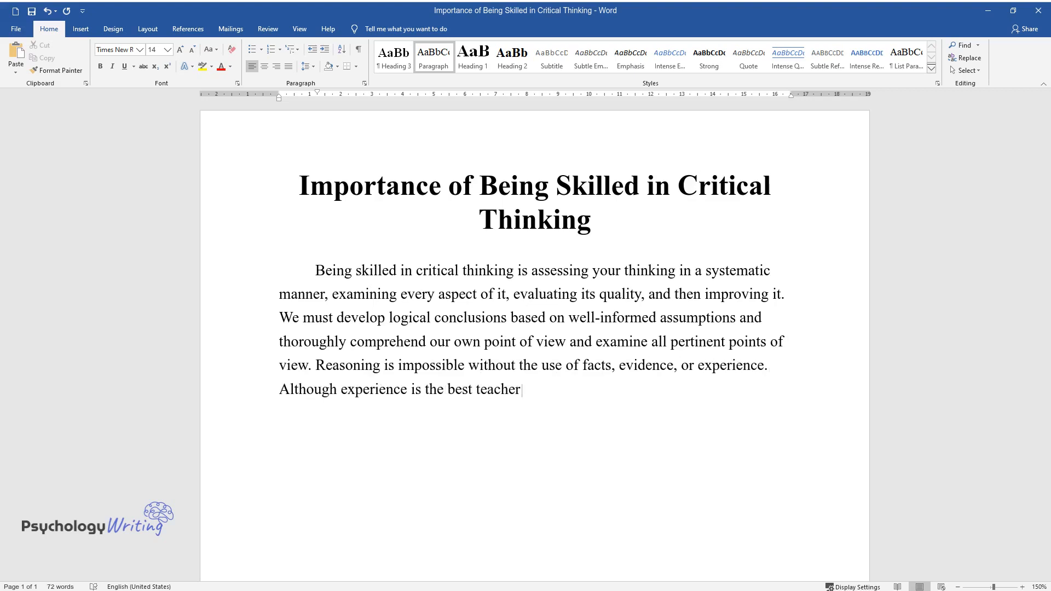
Finish the first paragraph on static data, activated ignorance and active knowledge, ending 'critical thinking skills.'
text(, biased experiences reinforce prejudice. In)
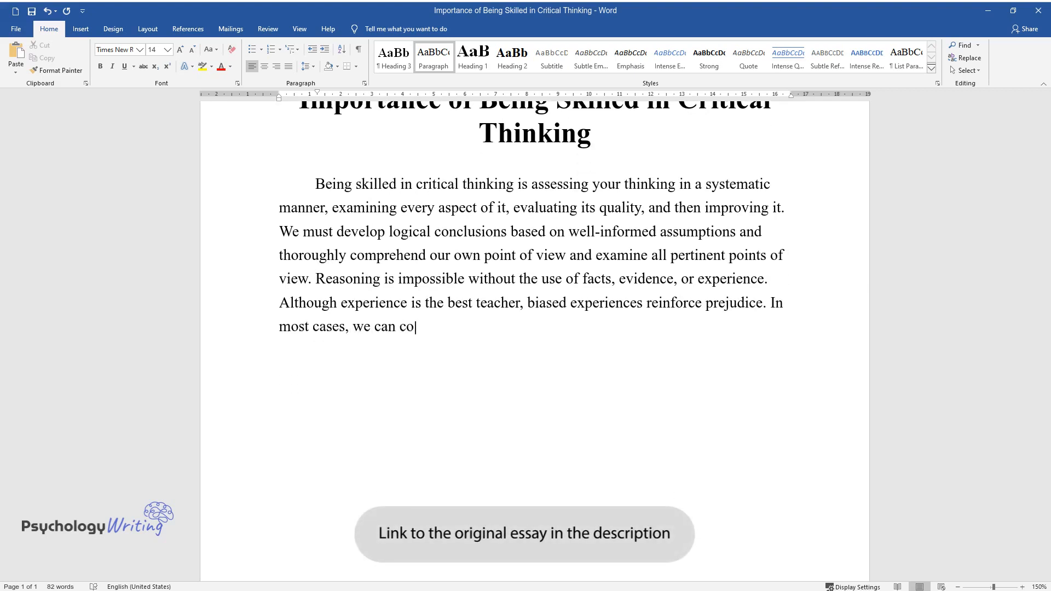
text(mprehend information by absorbin)
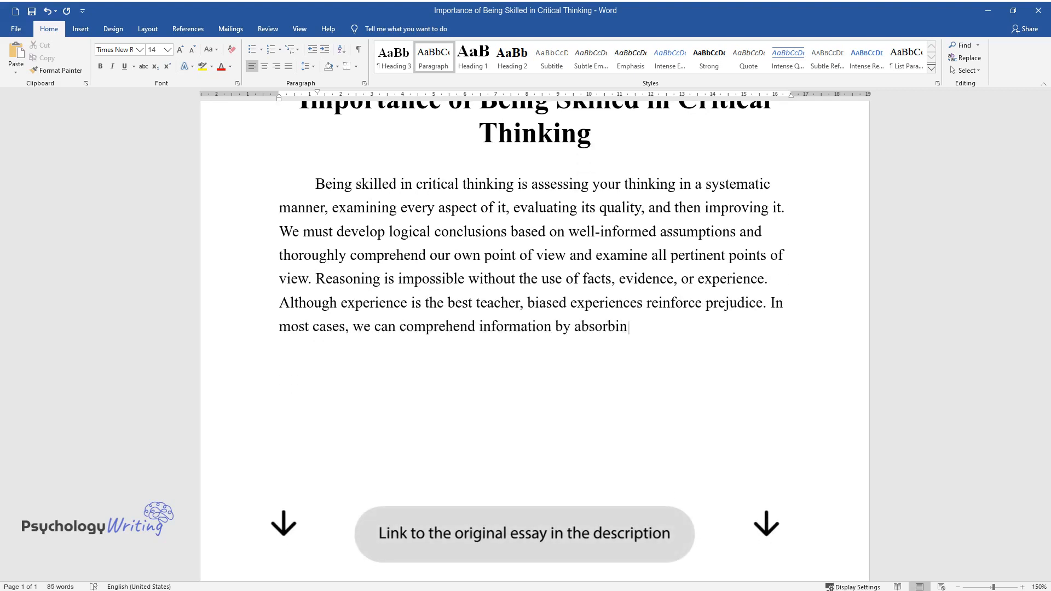
text(g static data, generating activat)
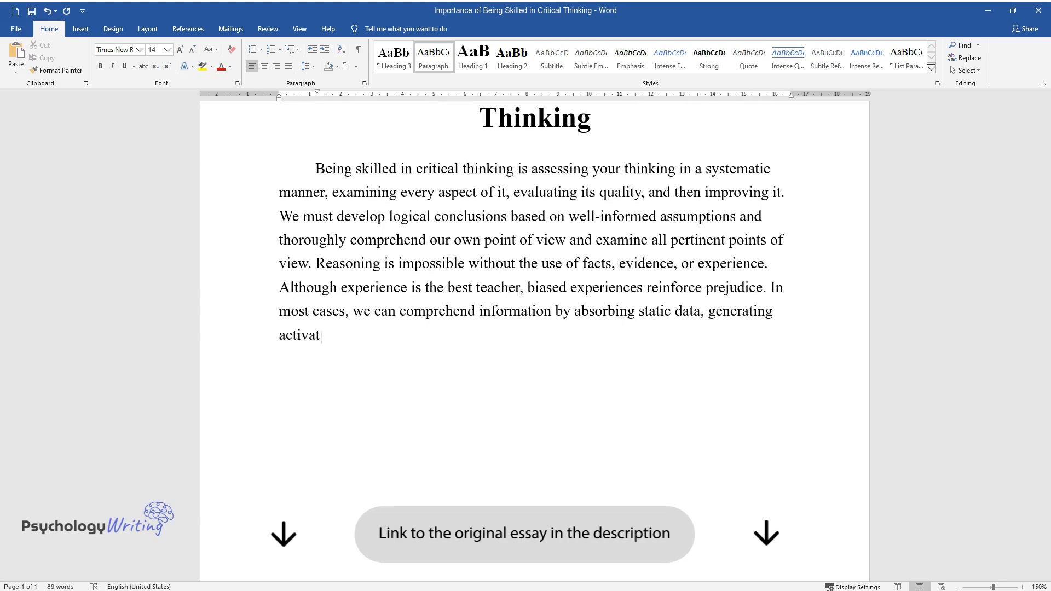
text(ed ignorance, or acquiring active)
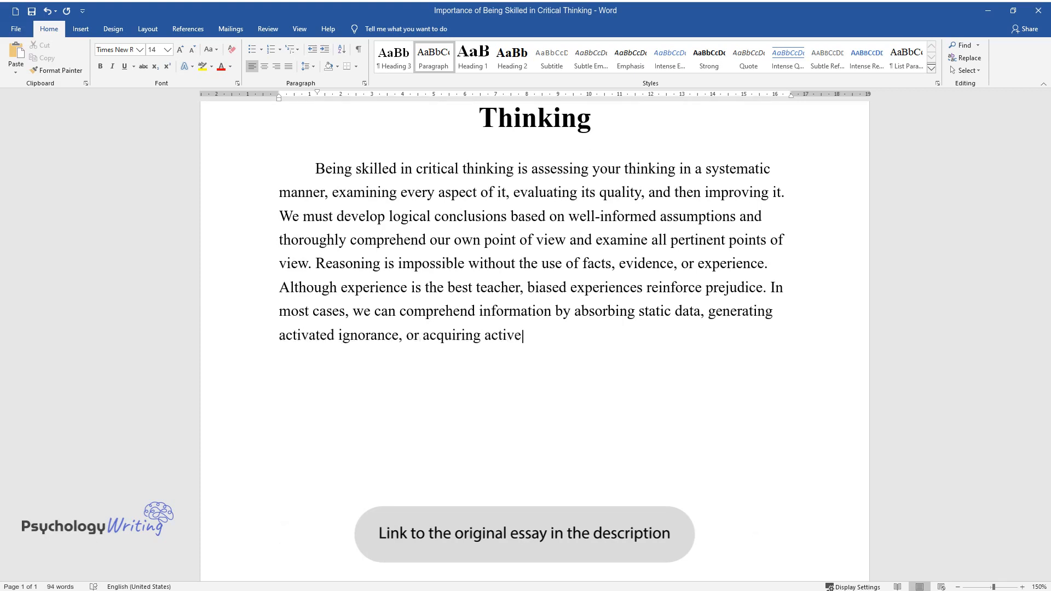
text(knowledge. These components are)
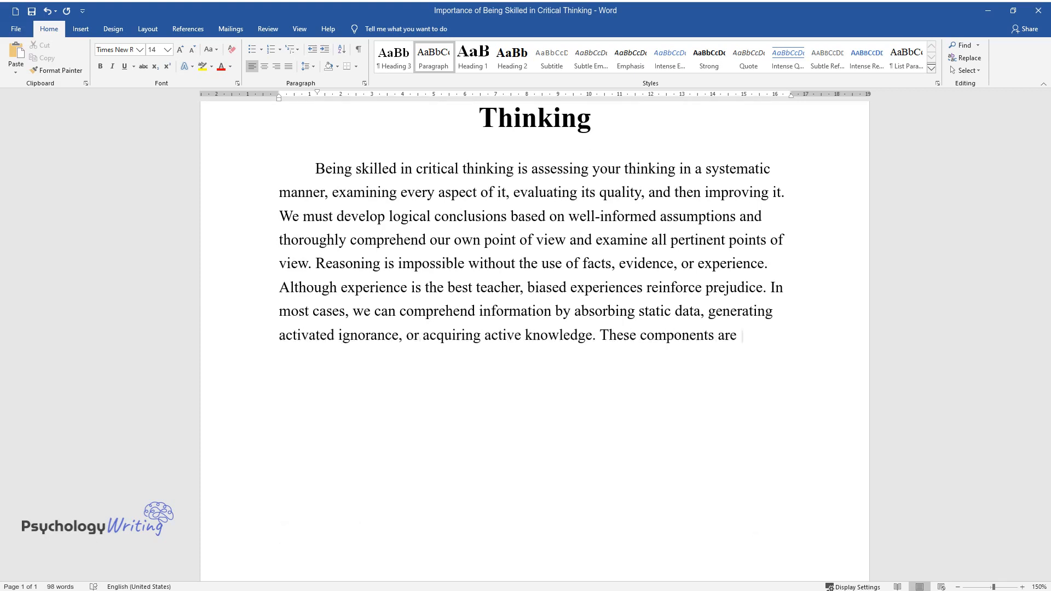
text(necessary, and the distinctions b)
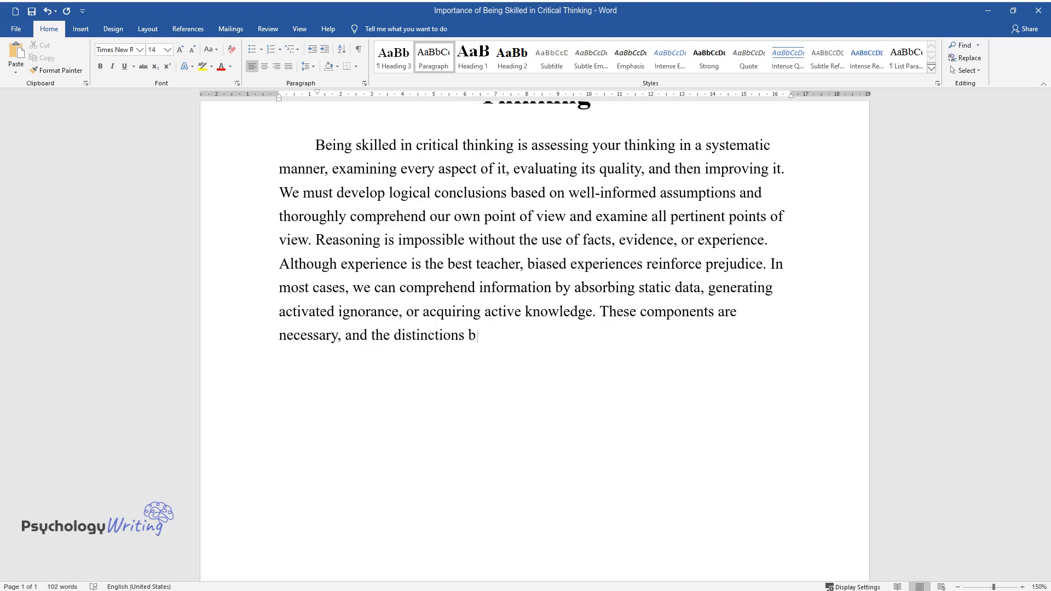
text(etween them help people develop)
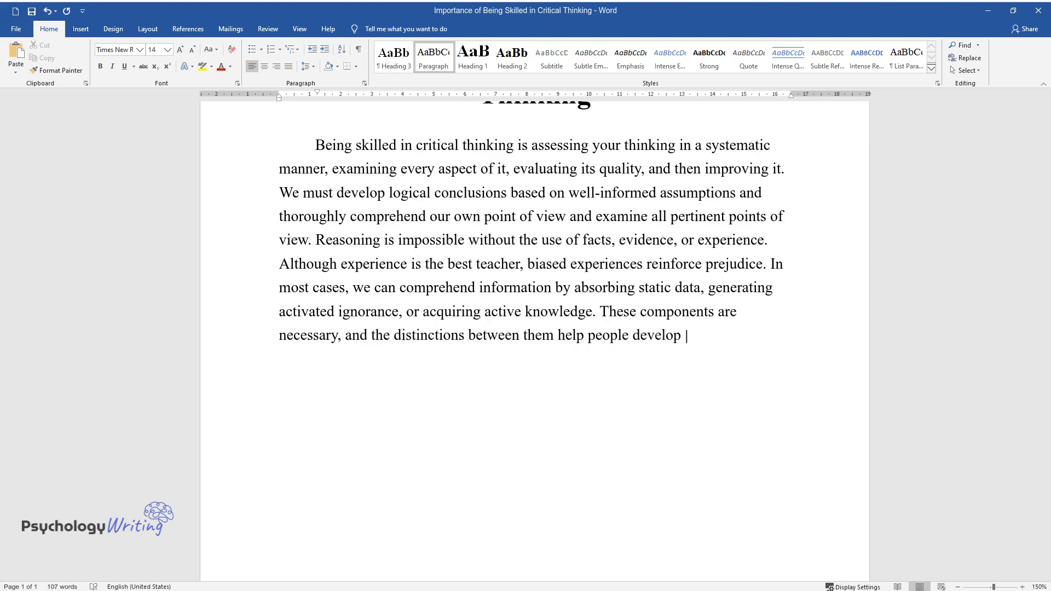
text(critical thinking skills.)
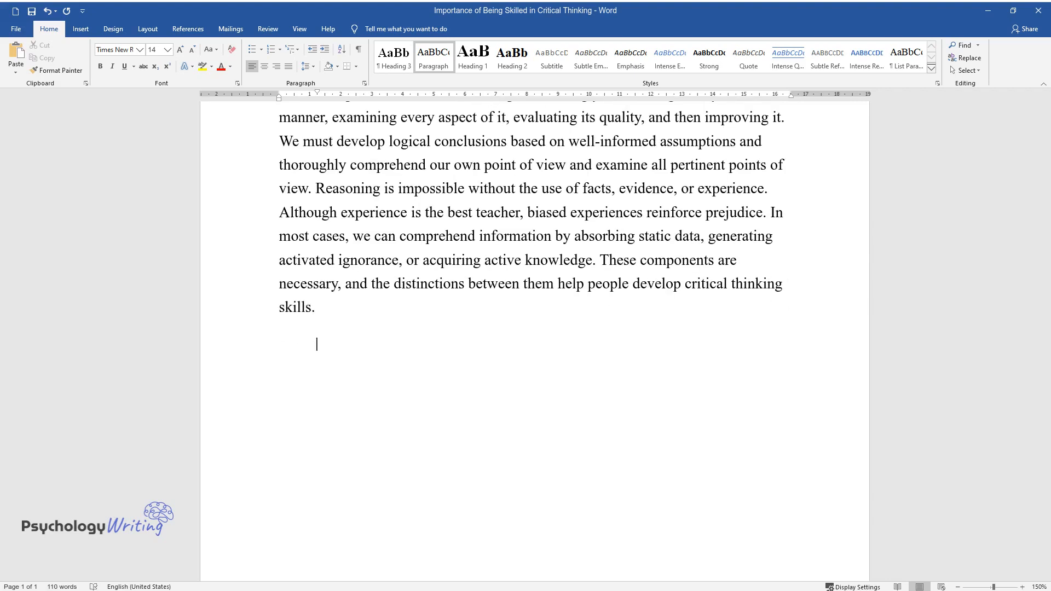
Write the inert knowledge paragraph's opening, defining it and explaining students' failure to apply it in real-life settings
text(Information tha)
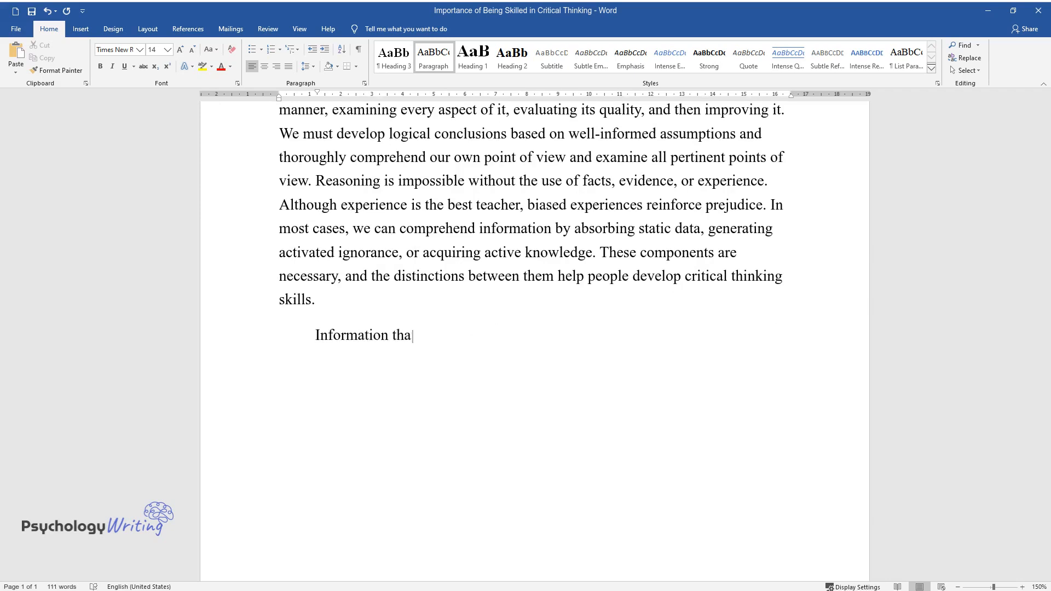
text(t can be articulated but not used i)
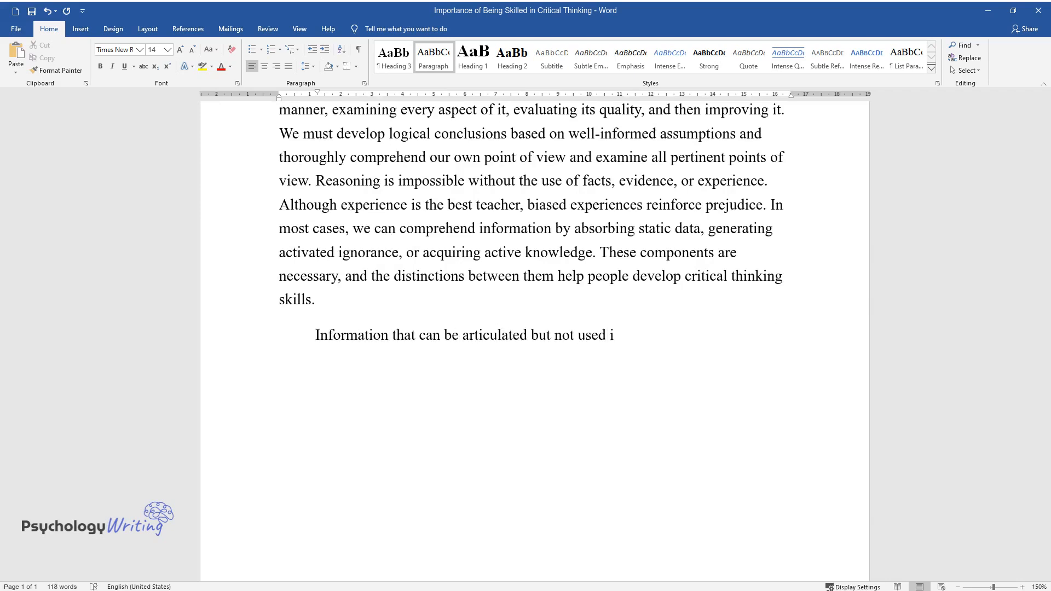
text(s referred to as inert knowledge. St)
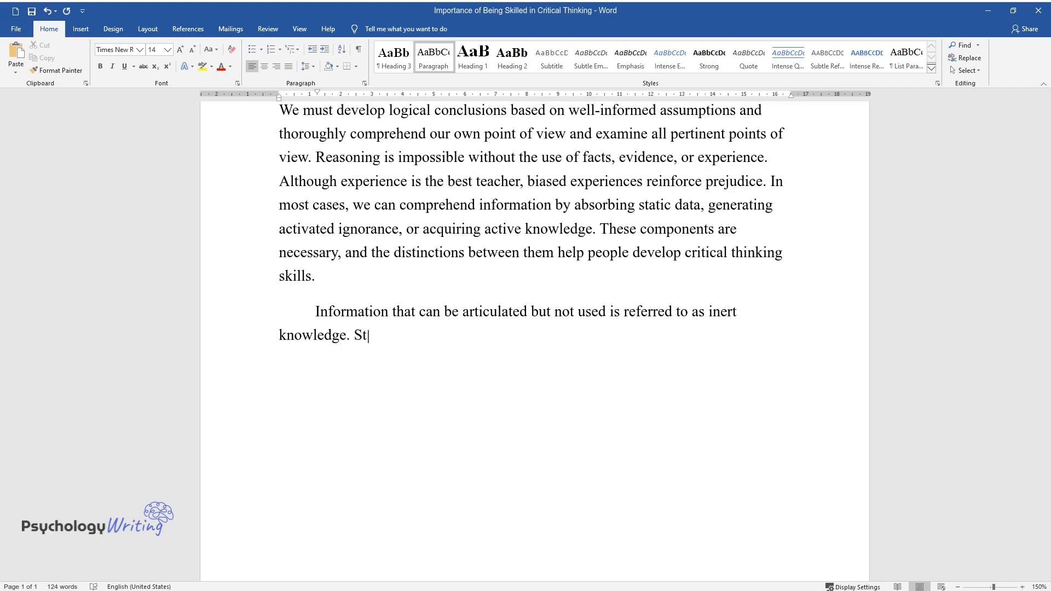
text(udents’ comprehension does not progr)
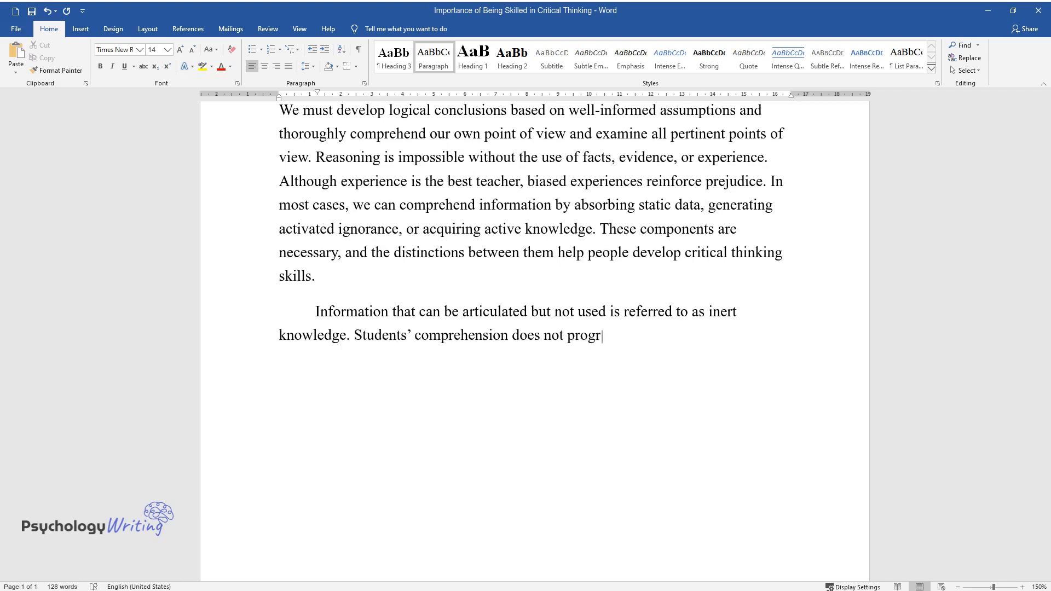
text(ess to the point where information c)
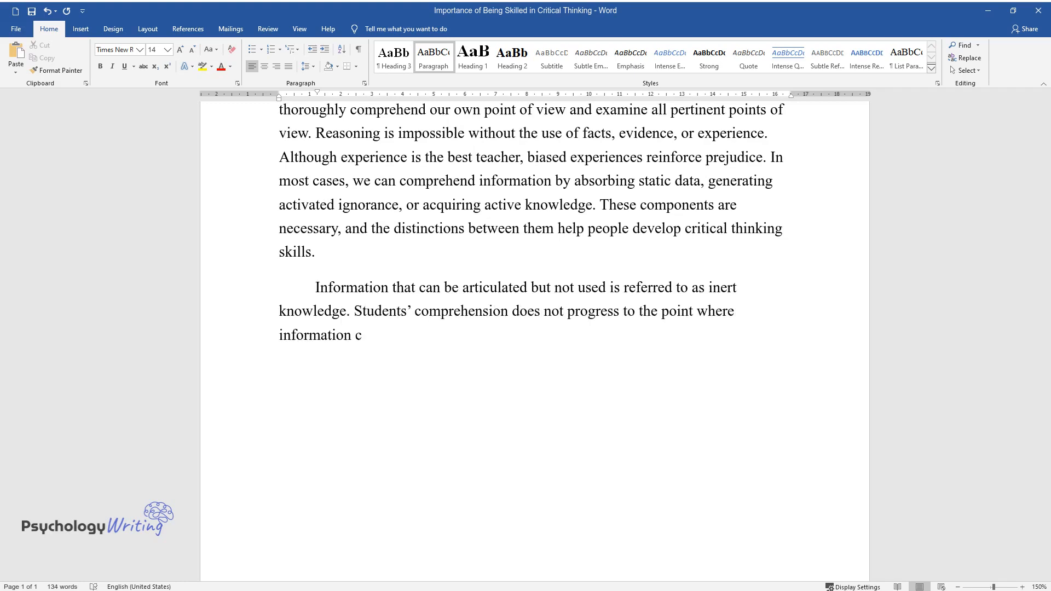
text(an be applied to address difficultie)
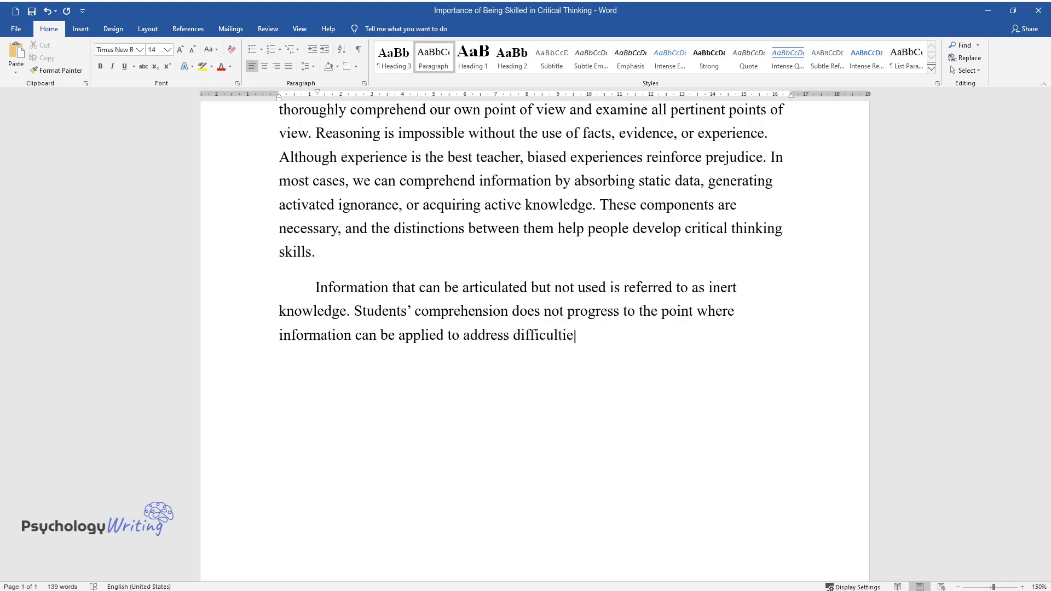
text(s in real-life settings. The proble)
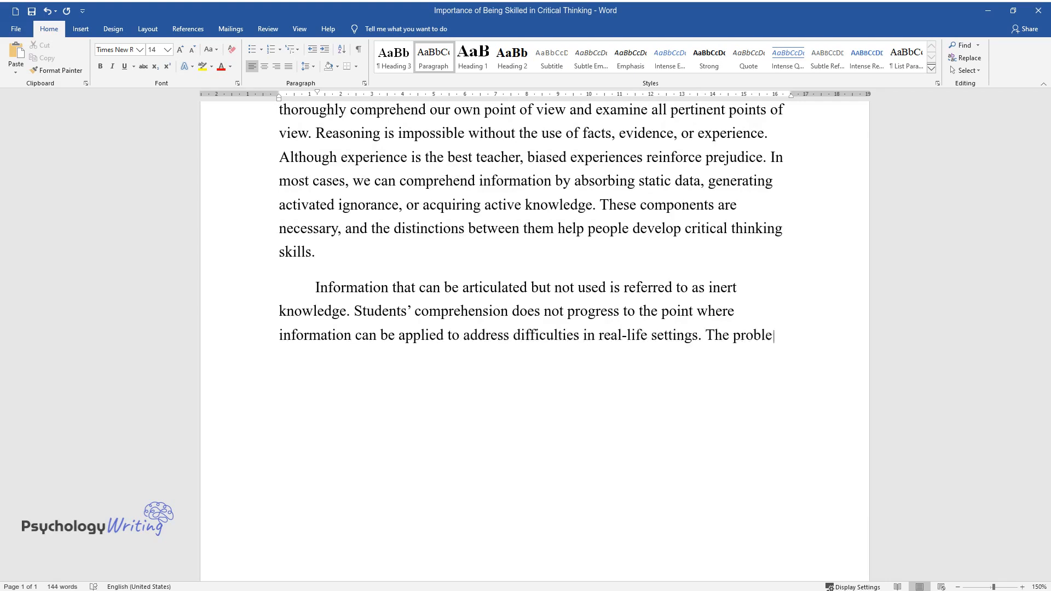
text(m of inert knowledge is explained by)
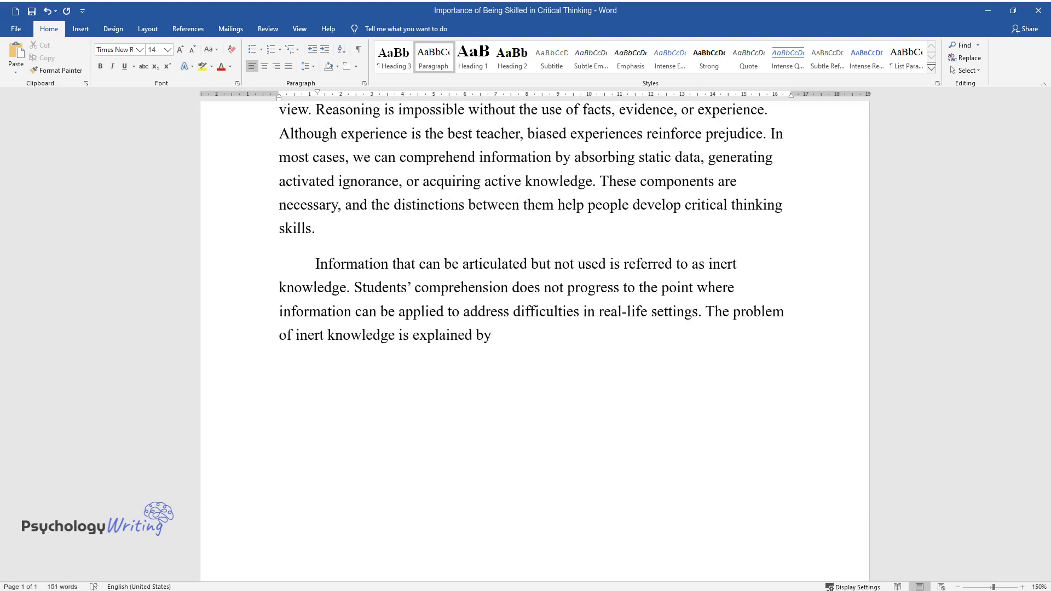
text(the fact that humans frequently code)
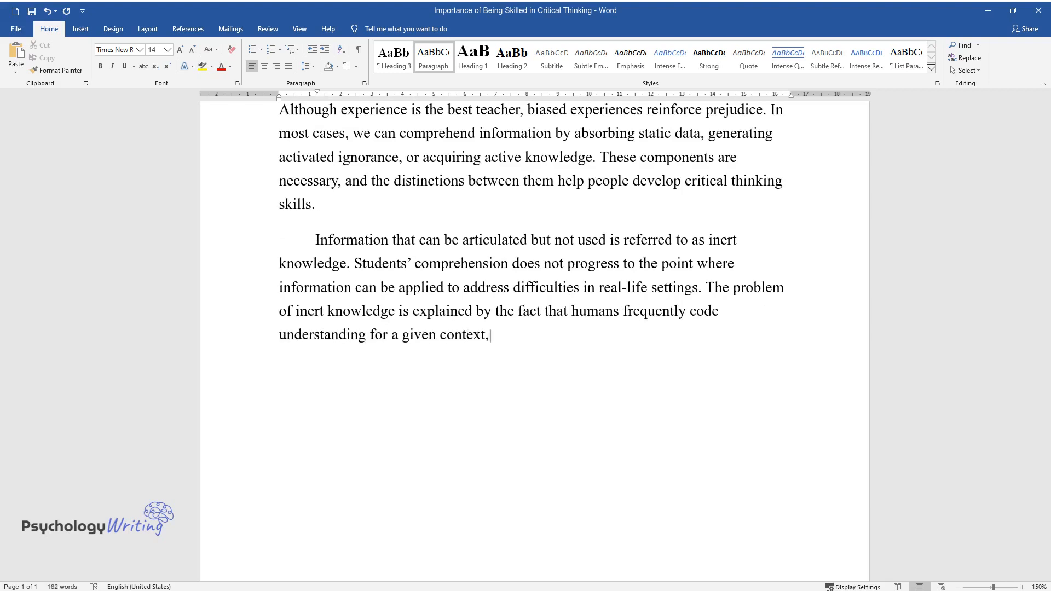
Continue with reminders for similar situations, disturbed access mechanisms and instructional models devised to address inert knowledge
text(resulting in future reminders only)
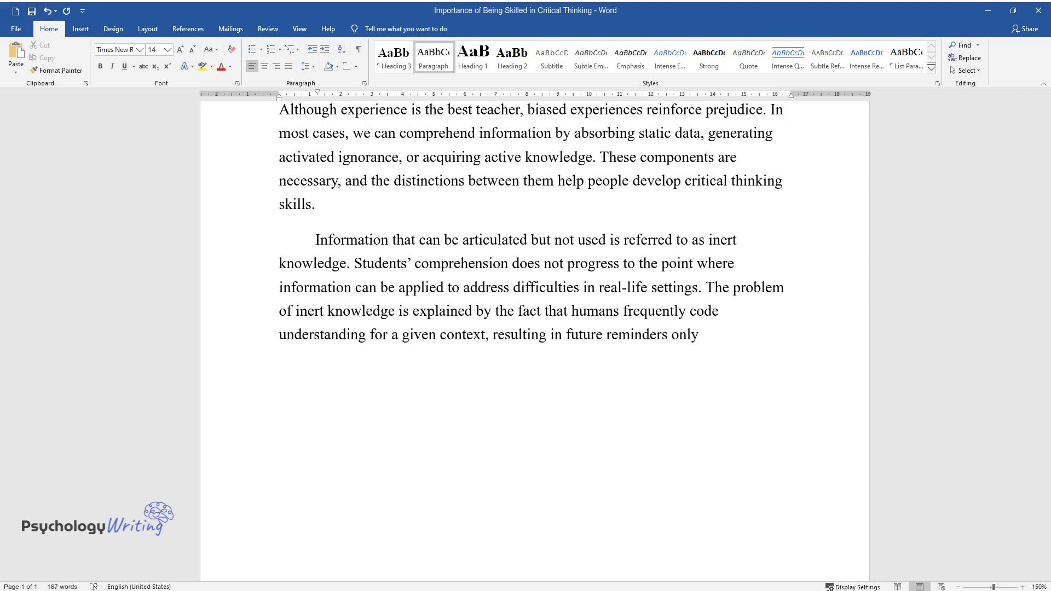
text(occurring for highly similar situat)
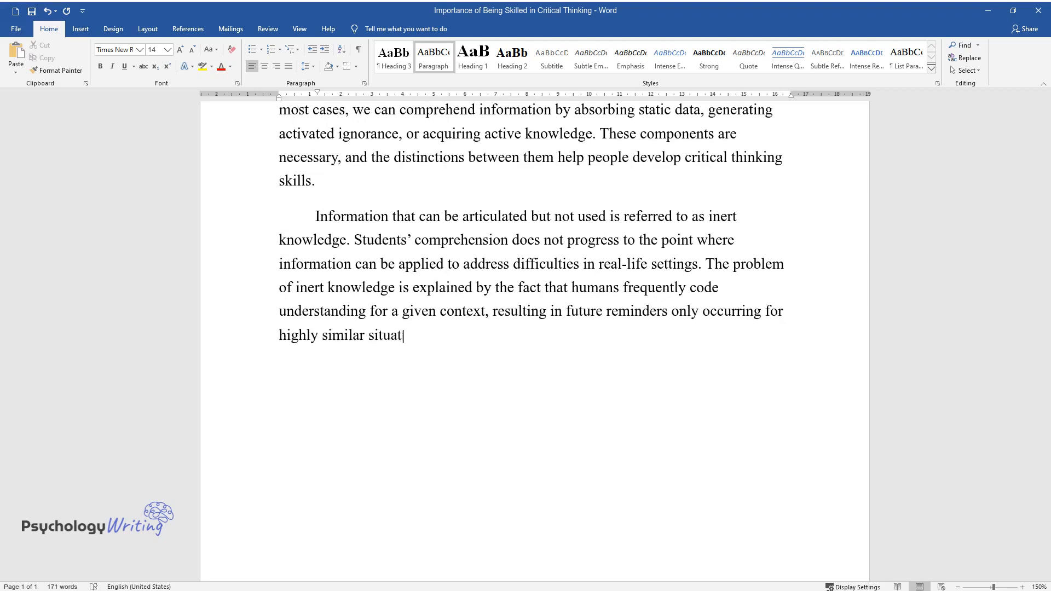
text(ions. When the shortfall is based on the structure of the)
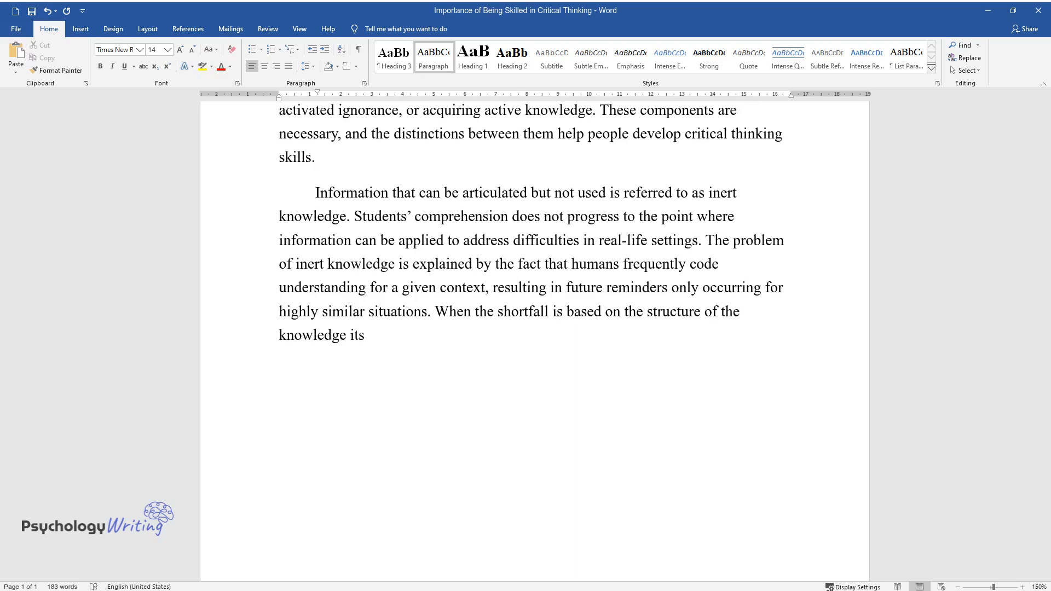
text(itself, corresponding knowledge is available but not utilized owing to)
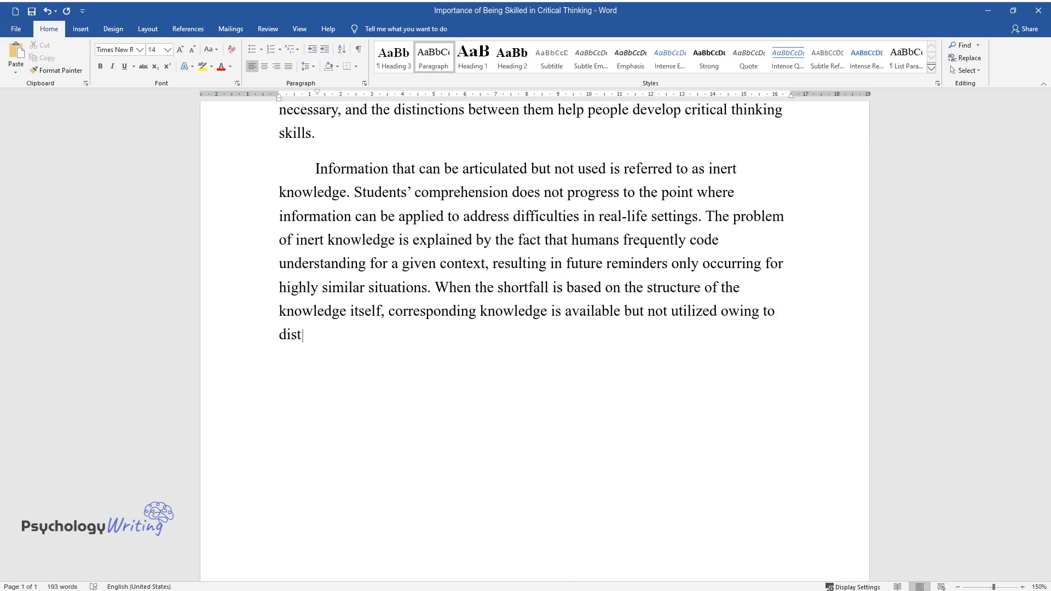
text(urbed access mechanisms. As a result)
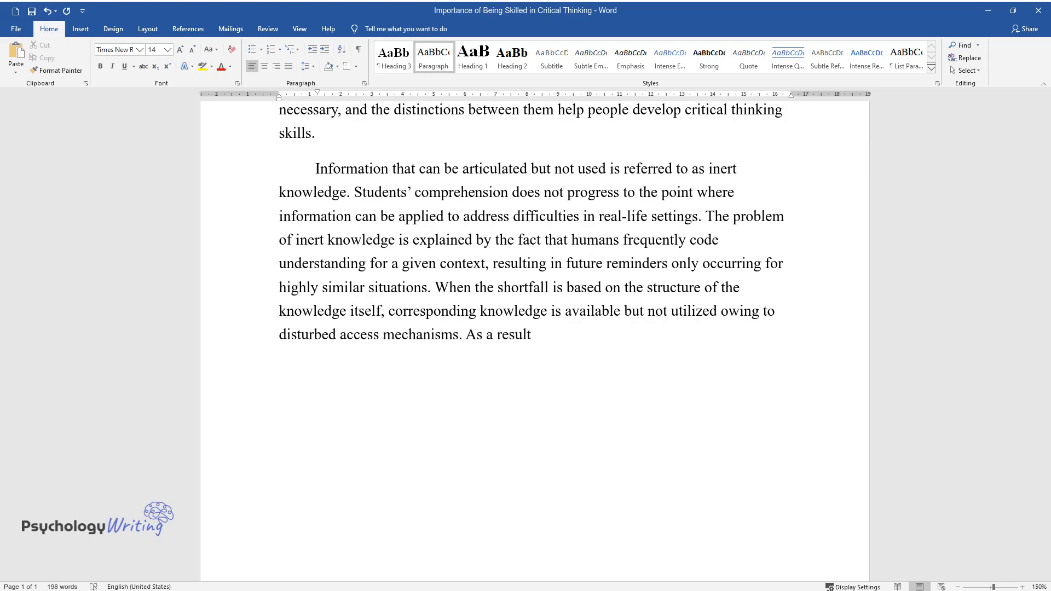
text(, instructional models have been de)
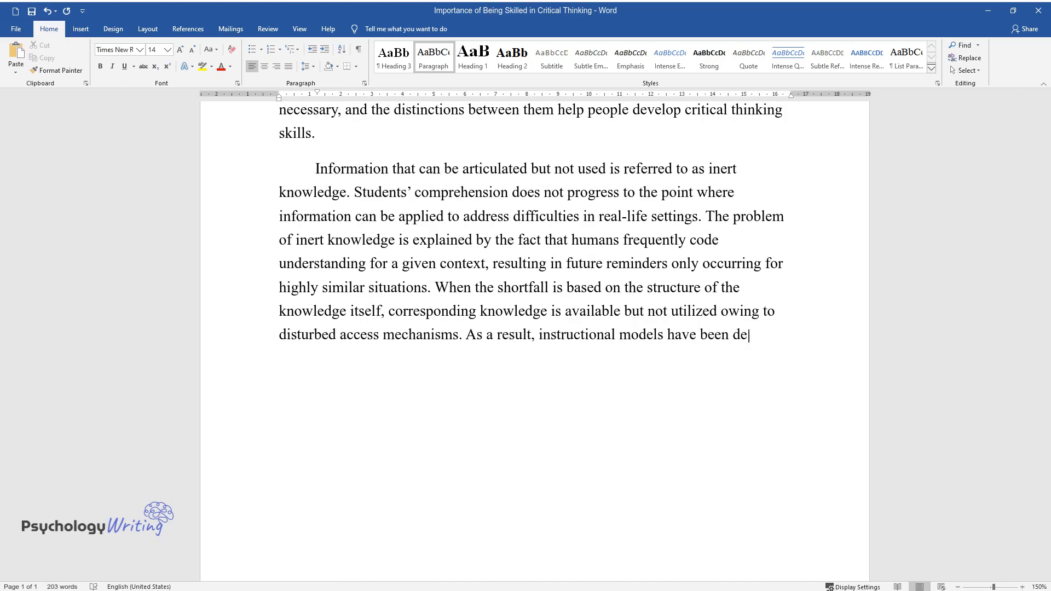
text(vised to address the problem of inert knowledge while also considering k)
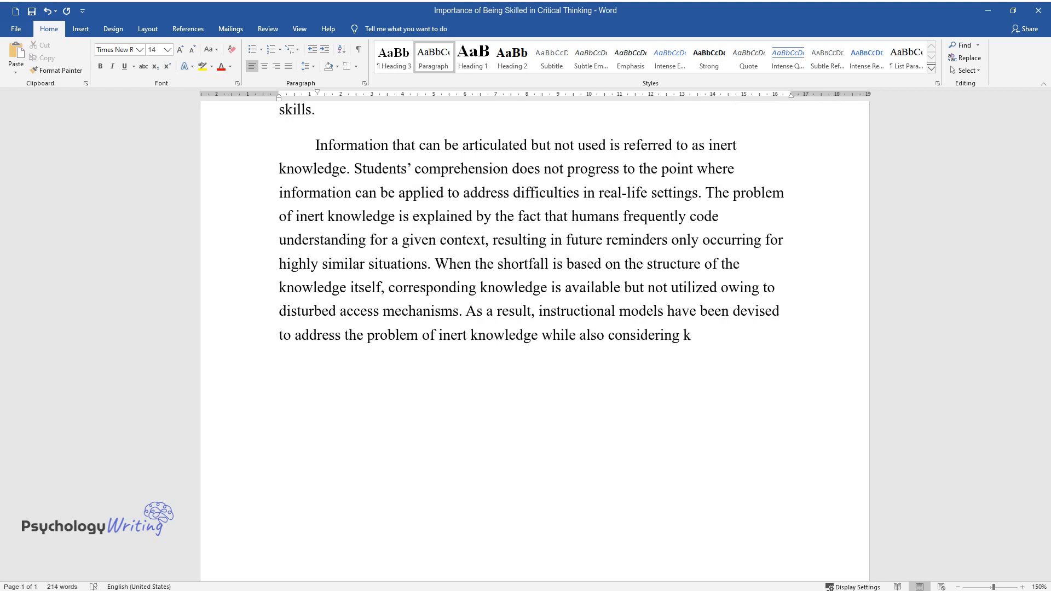
text(ey points stated by another explanation.)
text(Knowledge ac)
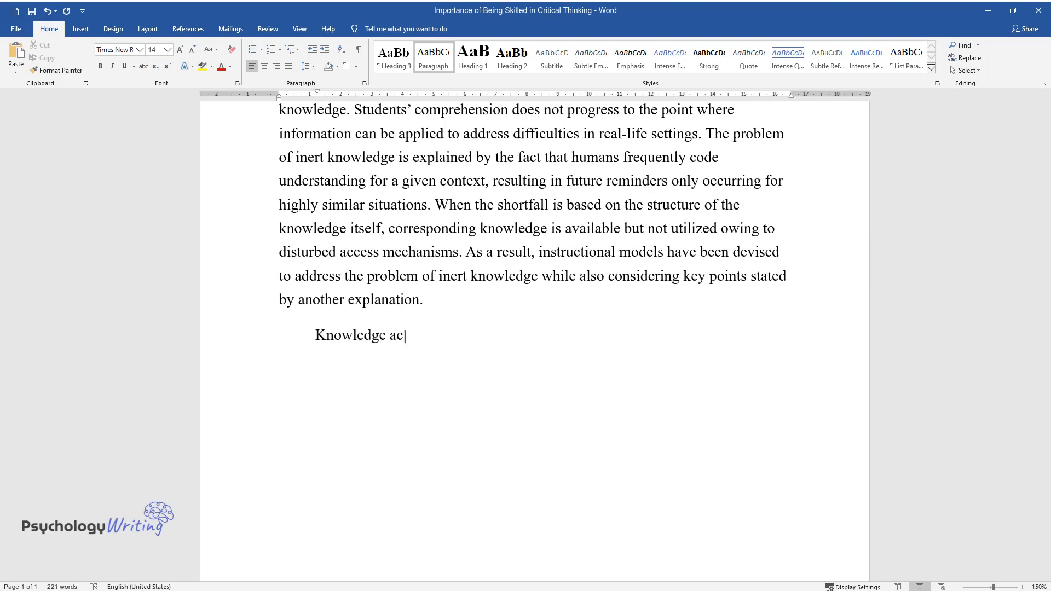
Write that knowledge from schools, colleges or vocational courses often goes unapplied, attributing it to metacognition
text(quired at educational institutions s)
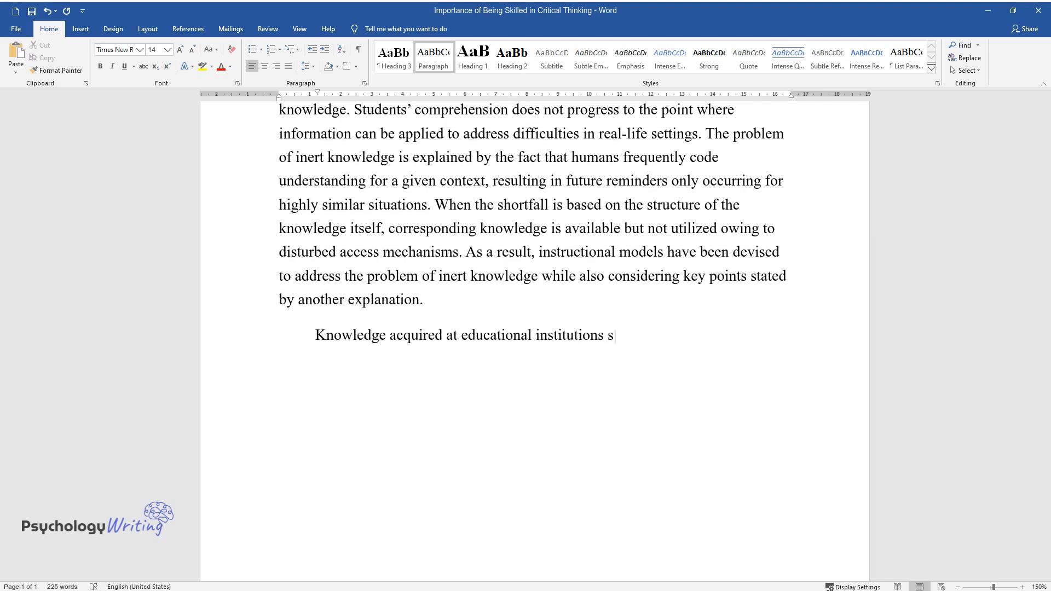
text(uch as schools, colleges, or vocatio)
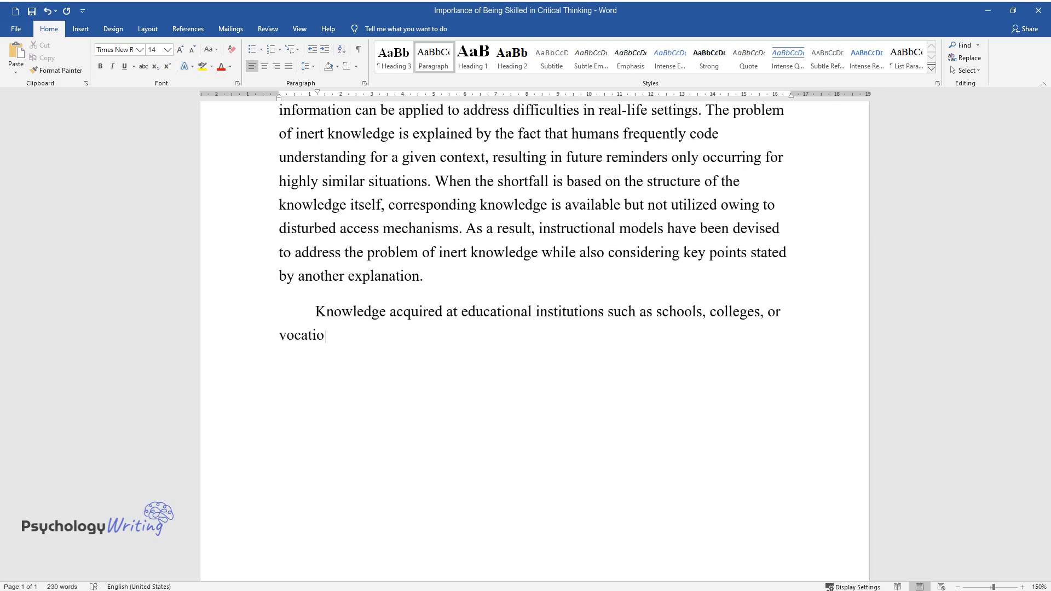
text(nal courses is frequently not applied)
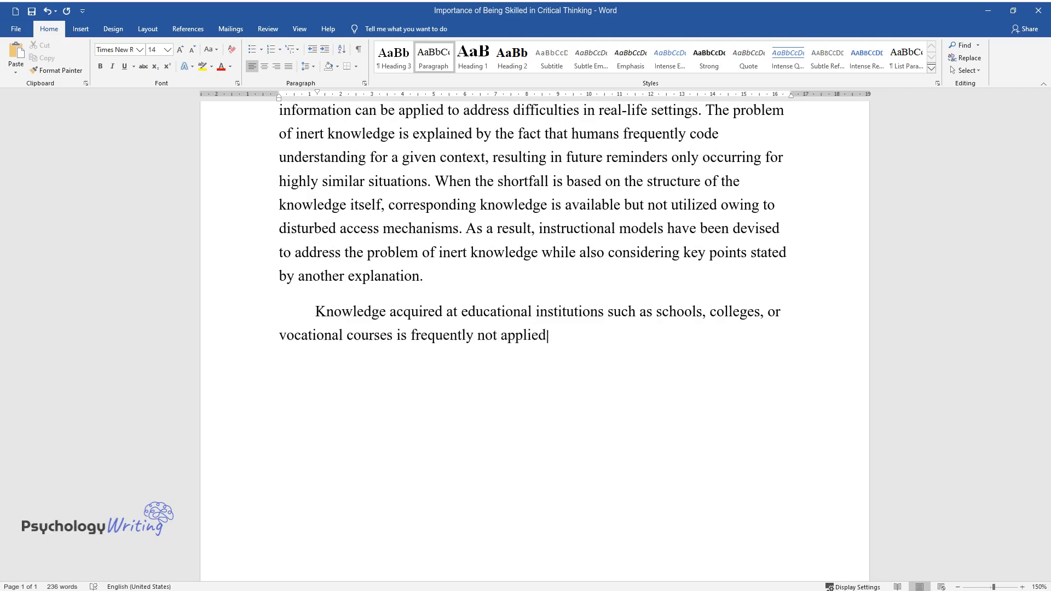
text(outside of the right setting. The failure)
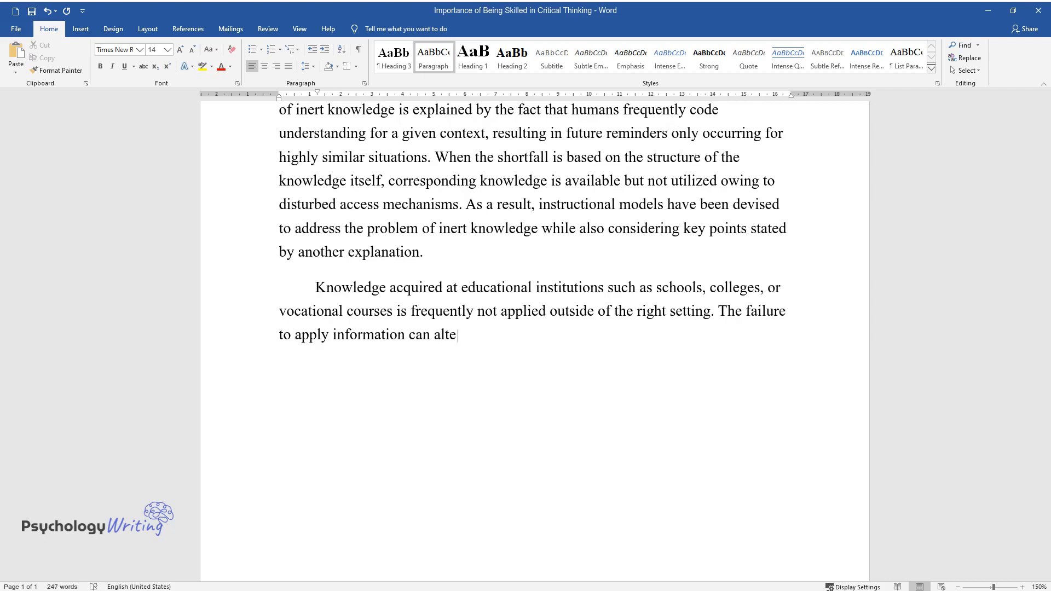
text(rnatively be attributed to metacognitive control, which)
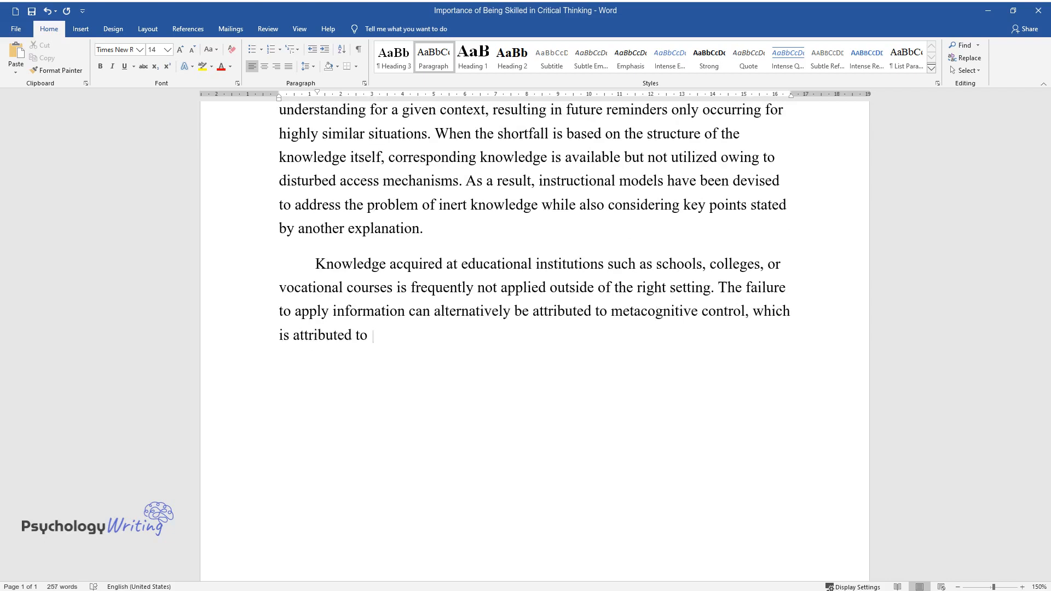
text(a part of the cognitive system funct)
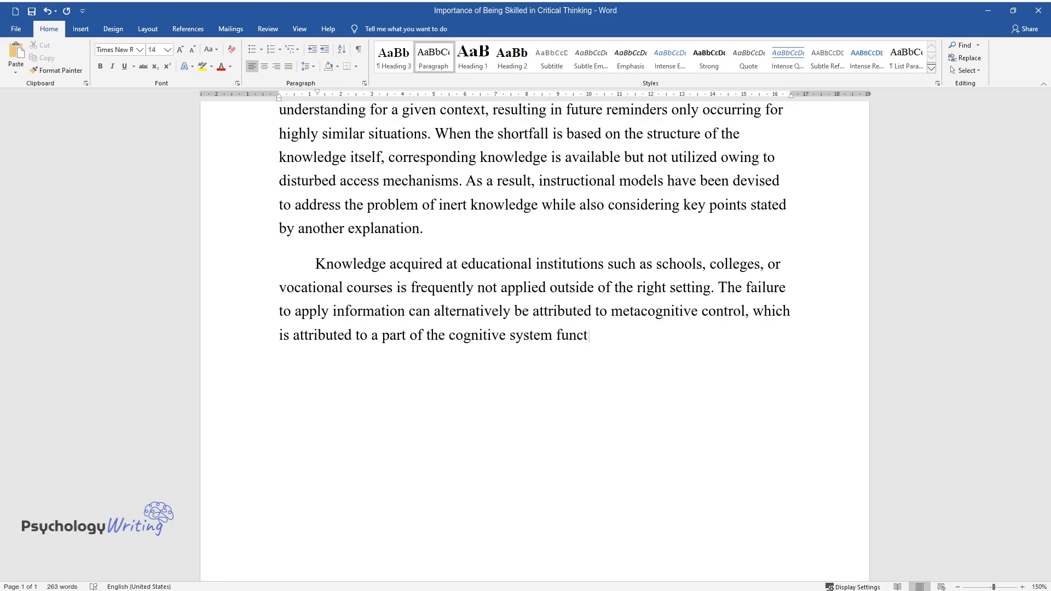
Finish the paragraph on knowledge compilation, separate systems for verbalization and knowledge sharing as reasons for insufficient application
text(ioning on the knowledge base rather t)
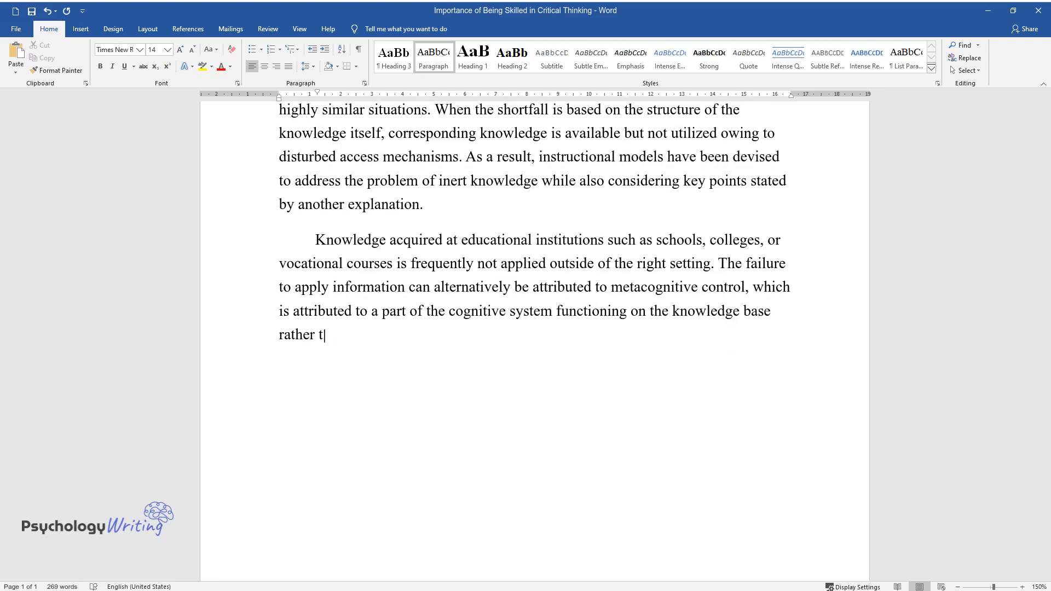
text(han a lack of knowledge employed. Lack of conceptual knowledge, lack of)
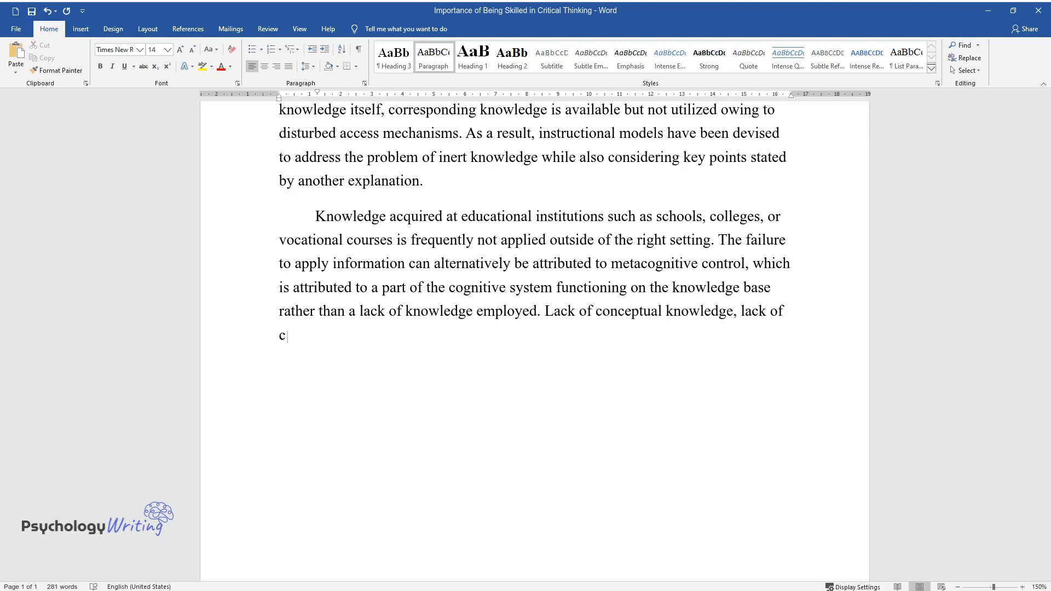
text(ompilation of knowledge, separate kn)
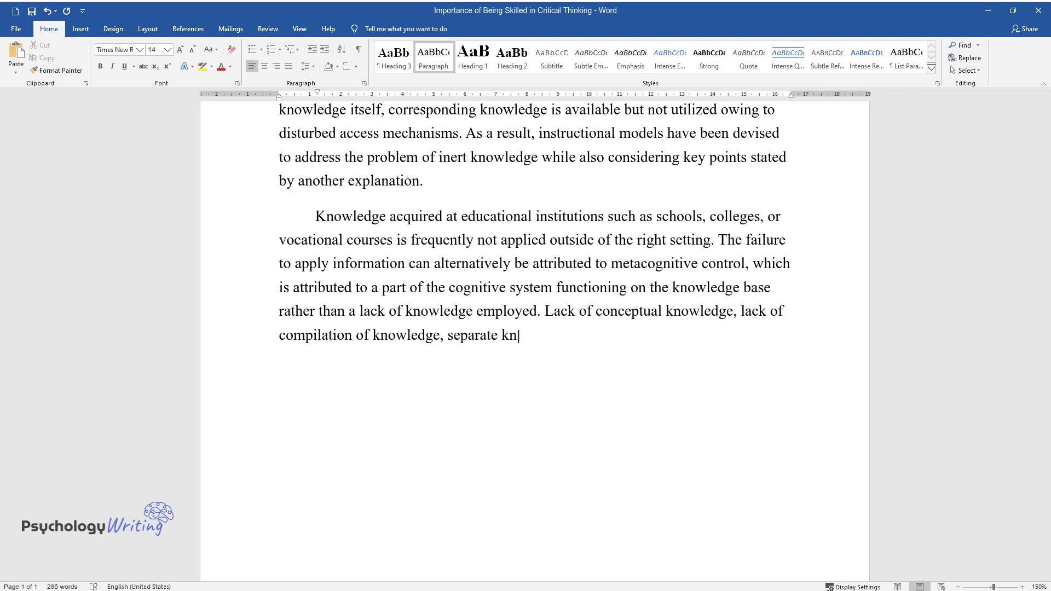
text(owledge systems for verbalization and)
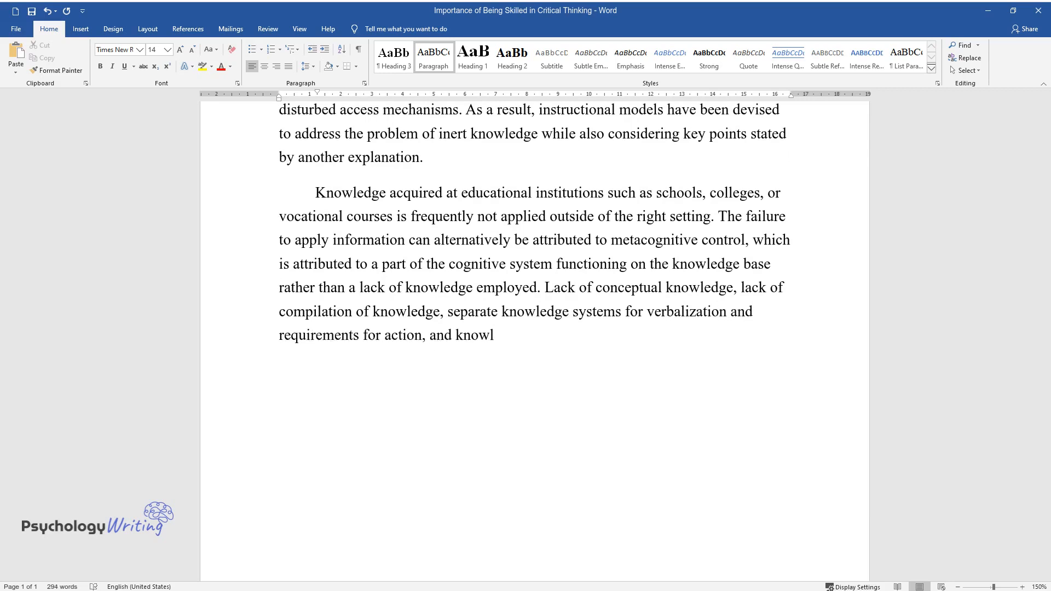
text(edge sharing can also serve as a reas)
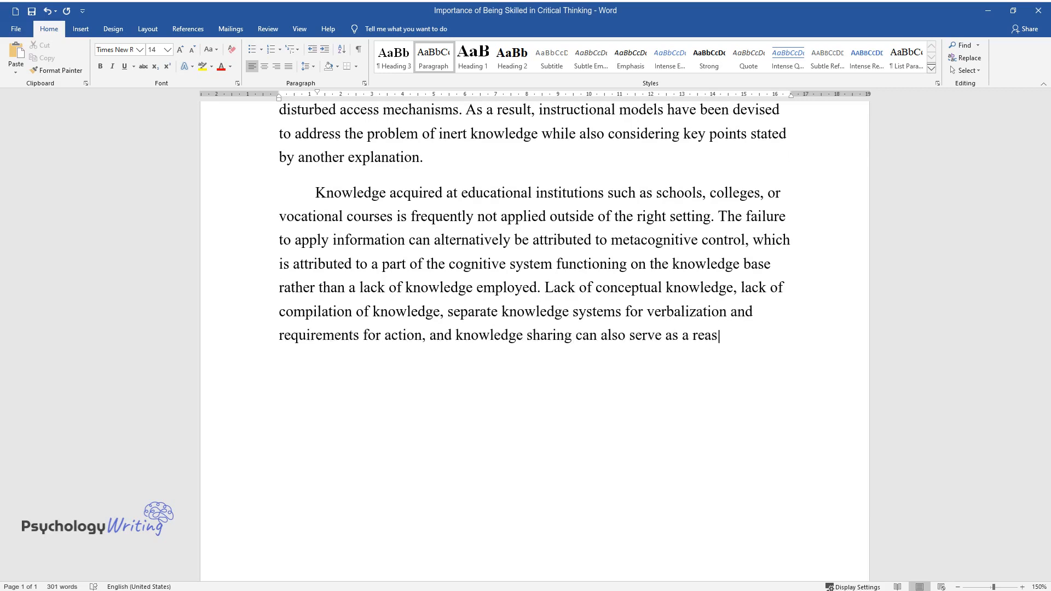
text(on for insufficient application and transfer of knowledge.)
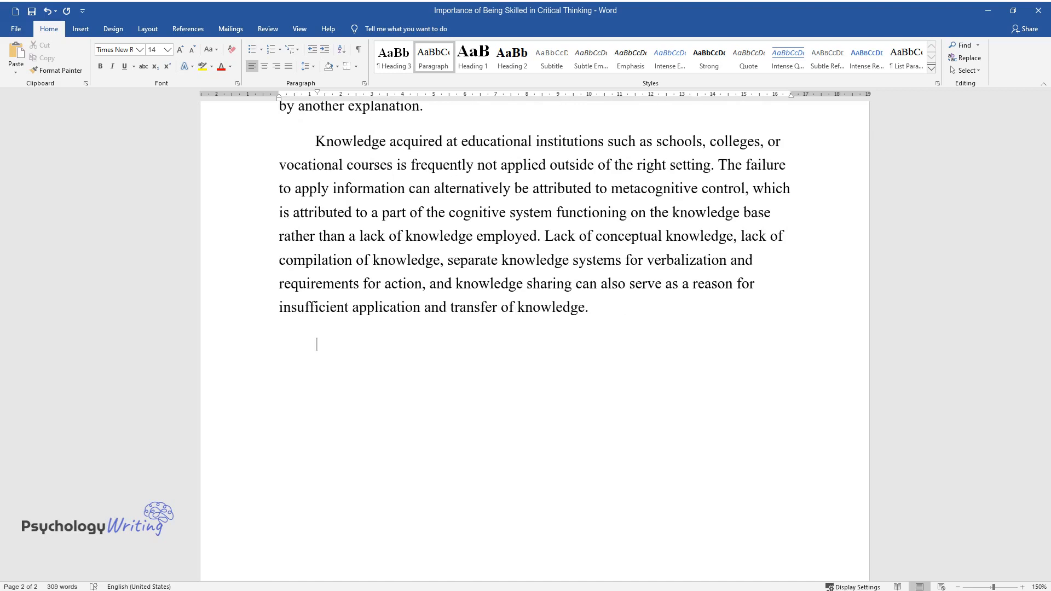
Write the paragraph opening defining assumption as something taken for granted and beliefs people rarely challenge
text(Something people take for gra)
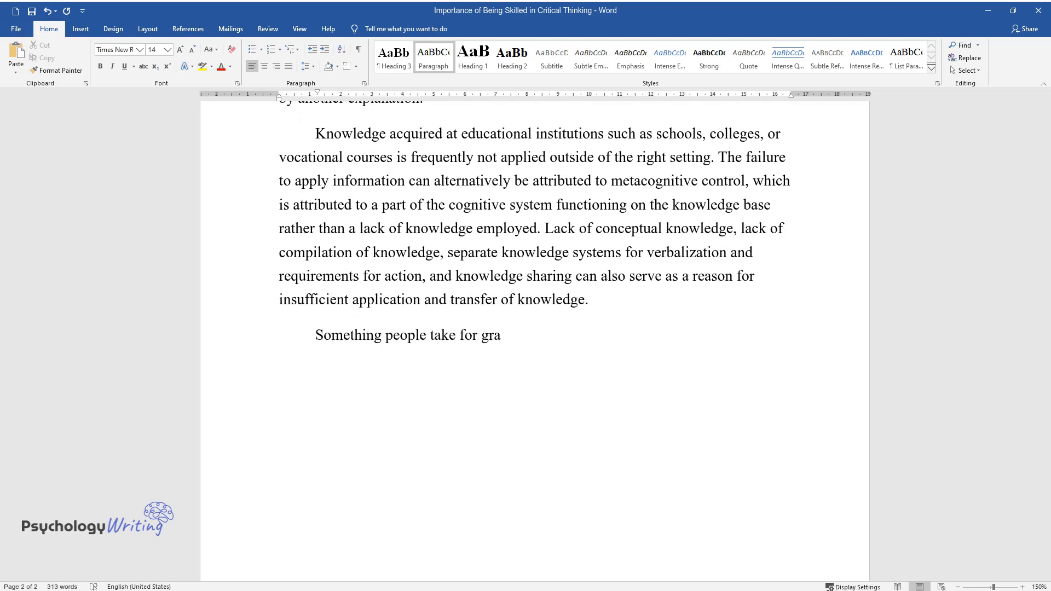
text(nted or assume is referred to as a)
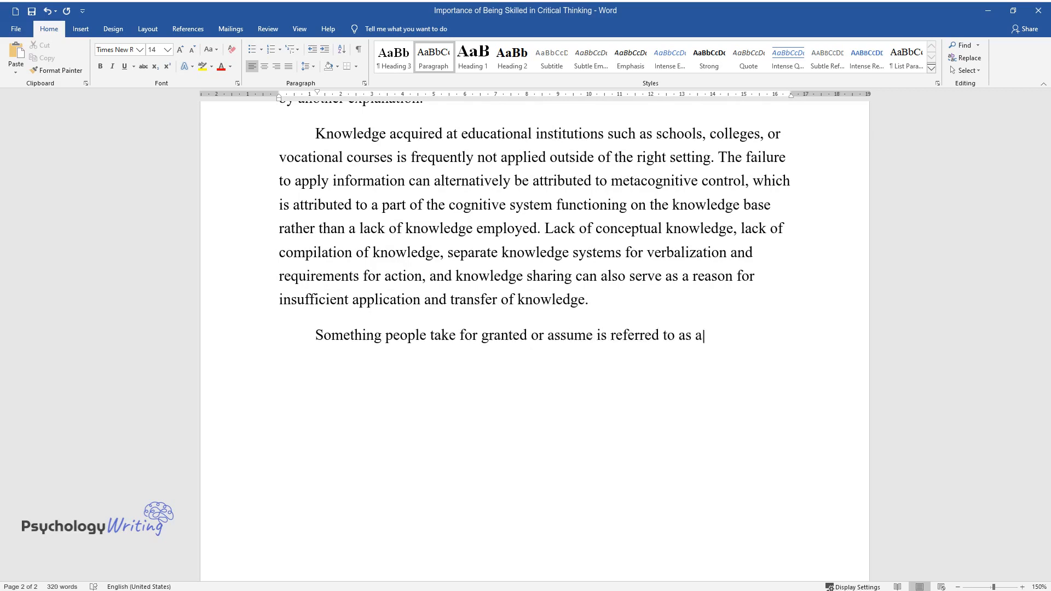
text(ssumption. We usually accept what we have been taught and do not c)
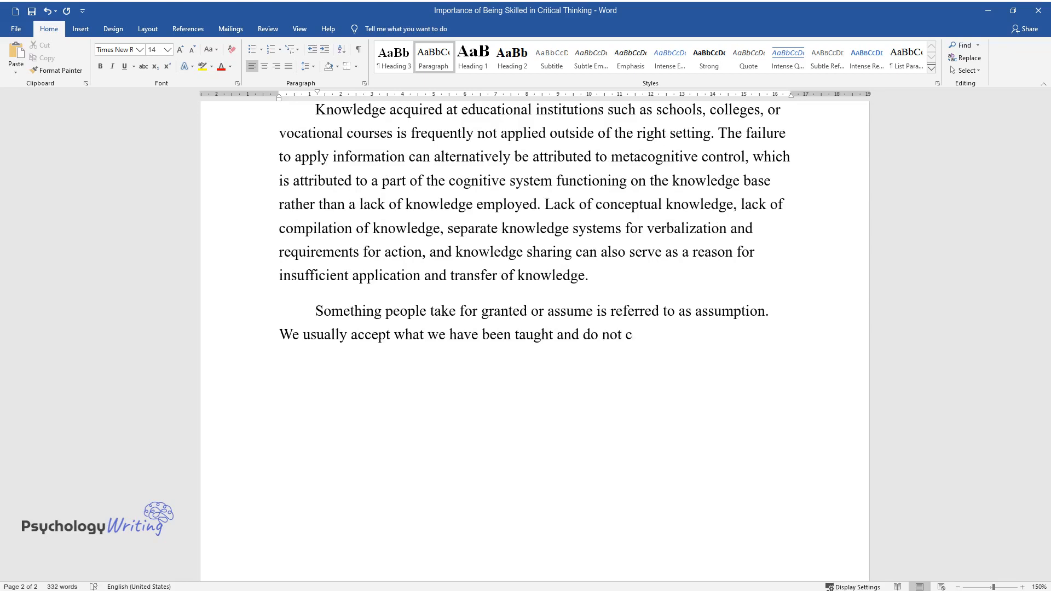
text(hallenge it. This is a core belief)
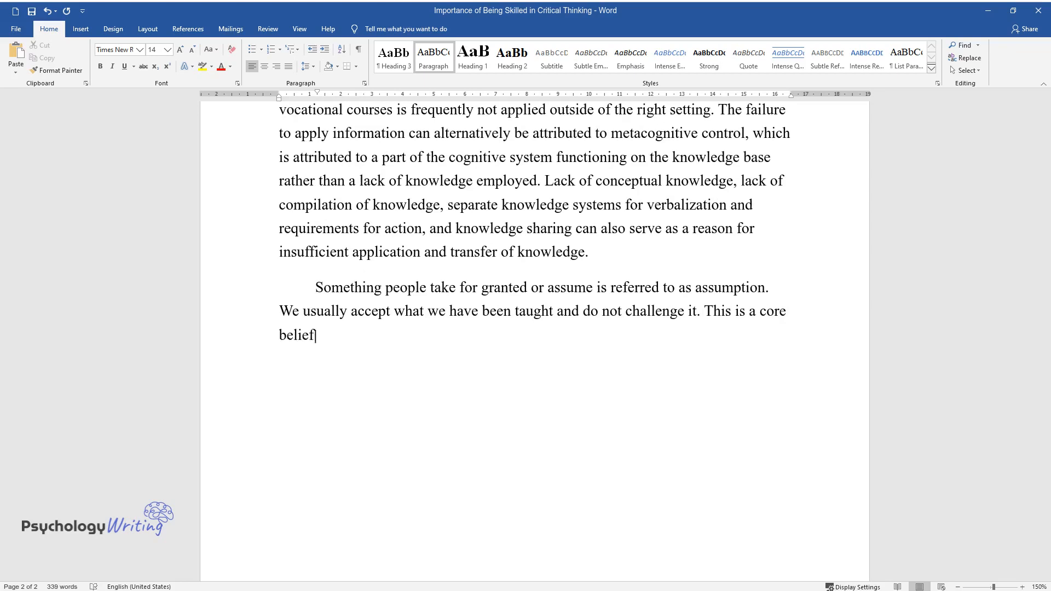
text(of ours, and people often take t)
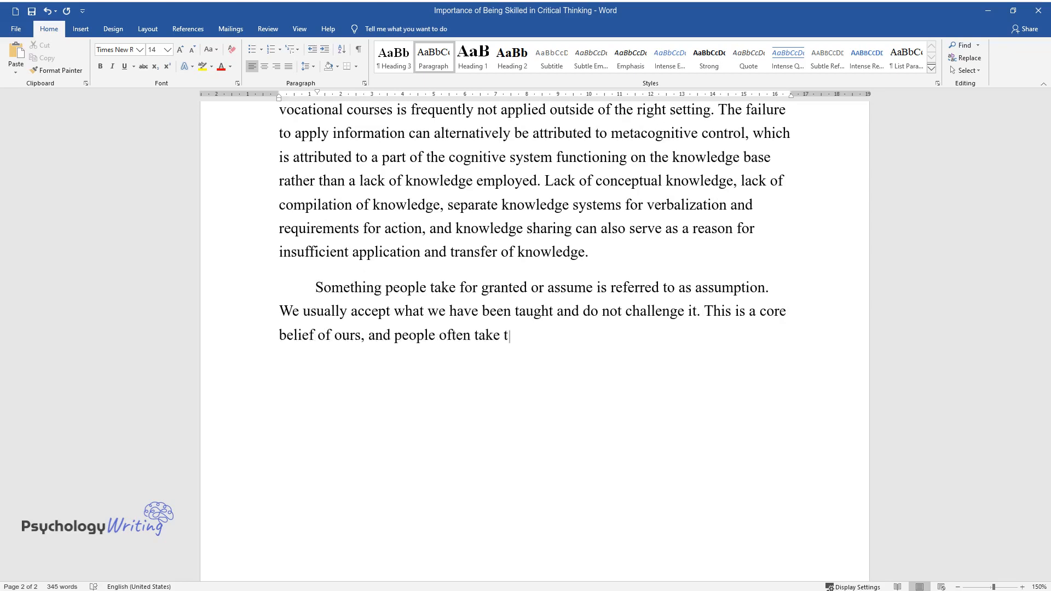
text(heir beliefs for granted. Therefore, beliefs,)
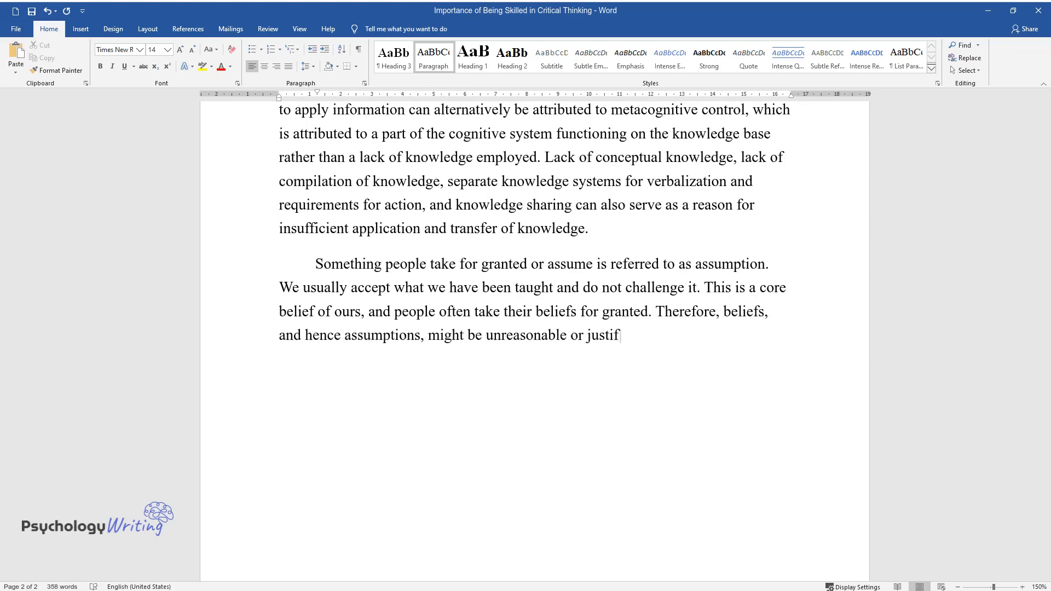
Continue with justified or unjustified beliefs and define inference as concluding something is real because something else appears true
text(ied based on whether they have so)
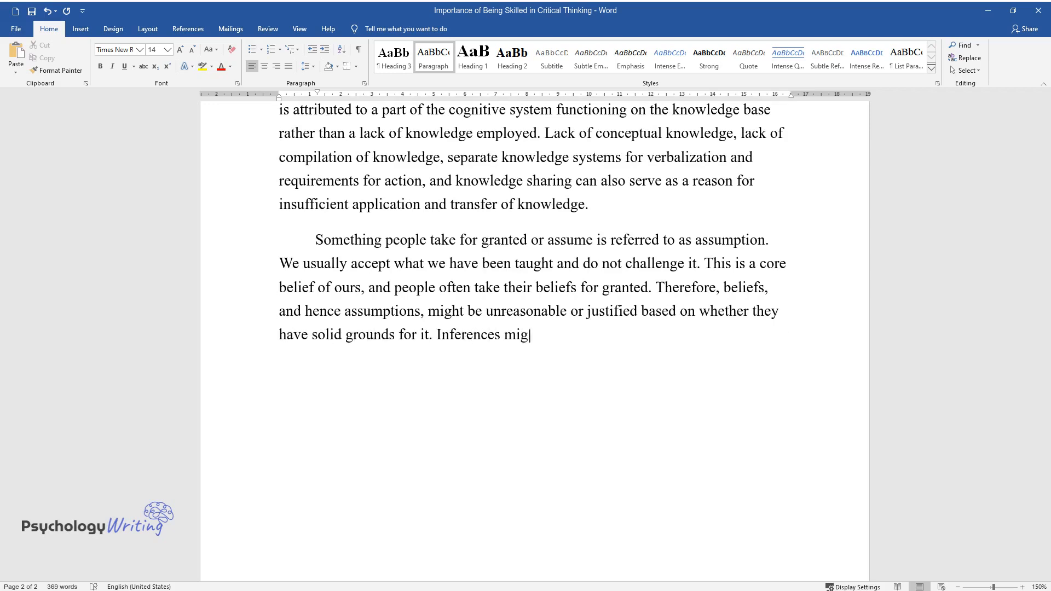
text(ht be exact or sloppy, rational or illogical,)
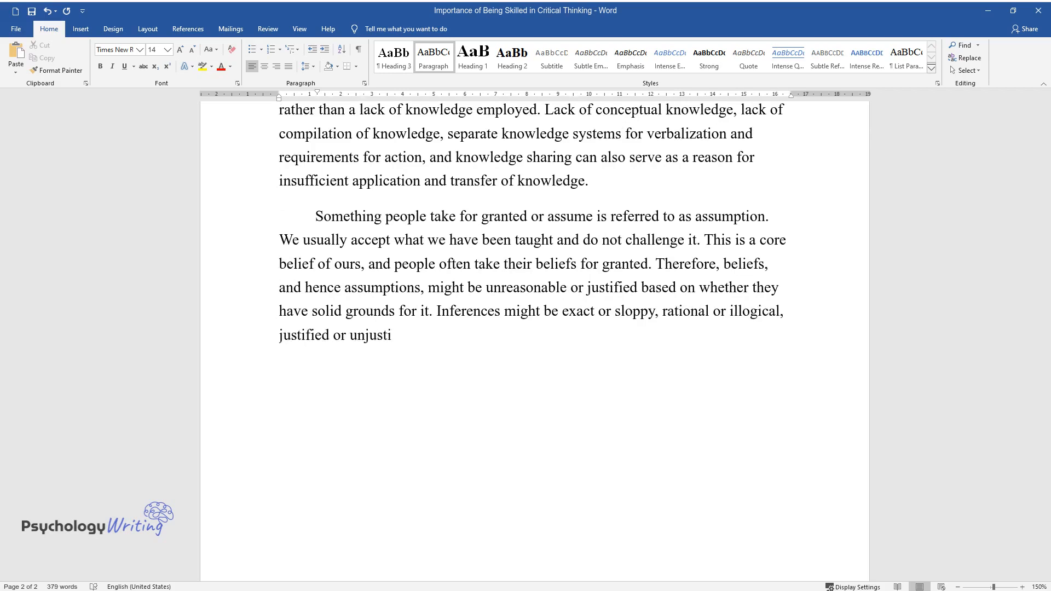
text(fied. The inference is a logical)
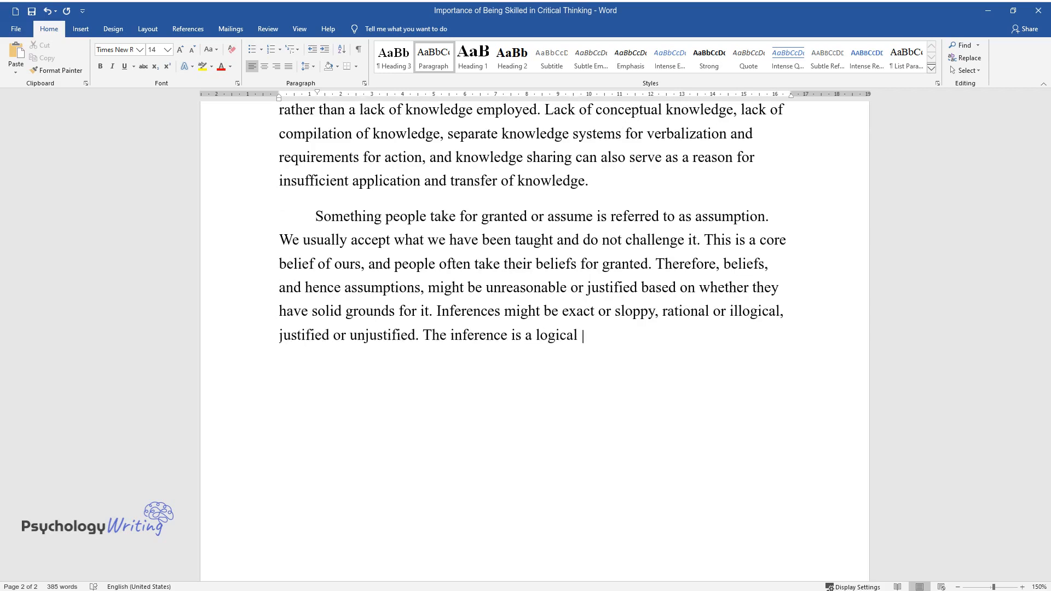
text(process in which a person arrives)
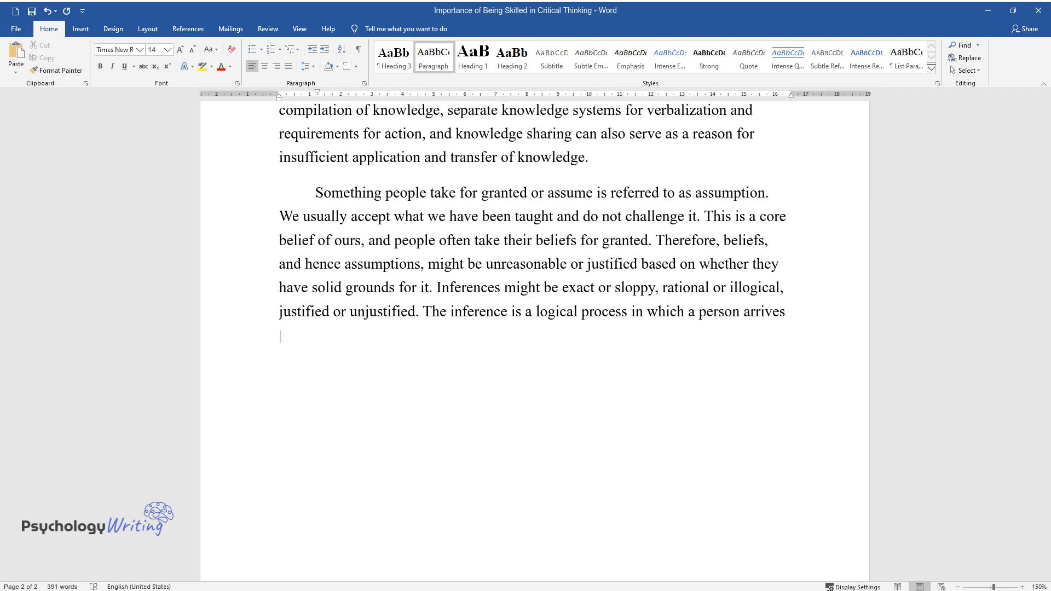
text(at the conclusion that something)
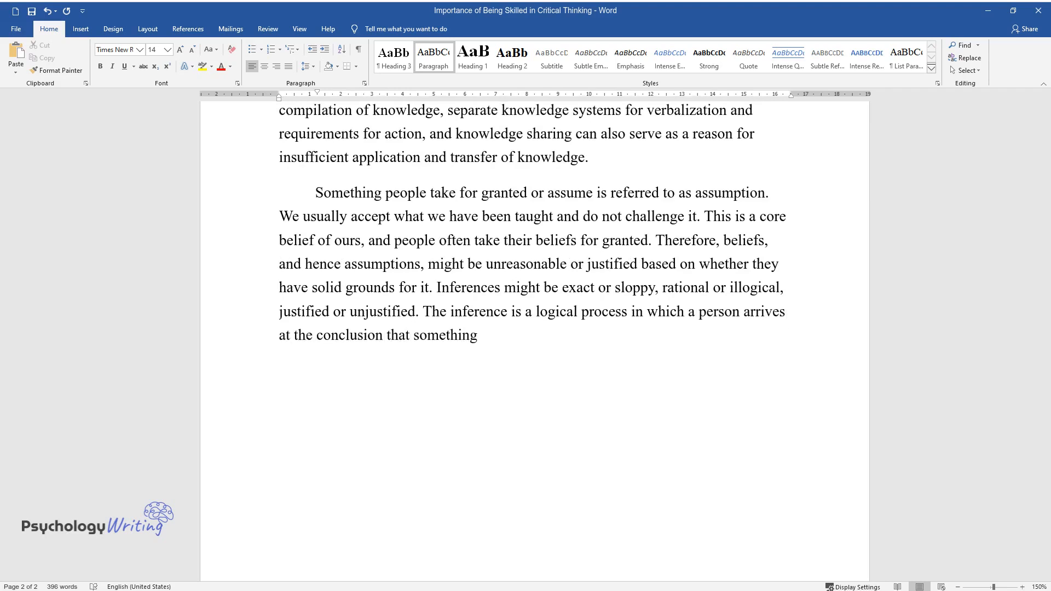
text(is real based on the fact that something else is true)
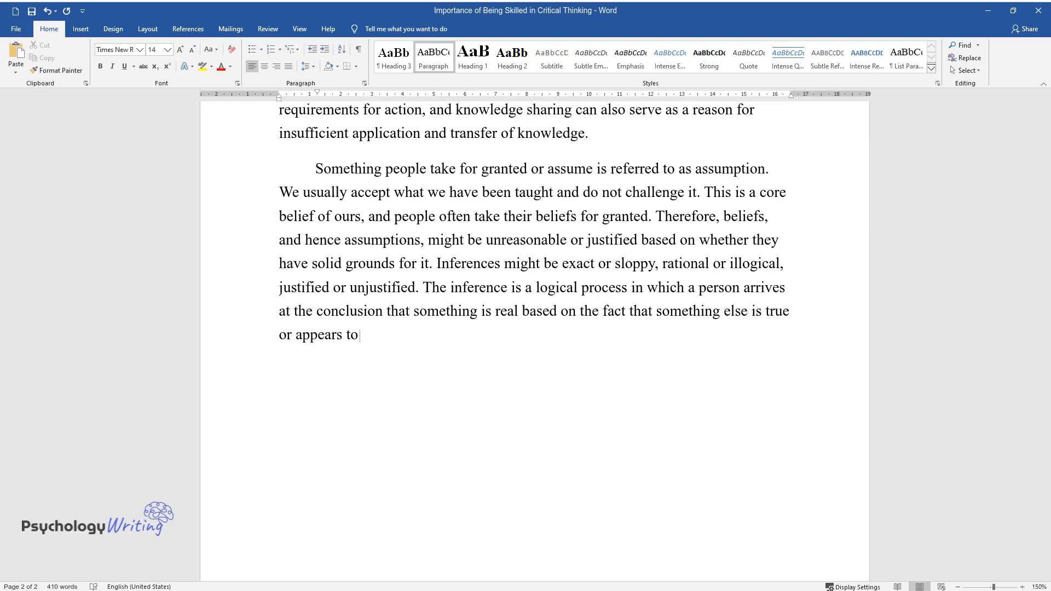
text(be true.)
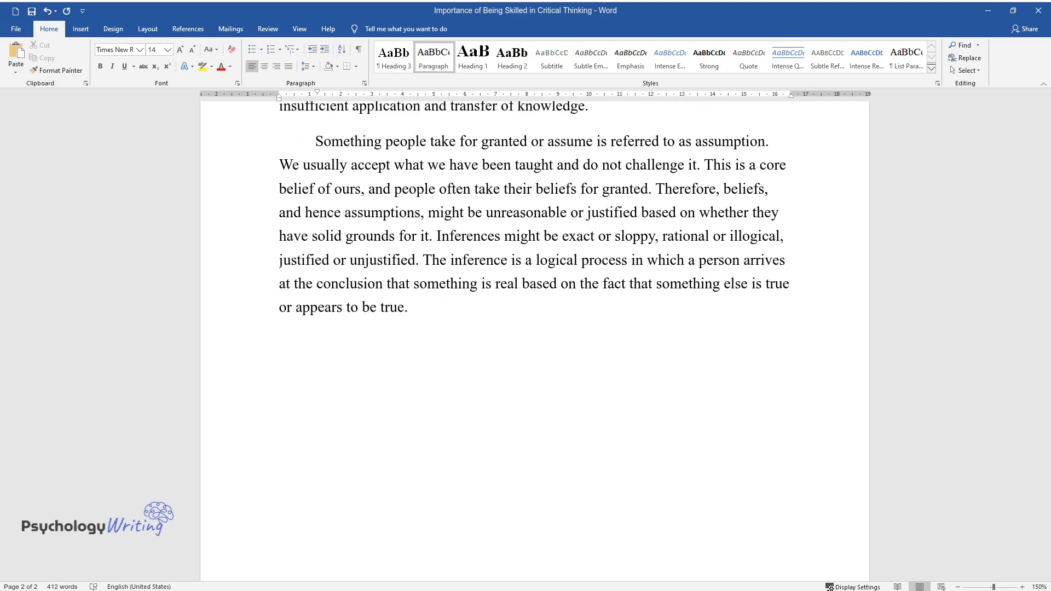
Write that people naturally make assumptions and conclusions, and that recognizing experiences' impact lets us separate experience from judgment
text(People naturally make assumptions based on their views and draw)
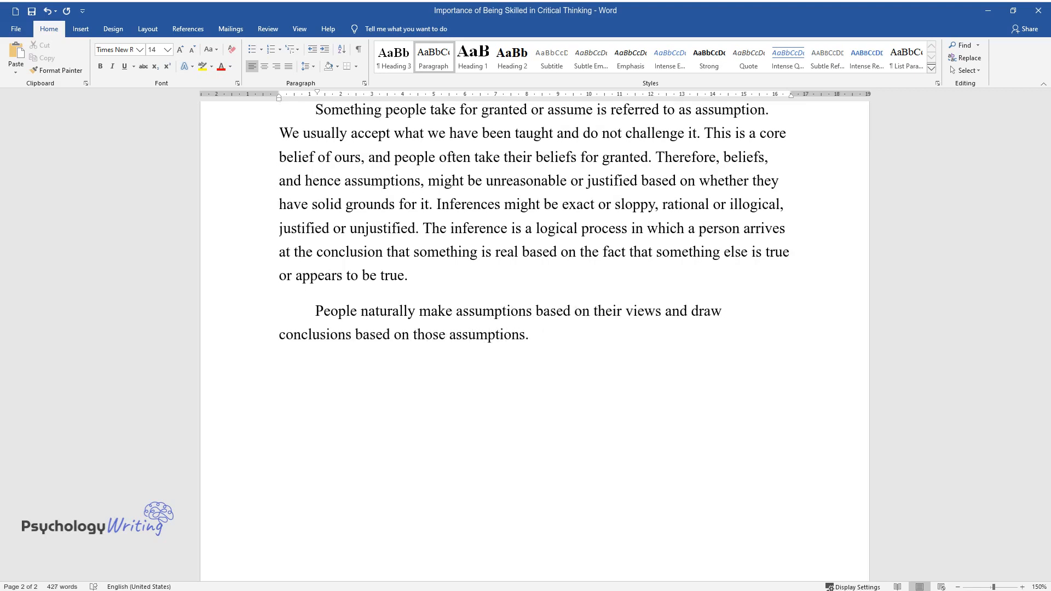
text(People come to conclusions on their)
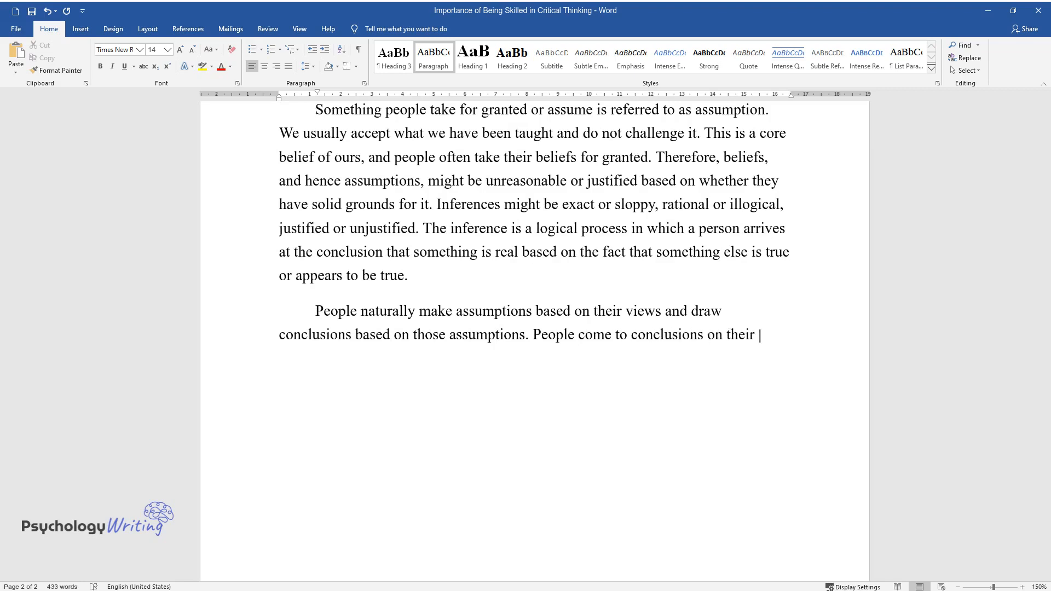
text(own to offer a foundation for under)
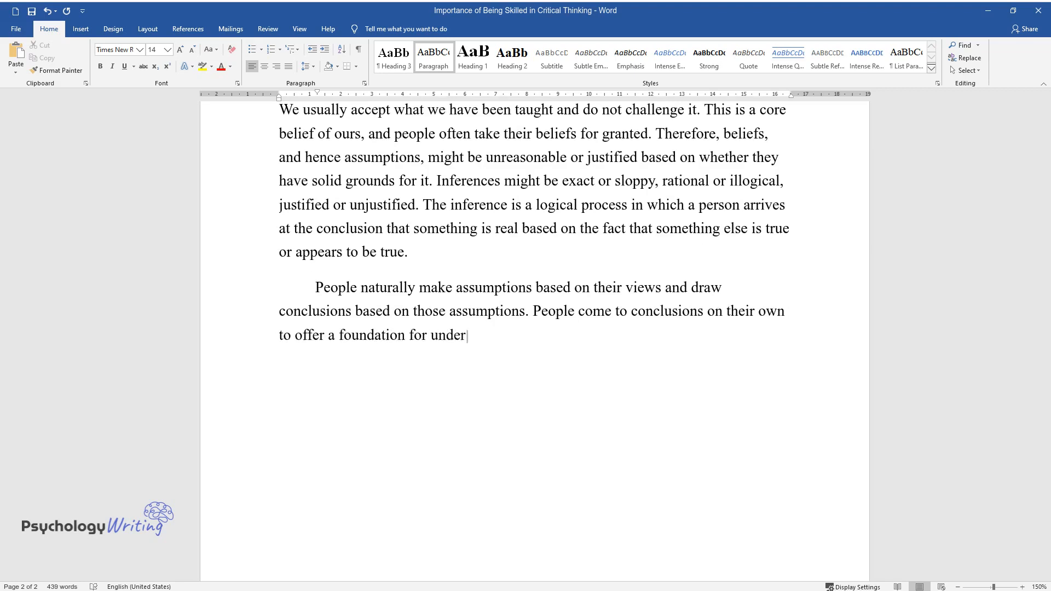
text(standing and action. Recognizing that the)
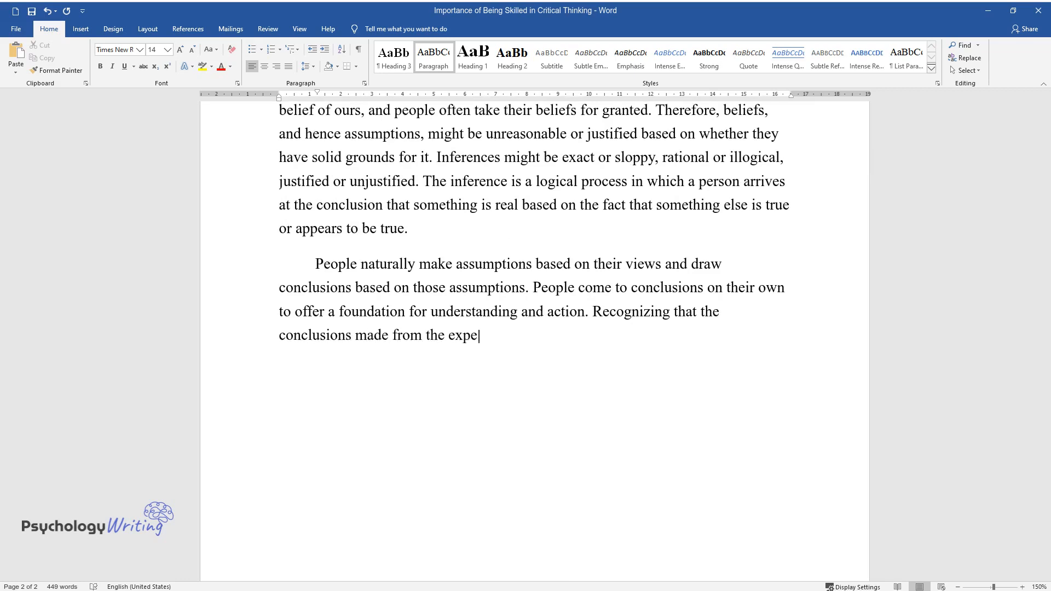
text(riences impact the knowledge. This p)
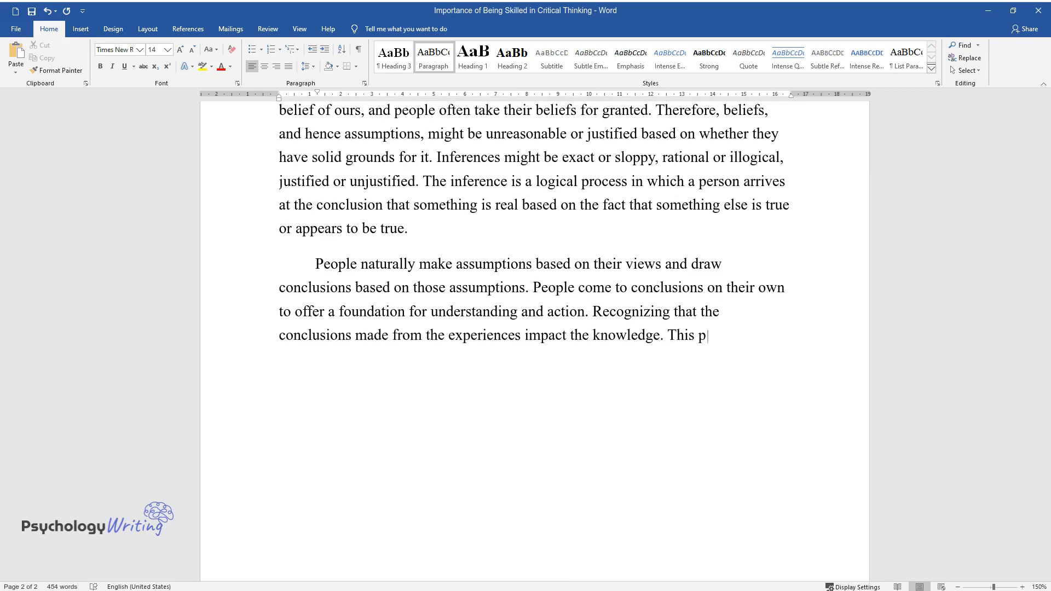
text(ermits us to separate the experiences into categories: the basic facts)
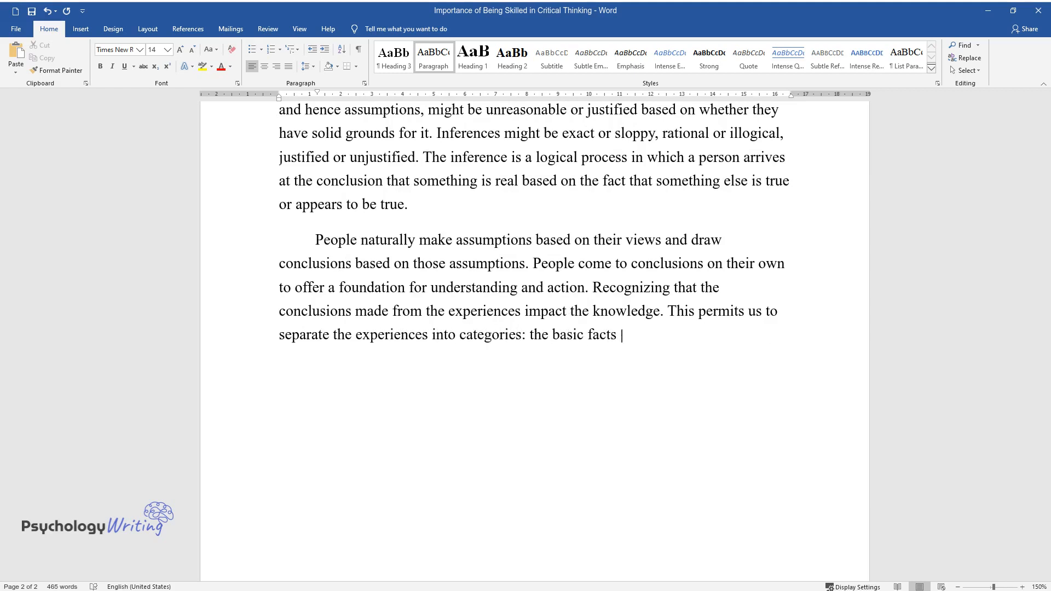
text(of our experiences against our inte)
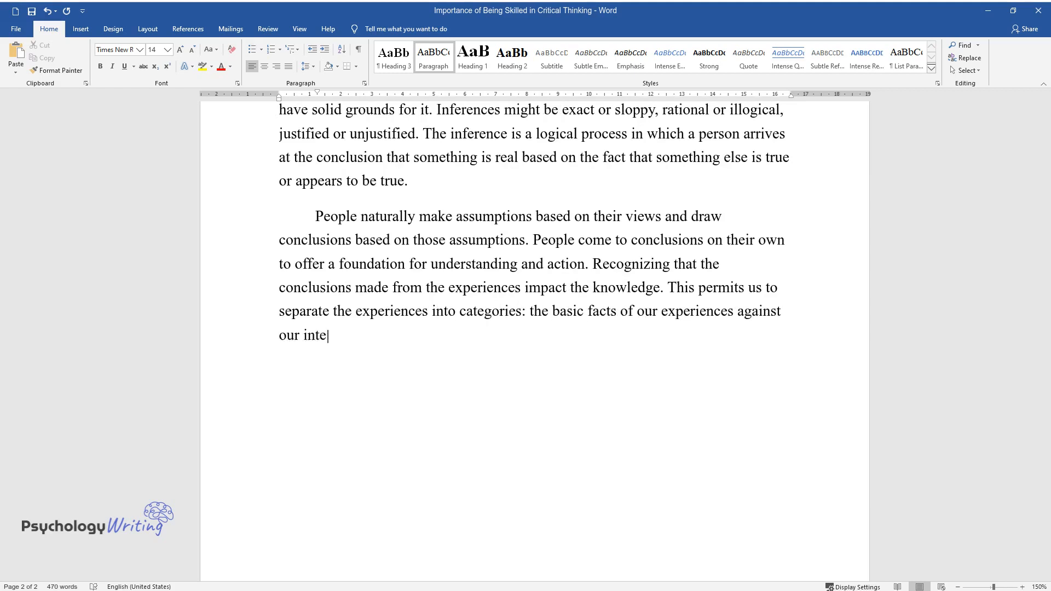
text(rpretations or judgments about them.)
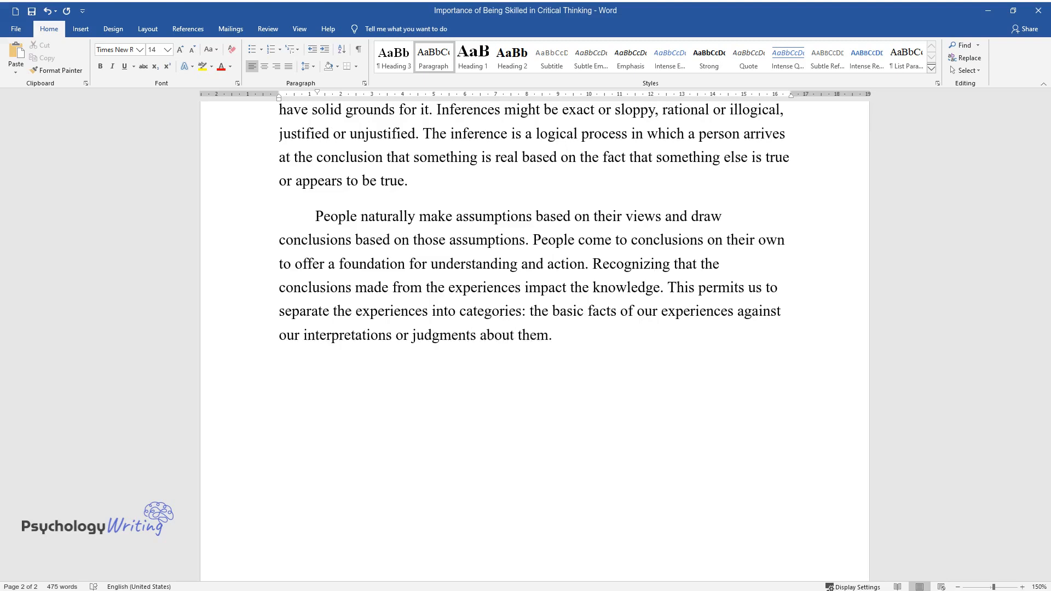
Finish with conclusions shaped by points of view and preconceptions, ending 'diverse perspectives on data.'
text(Finally, the conclusions we reach are)
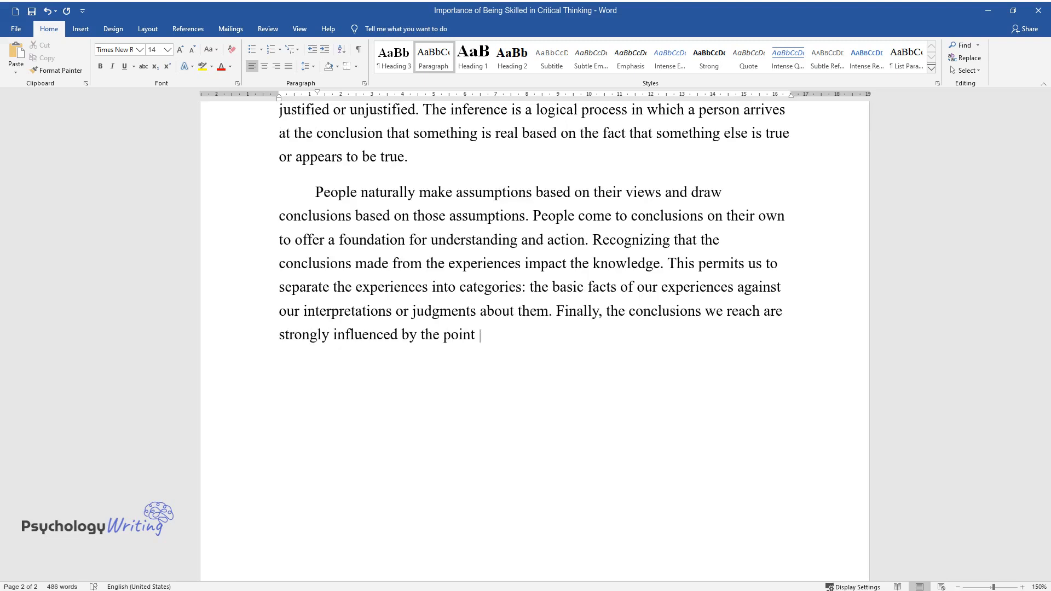
text(of view and preconceptions about individuals and)
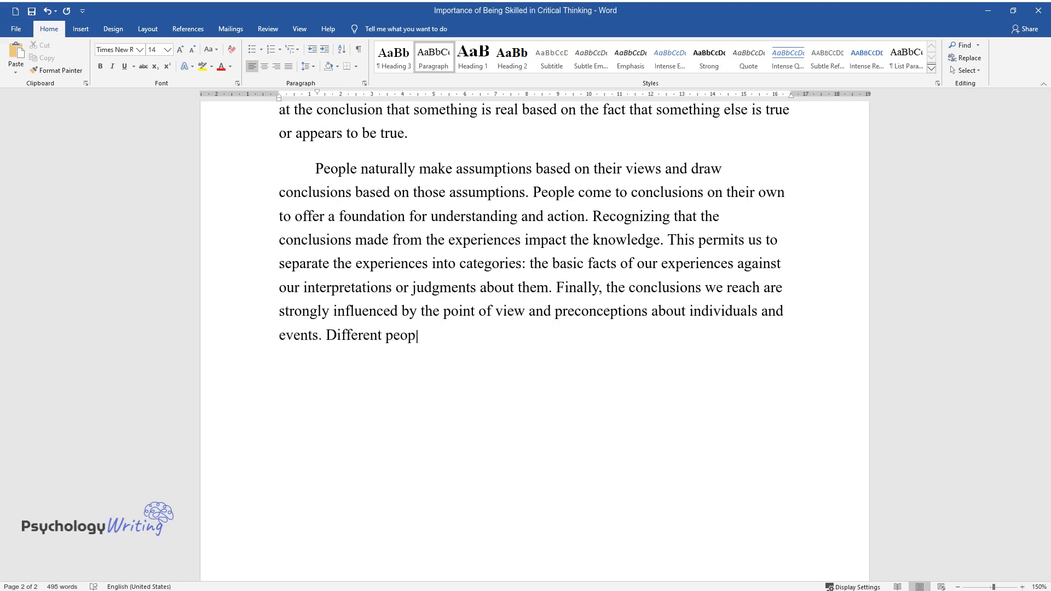
text(le often reach various conclusions b)
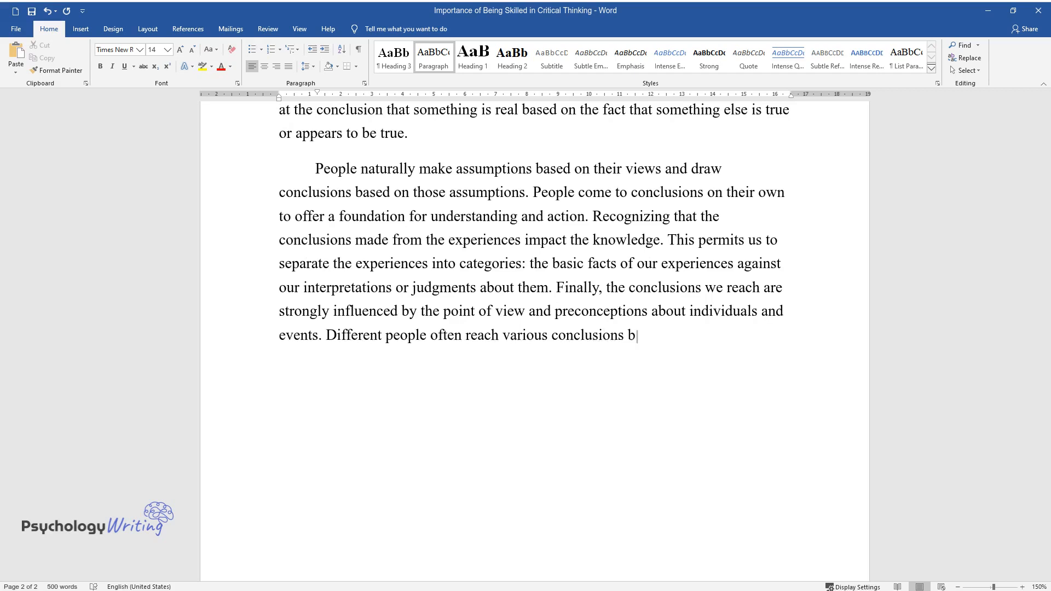
text(ecause they approach issues from dif)
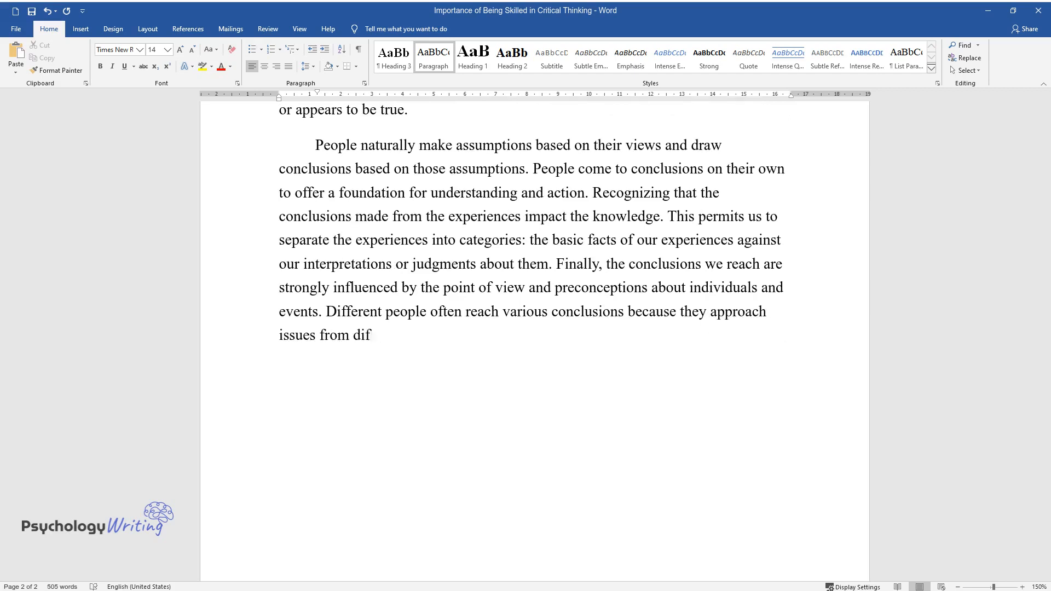
text(ferent perspectives since they have)
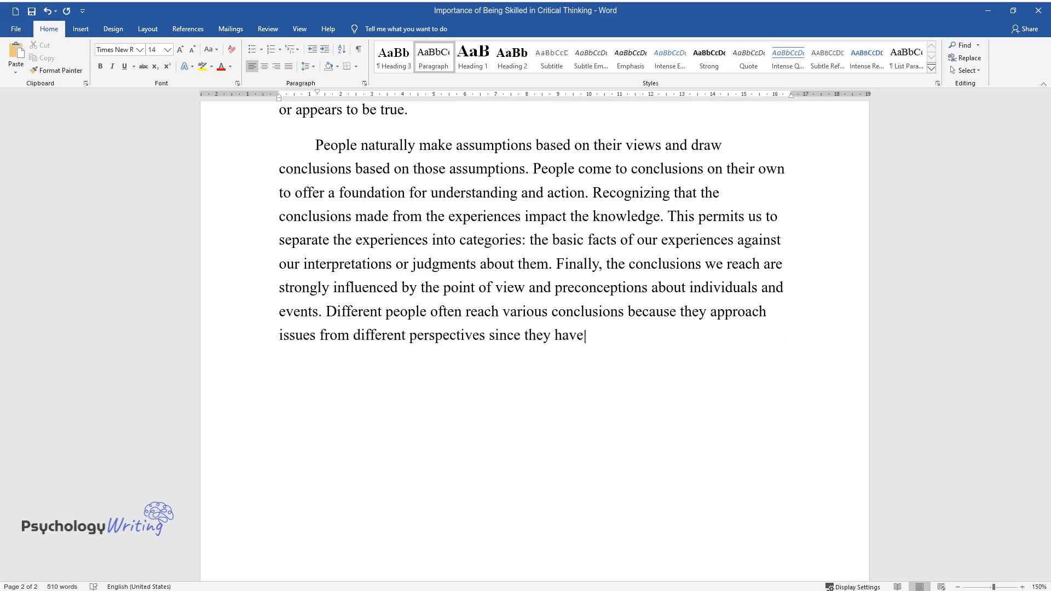
text(diverse perspectives on data.)
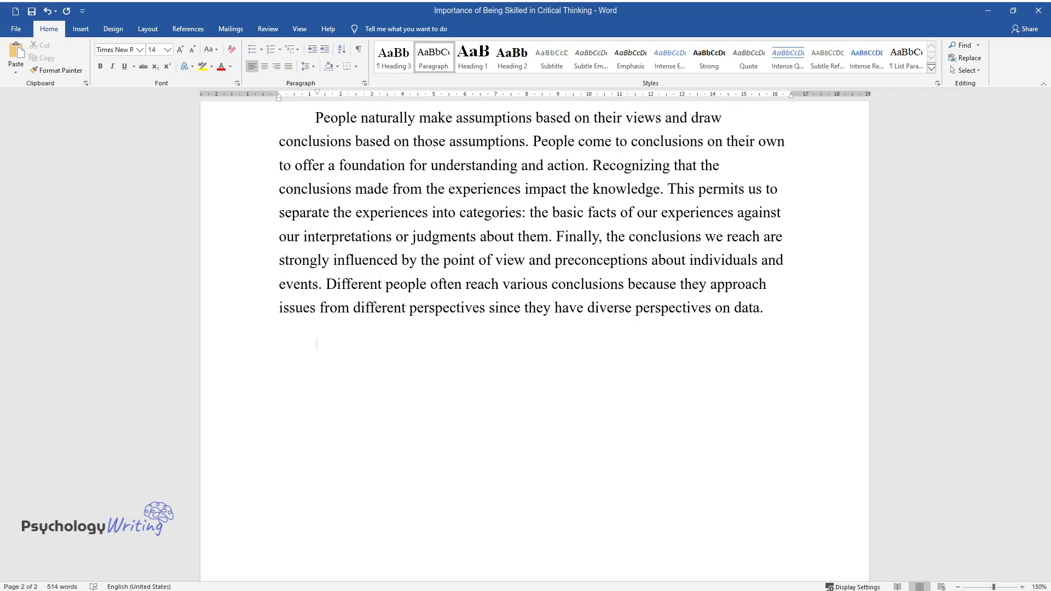
Write that people manage their thinking by controlling the inferences and underlying assumptions it includes
text(People begin to)
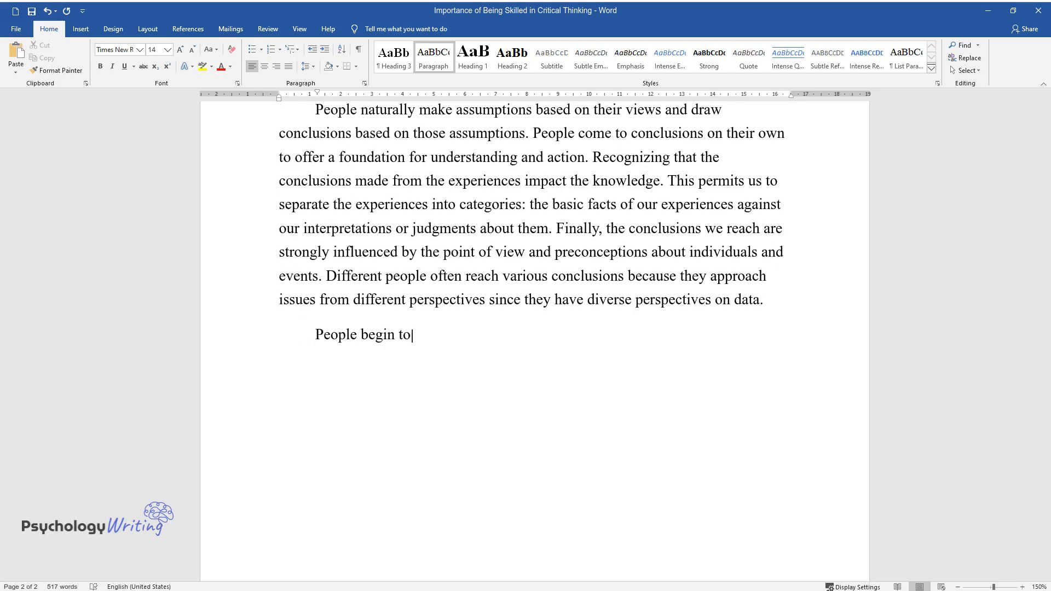
text(manage their thinking when they become aware of the)
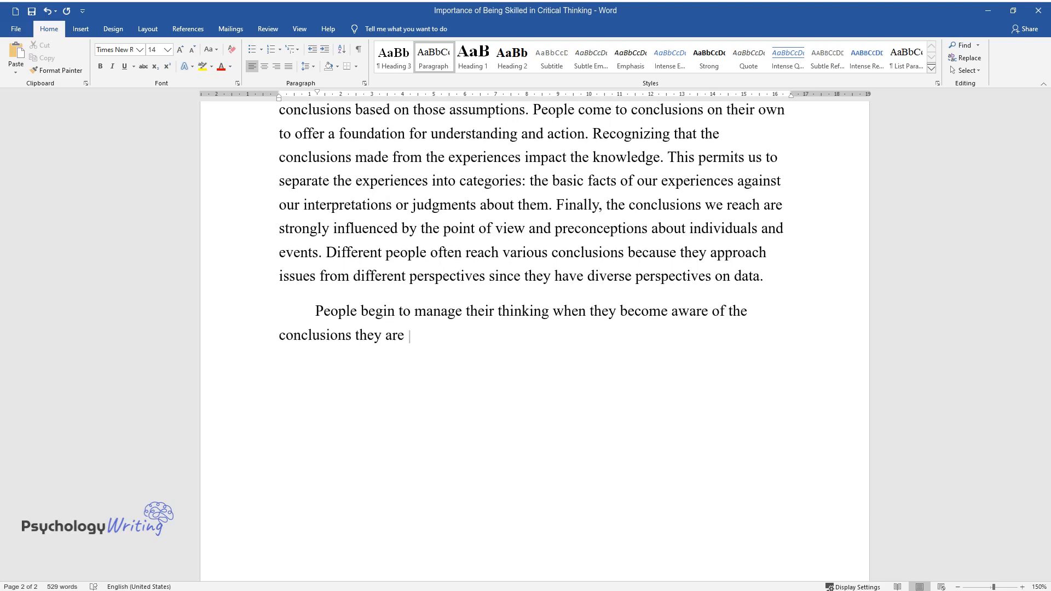
text(forming and the assumptions that underpin those conclusions.)
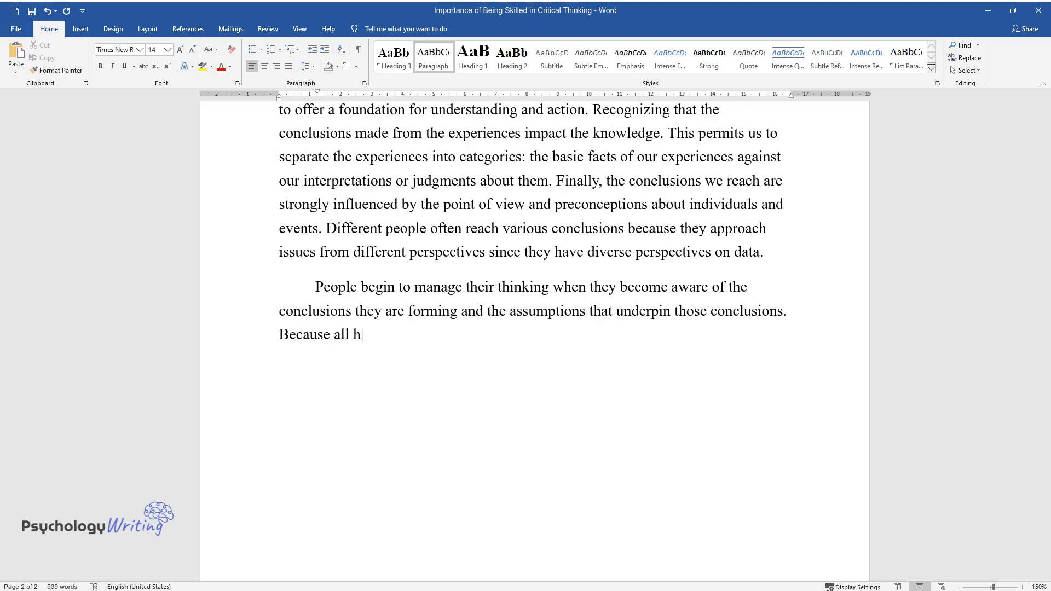
text(uman thinking is intrinsically founde)
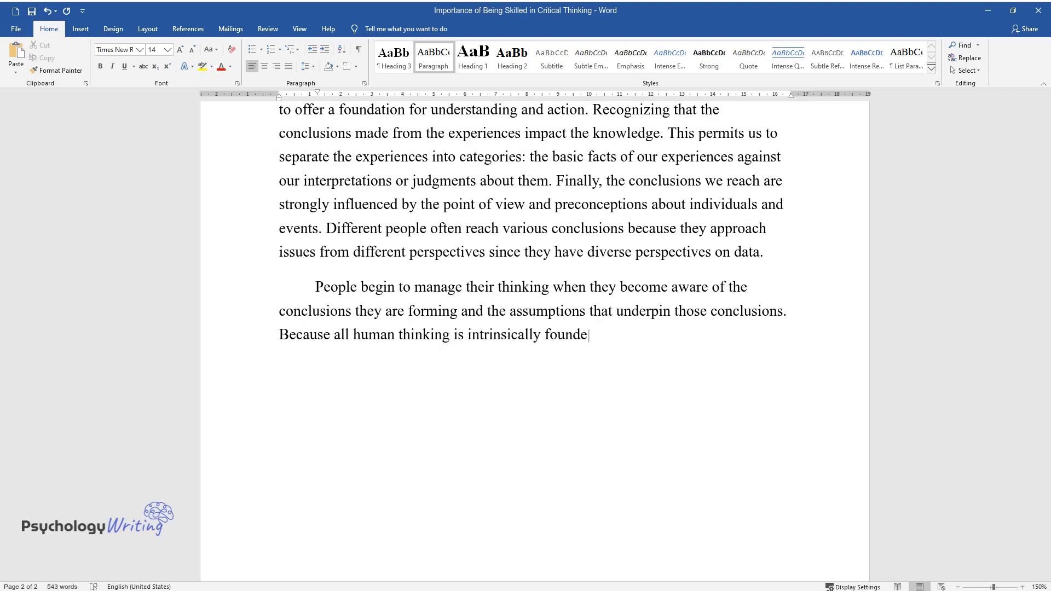
text(d on inferences, the control of thou)
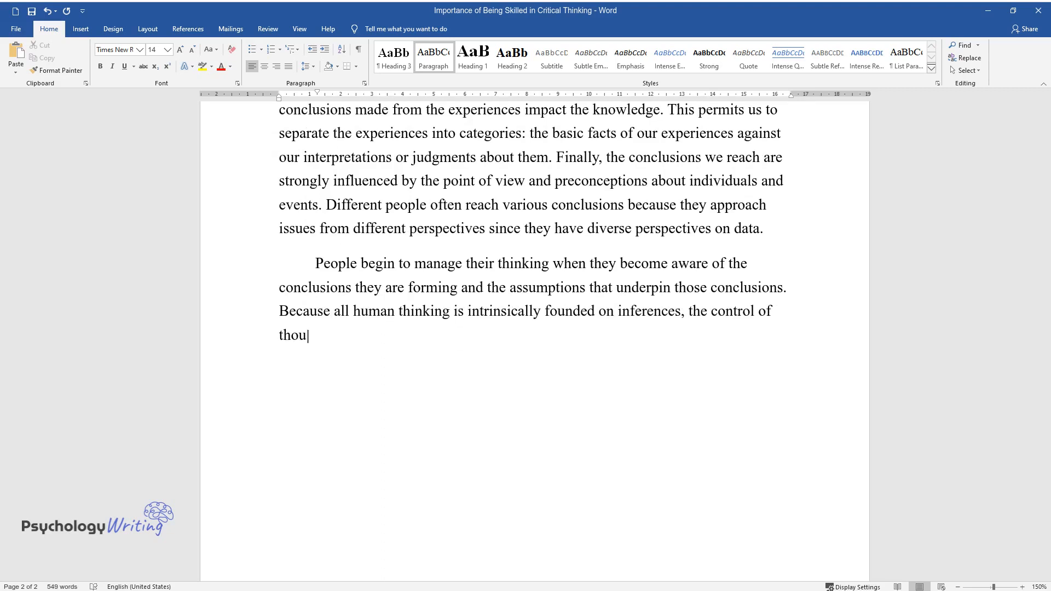
text(ght is reliant on the control of the)
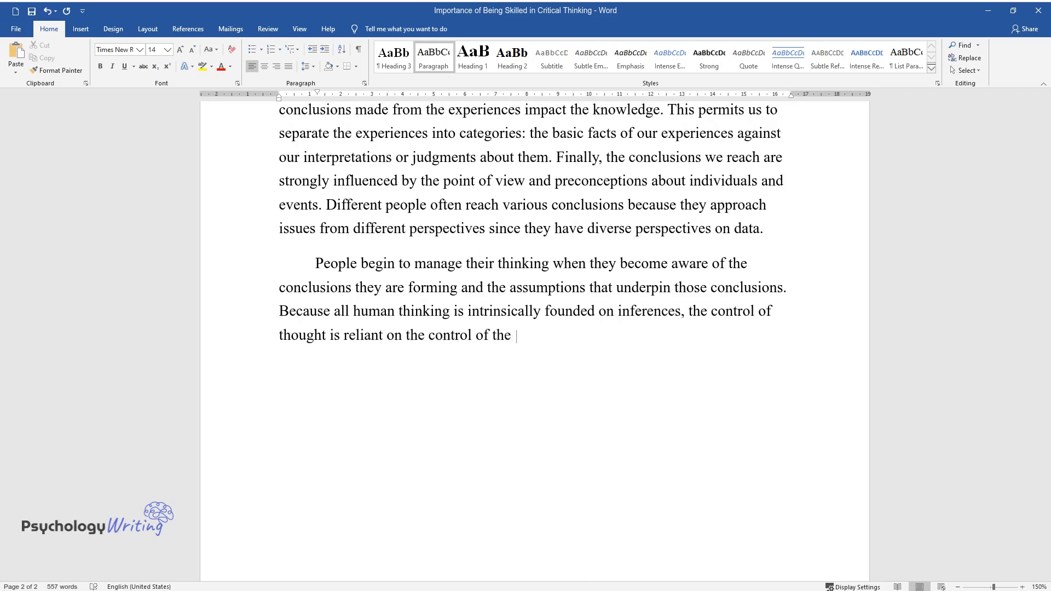
text(inferences it includes, and hence the)
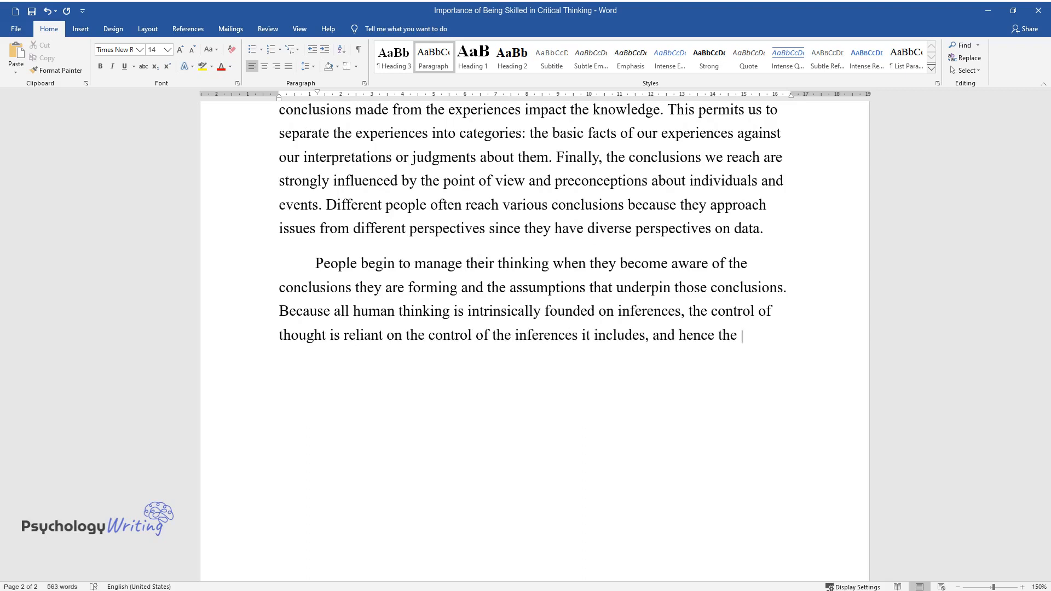
text(assumptions that underpin it. People)
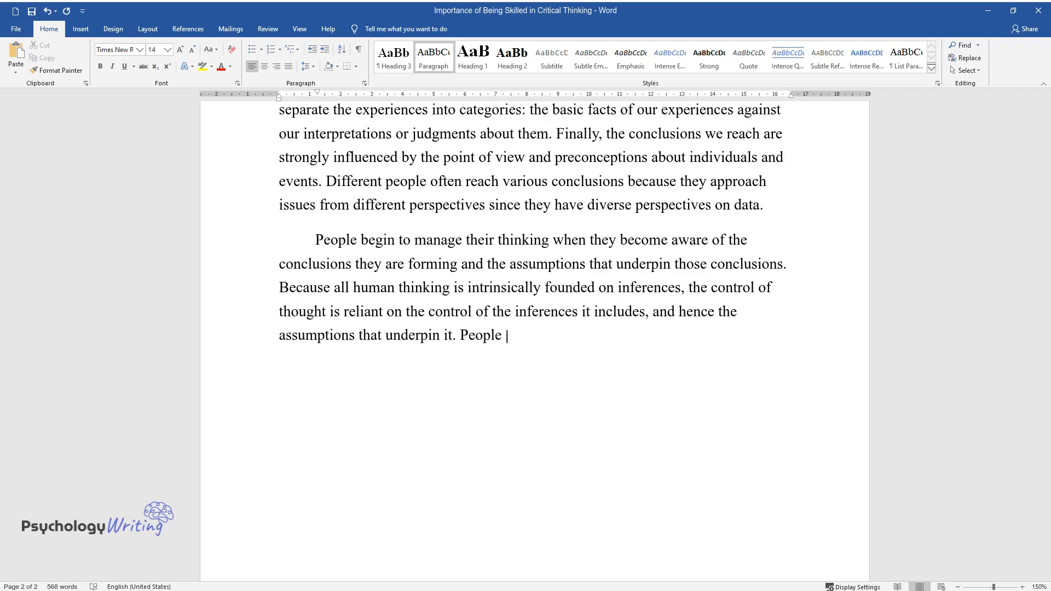
Add that some assumptions are incorrect, with the personal example of wrongly judging an acquaintance and early hate for the individual
text(make many assumptions without realizing it)
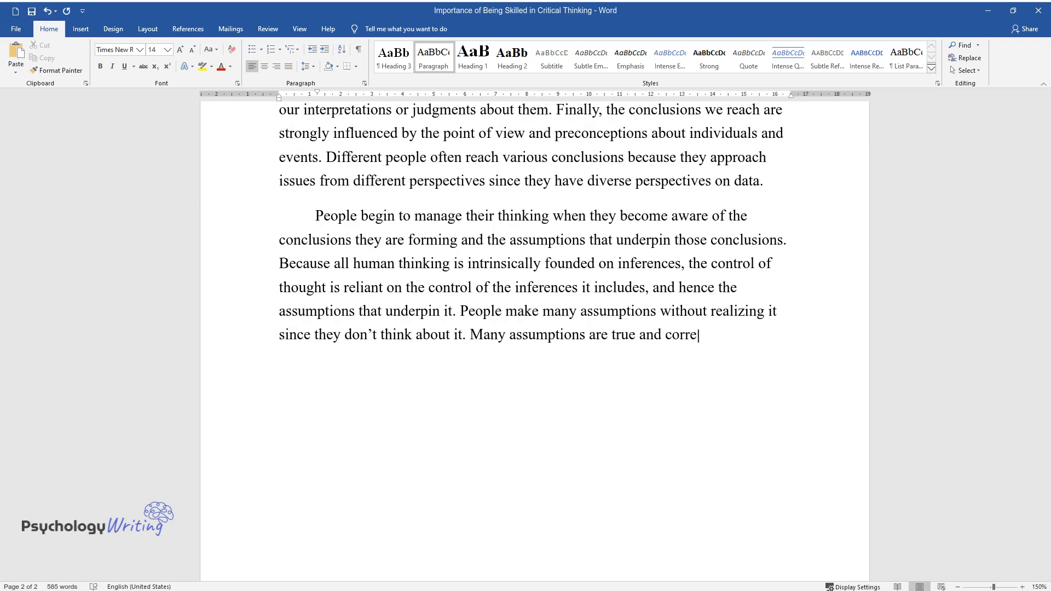
text(ct, while some are incorrect. For exam)
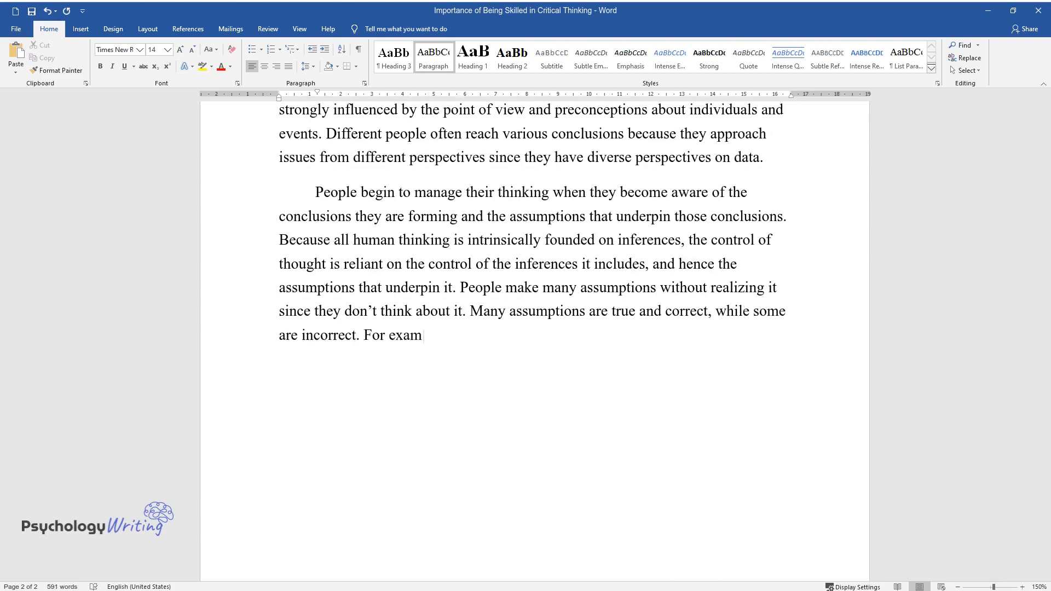
text(ple, due to a lack of accurate inform)
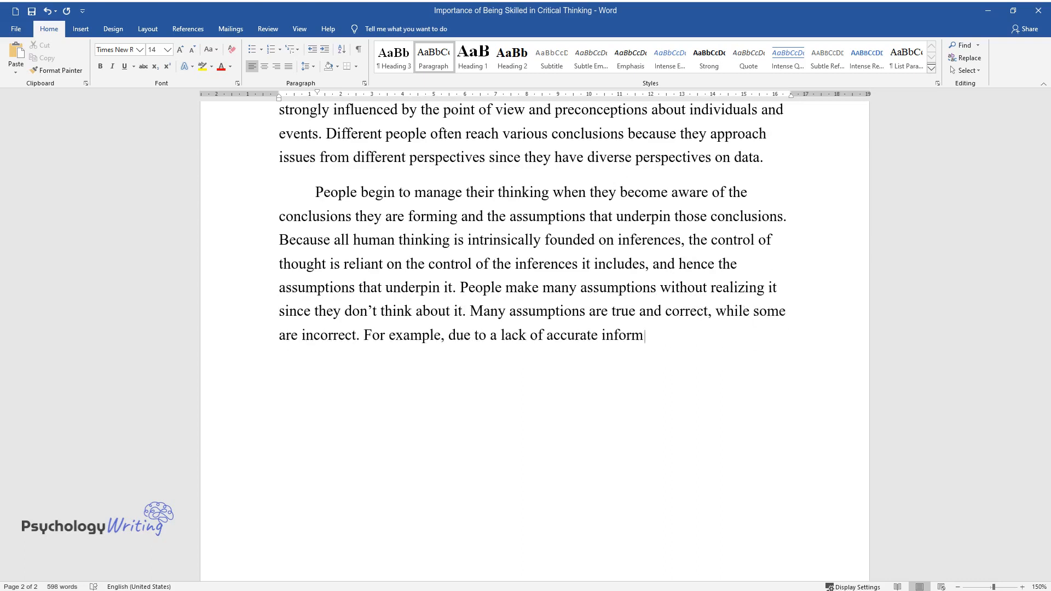
text(ation, I drew an incorrect assumption)
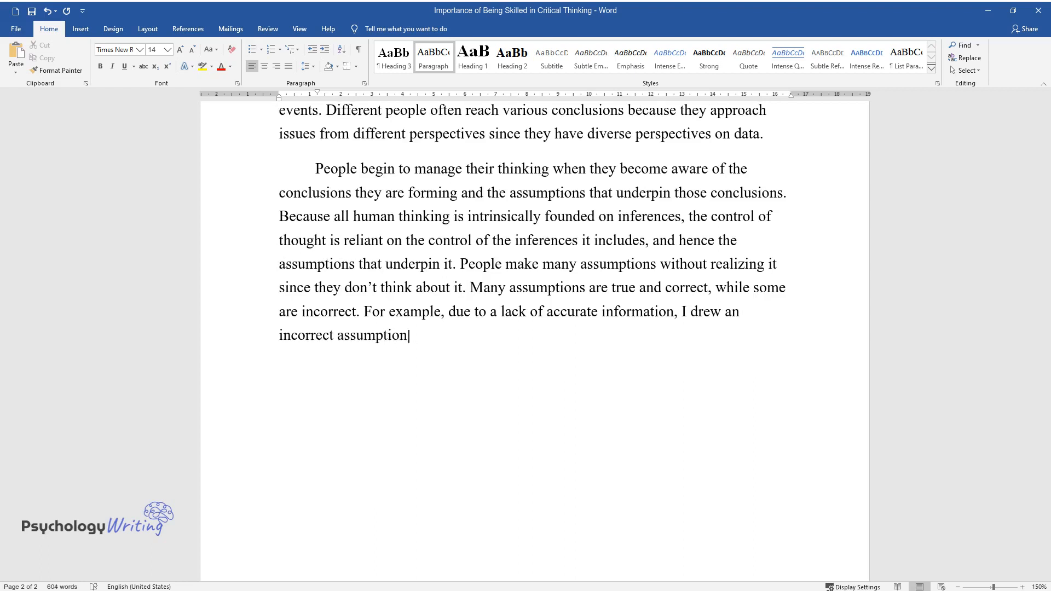
text(about one of my acquaintances. This irrational conclusion)
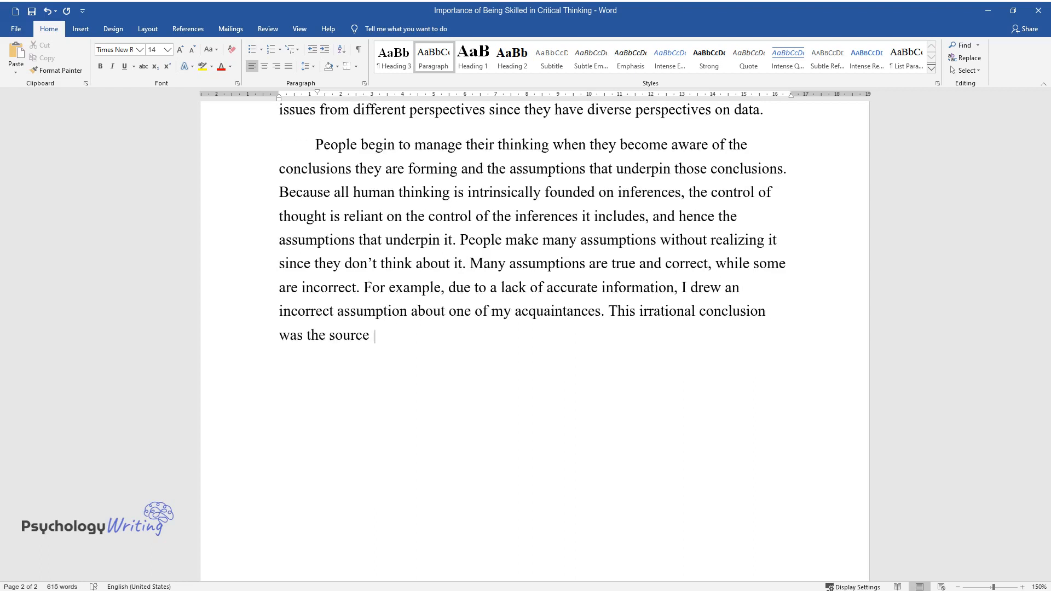
text(of my early hate for the individual, even if it turned out to be)
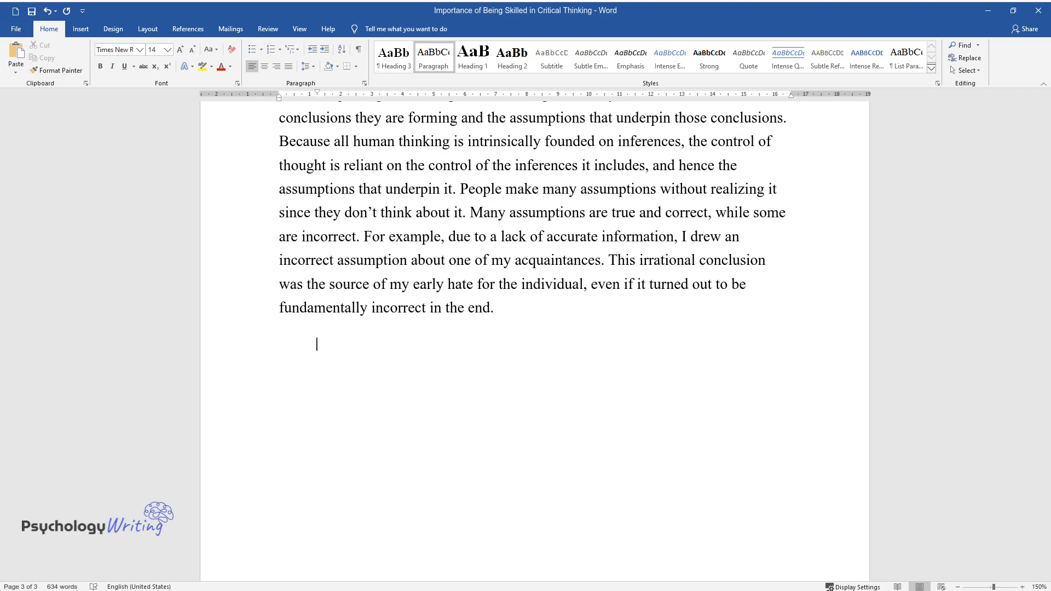
Write the active ignorance paragraph on erroneous beliefs, illusions and delusions acting as a catalyst, through what active ignorance is
text(Some individuals feel they comprehend things, events, people, and)
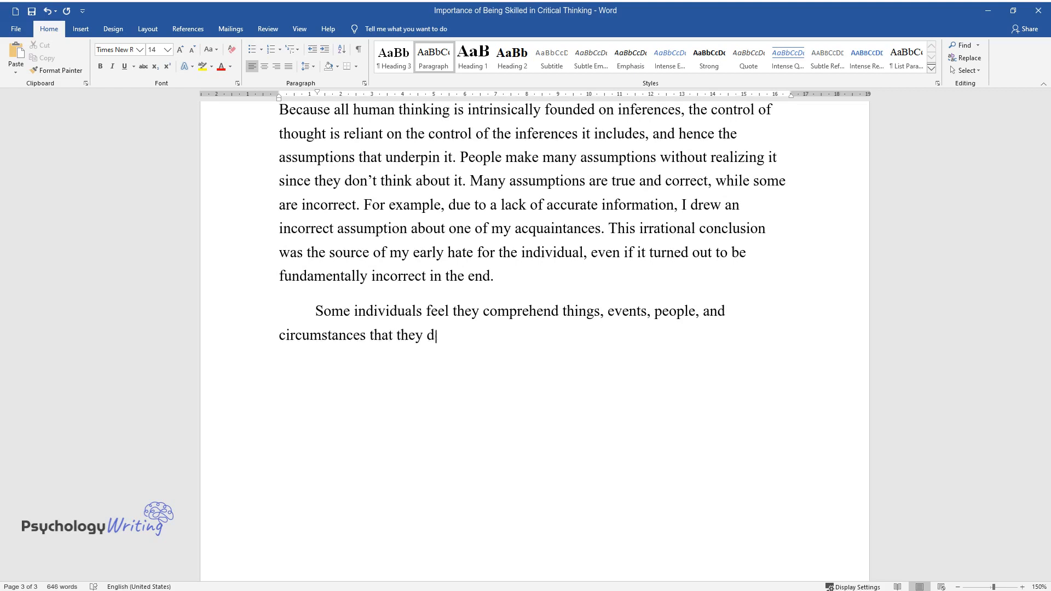
text(on't. This is known as active ignorance, when people)
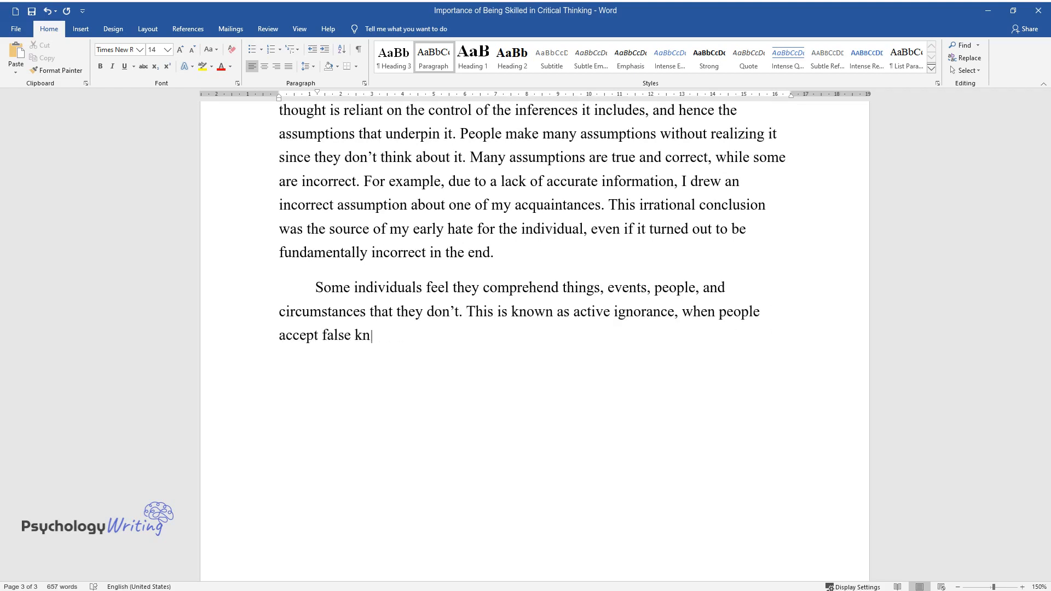
text(owledge and are engaged in actively employing it. They behave on)
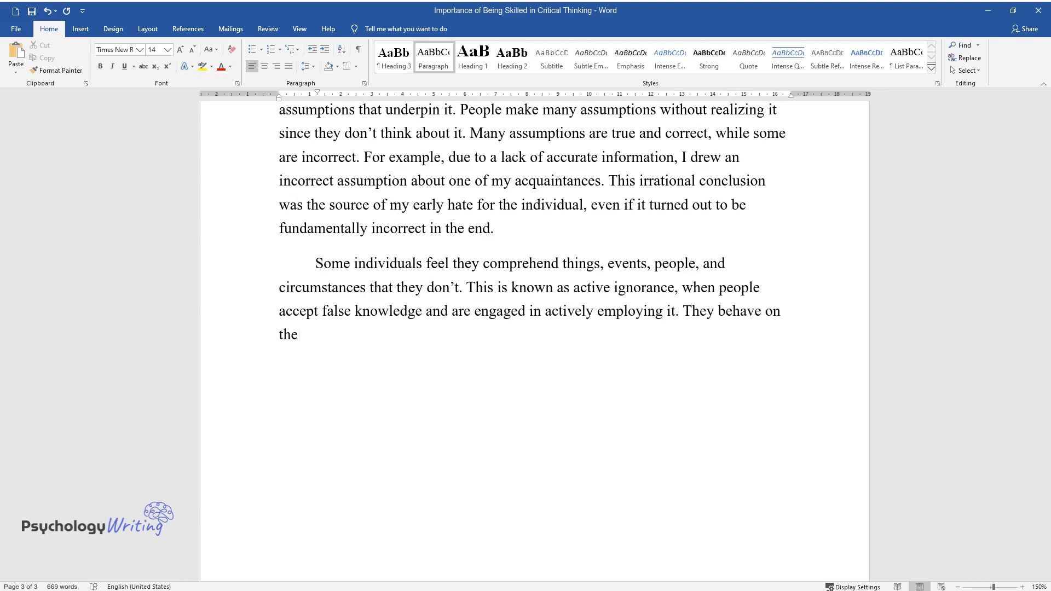
text(basis of their erroneous beliefs,)
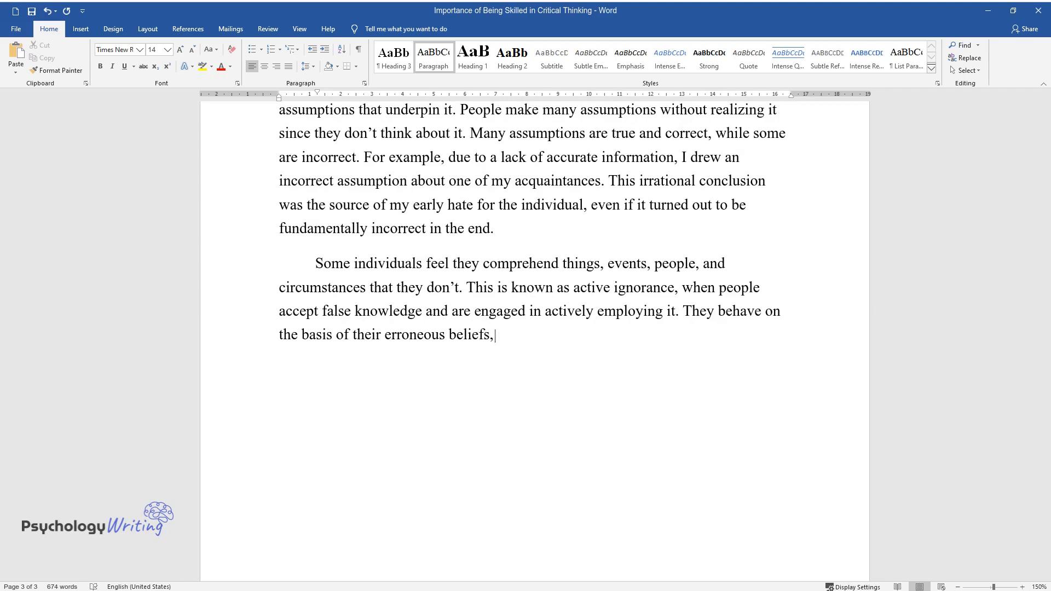
text(illusions, and delusions. Activat)
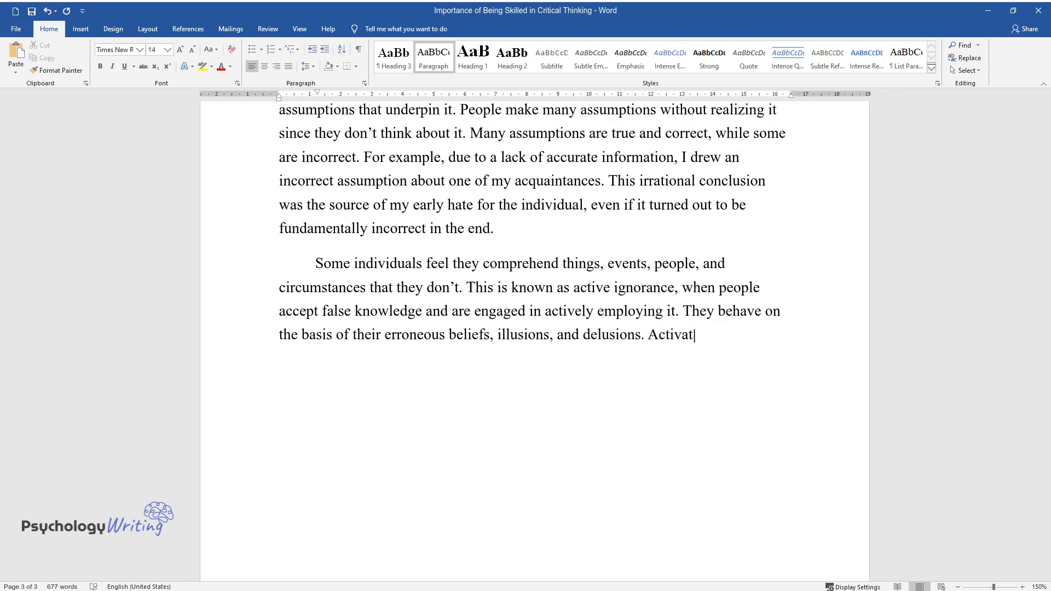
text(ed ignorance can be the catalyst f)
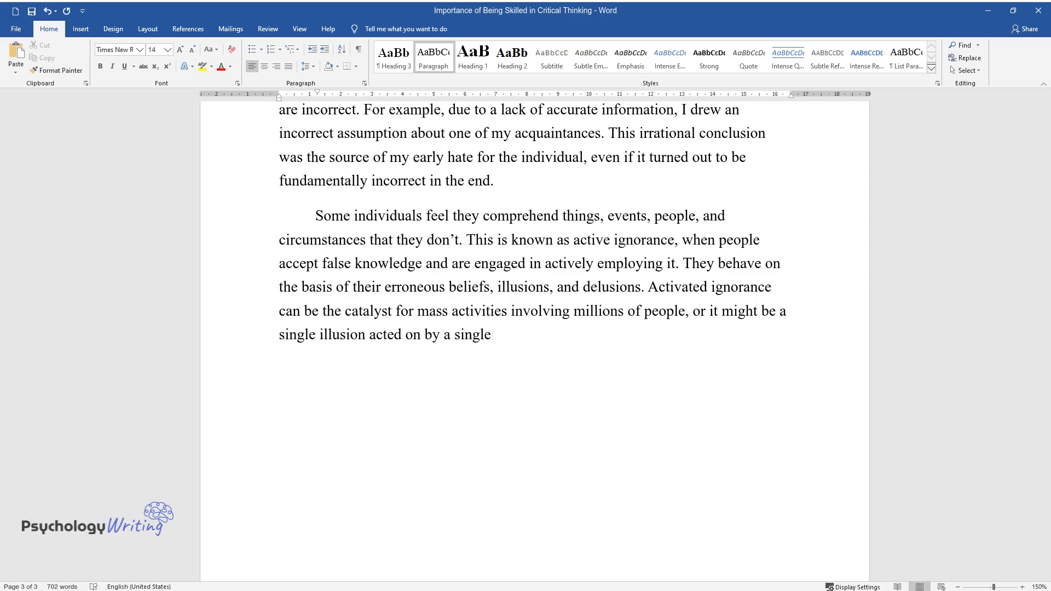
text(person in a small set of circumstances. It is)
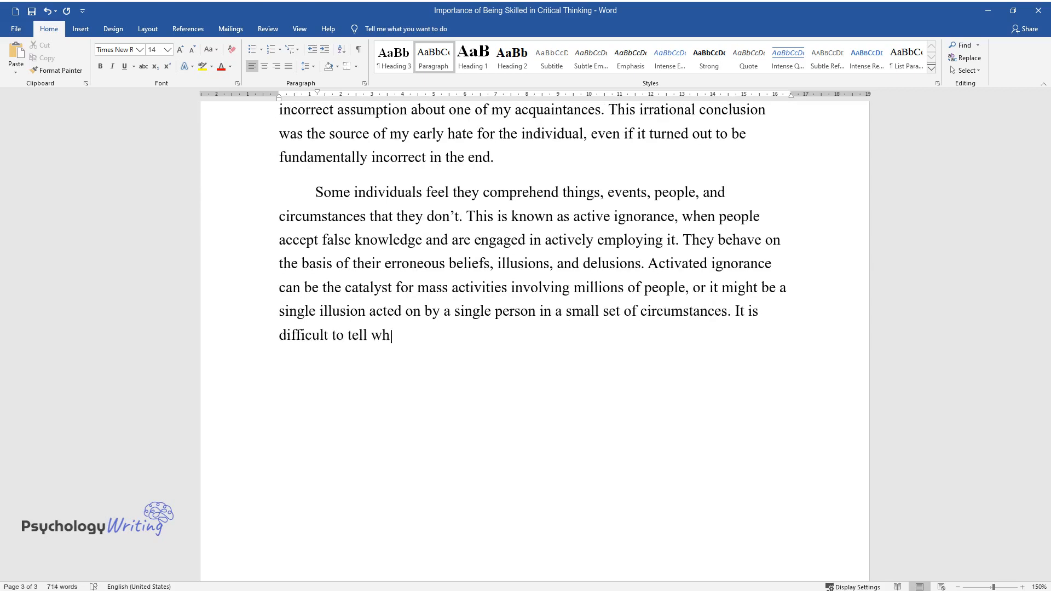
text(at active ignorance is and what is not since almost everyone c)
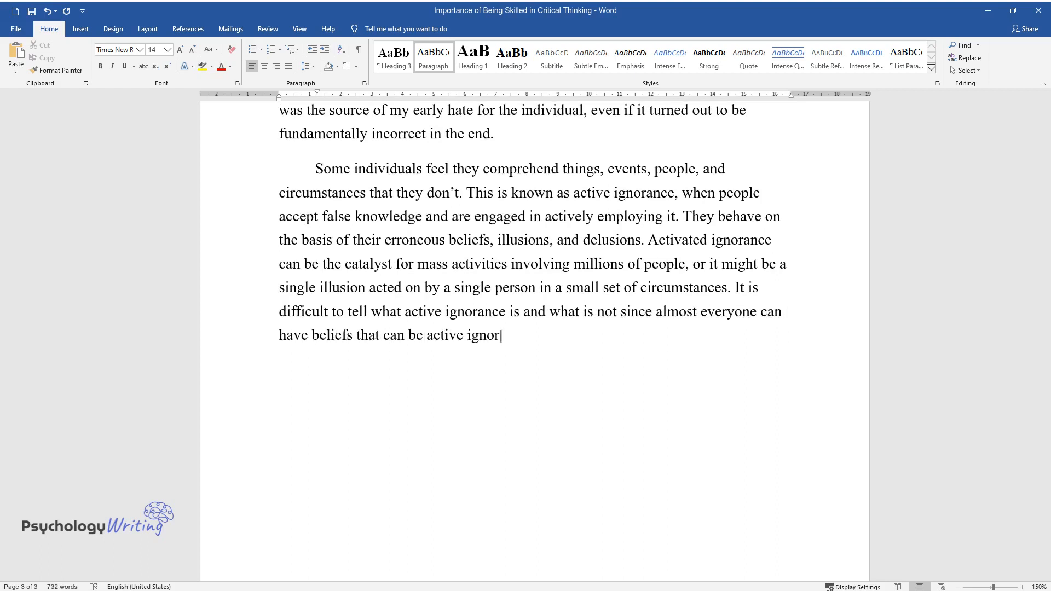
End the prior paragraph with 'ance.' and write that active ignorance is crucial since most people were unaware of holding it
text(ance.)
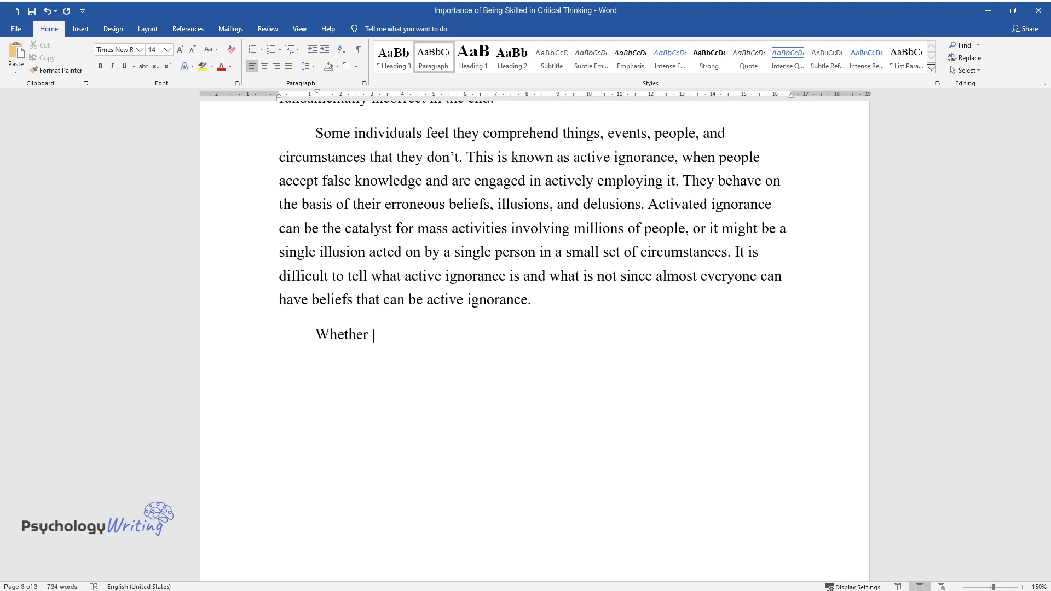
text(or not specific information can be proven to be erroneous or)
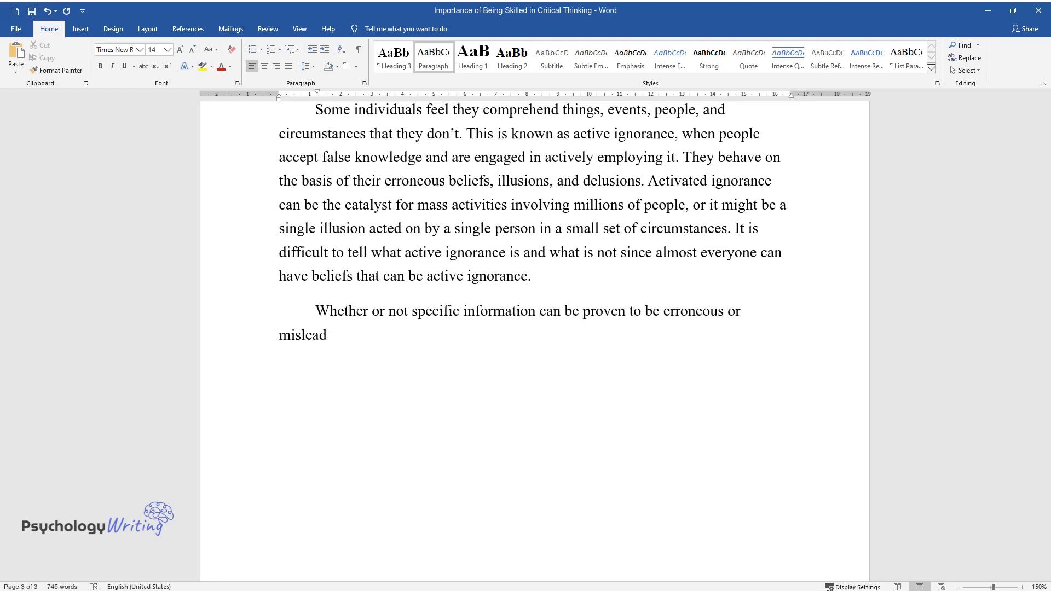
text(ing, the idea of active ignorance)
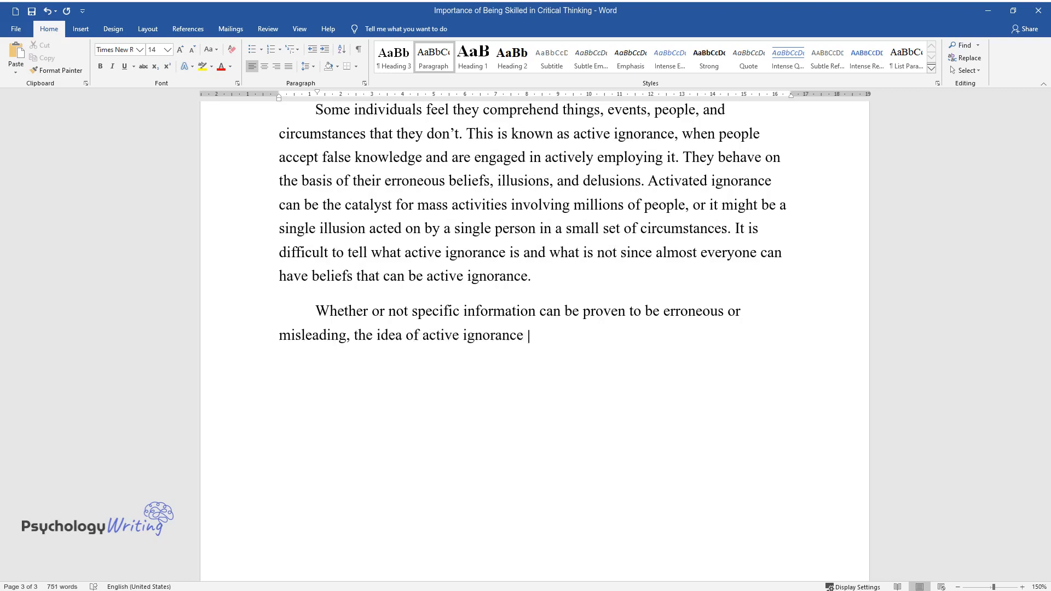
text(is crucial. The majority of people who)
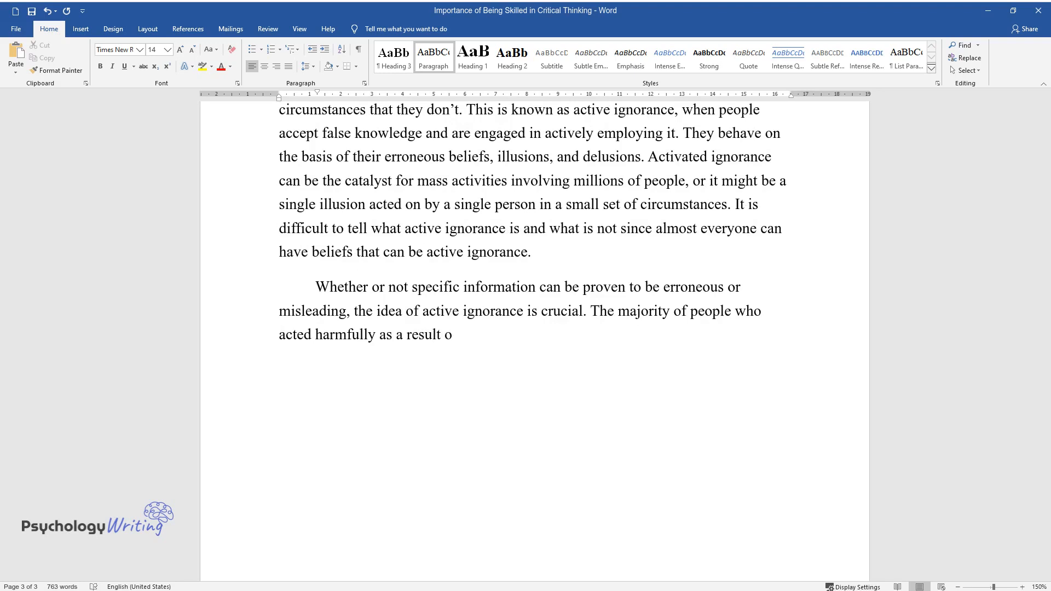
text(f their activated ignorance were p)
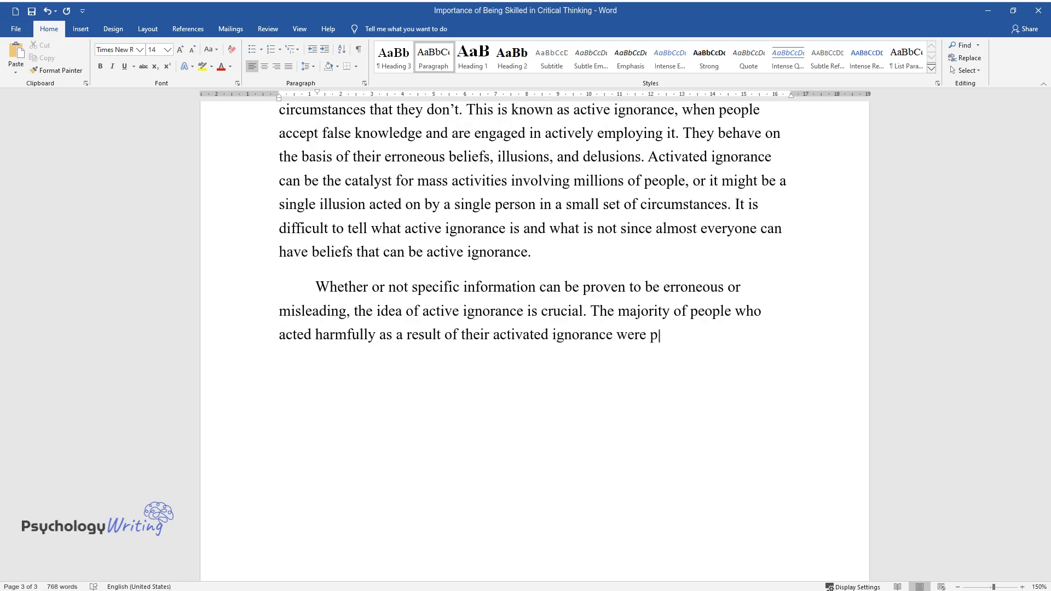
text(robably ignorant that they were harming others. Ignorance construed)
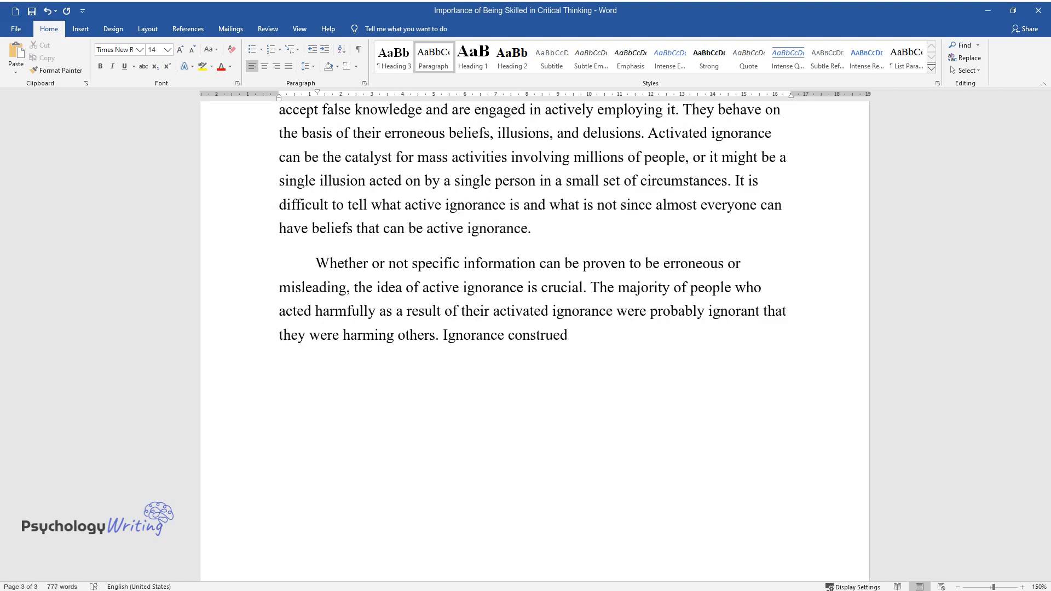
Finish arguing it's critical to evaluate beliefs that could cause considerable injury, distress, or suffering to others
text(as truth is a serious concern with)
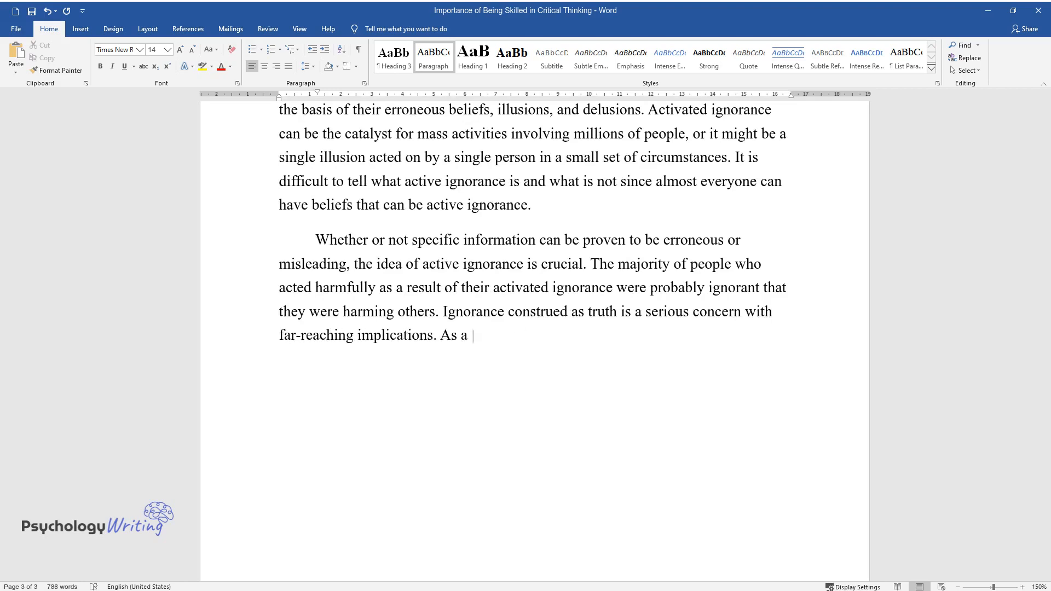
text(consequence, it's critical to evaluate beliefs,)
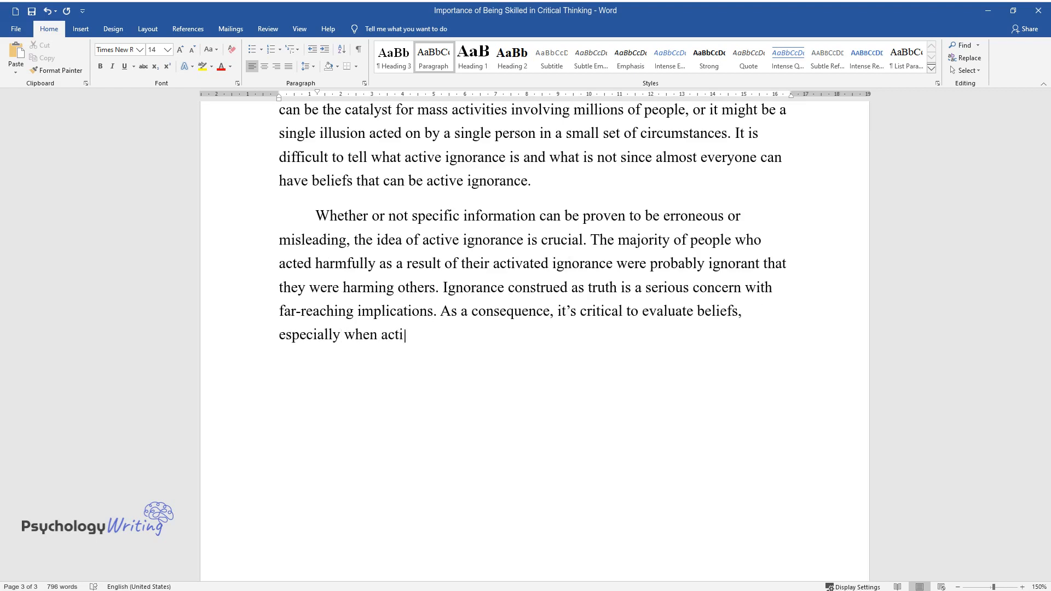
text(ng on them, that have the potenti)
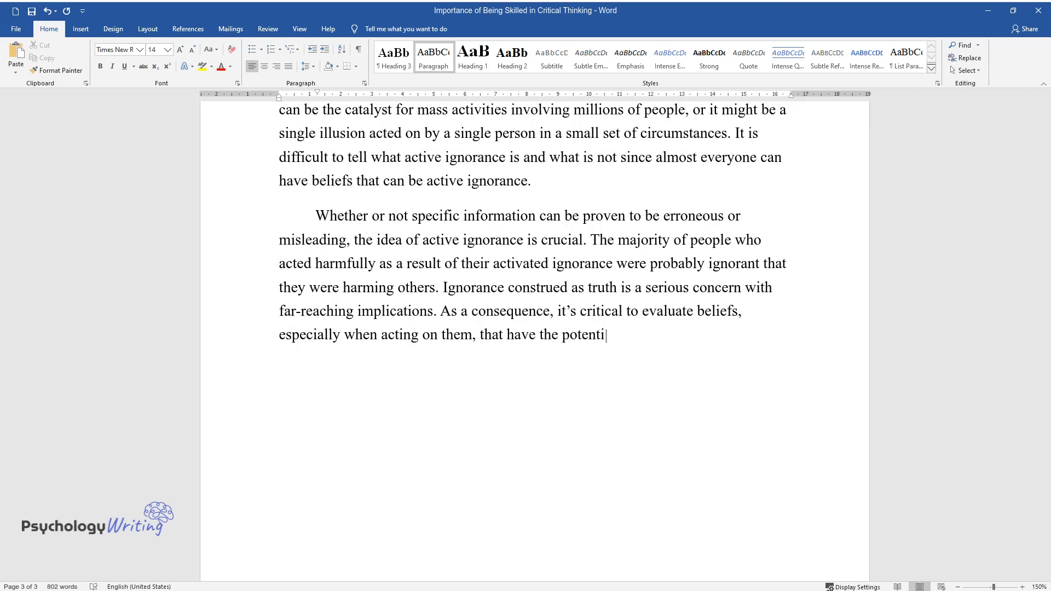
text(al to cause considerable injury, d)
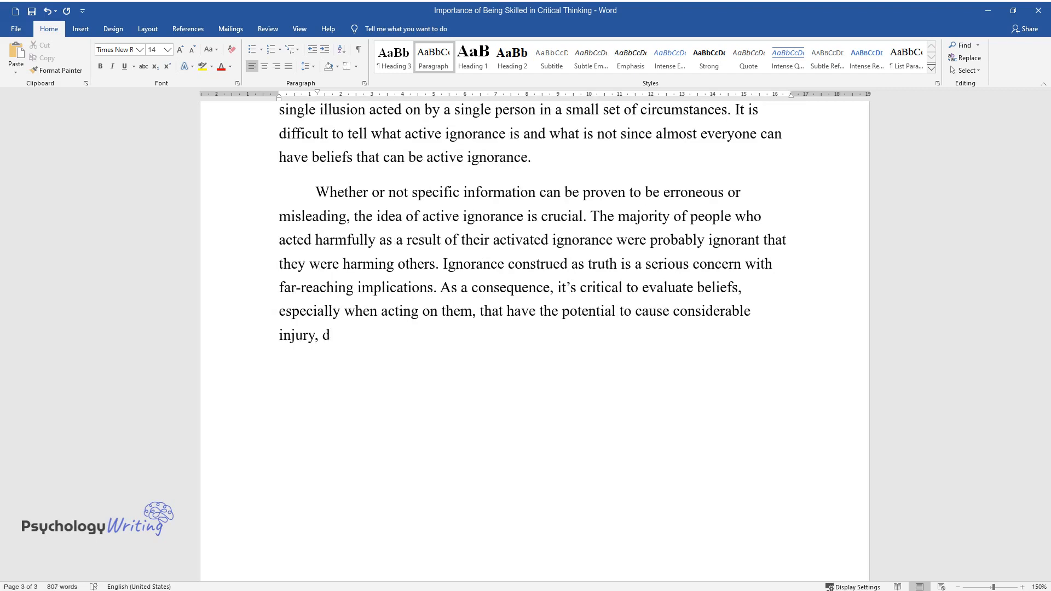
text(istress, or suffering to others.)
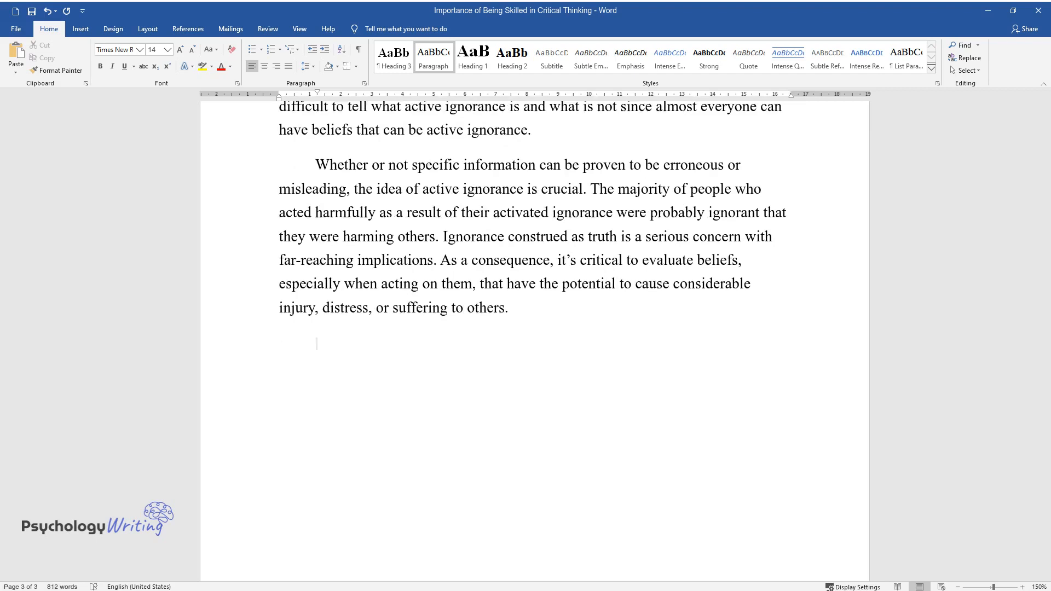
Write that activated knowledge means applying right information, leading to more knowledge, and every discipline allows it
text(When we talk a)
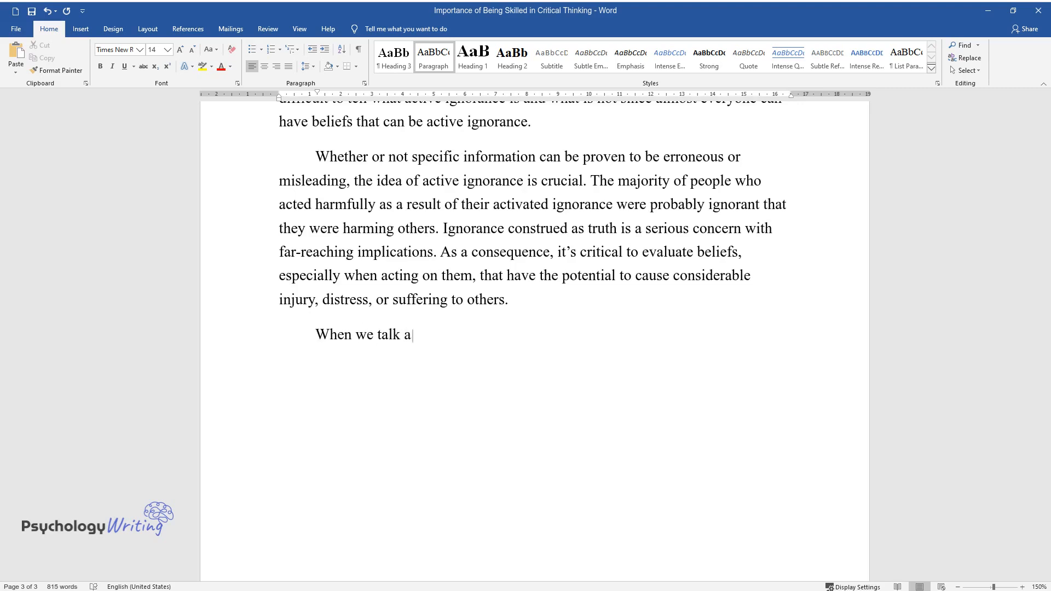
text(bout activated knowledge, it usually implies the acceptanc)
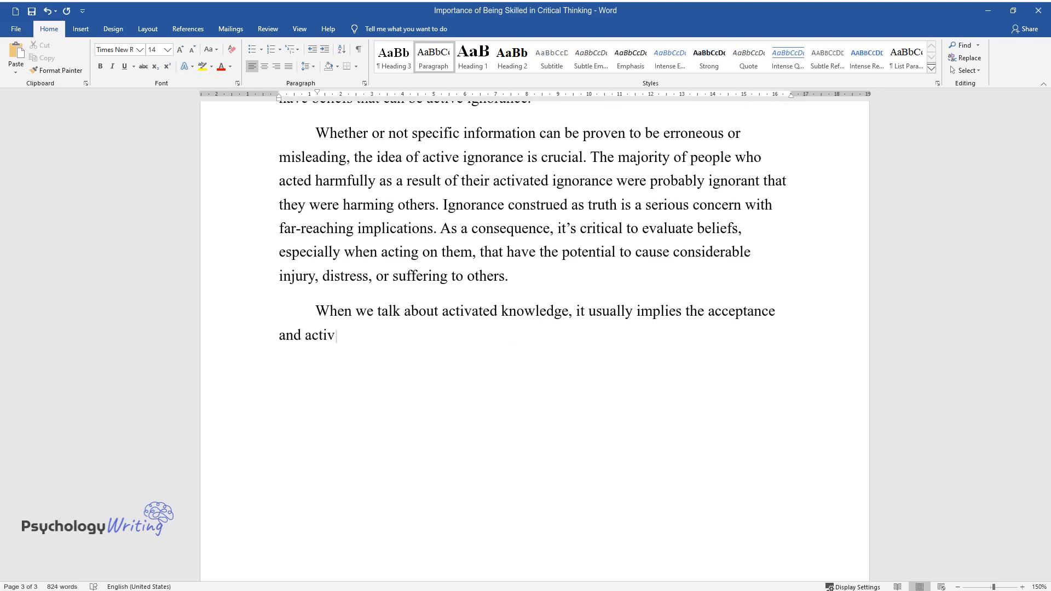
text(e application of information that is)
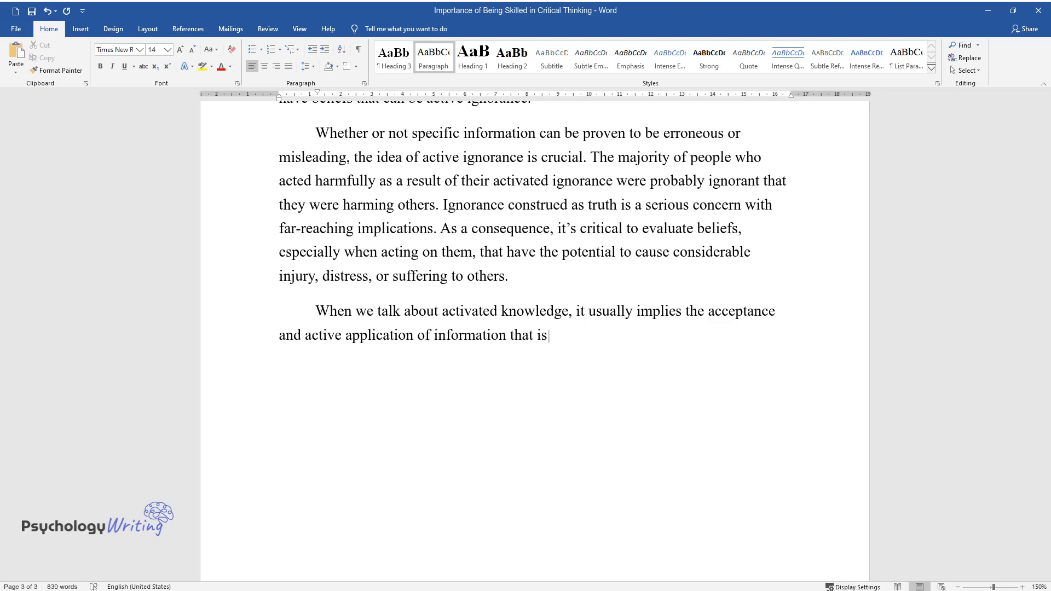
text(right. This process indirectly lea)
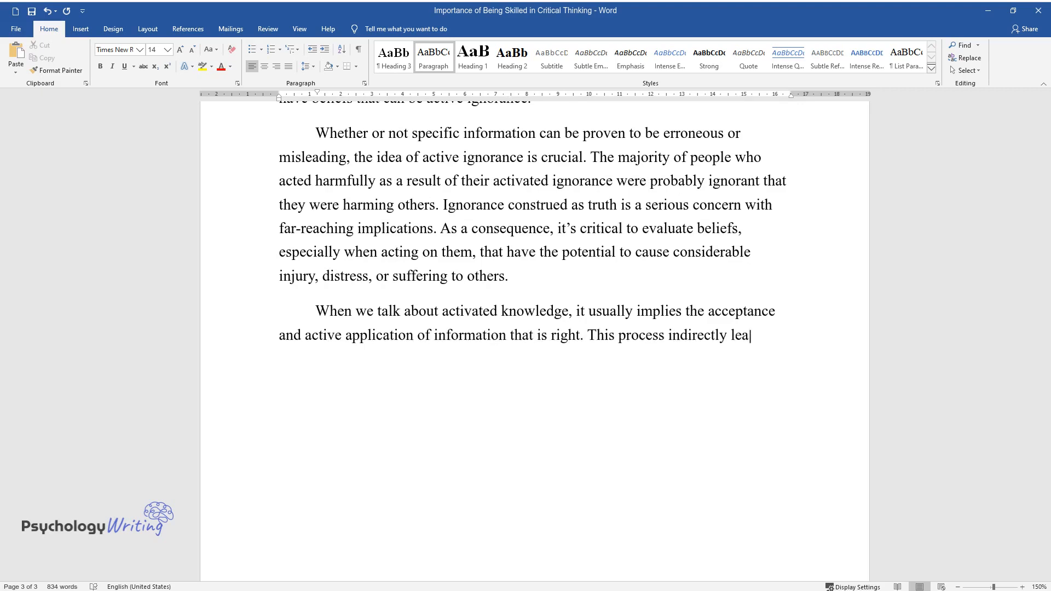
text(ds us to more and more knowledge th)
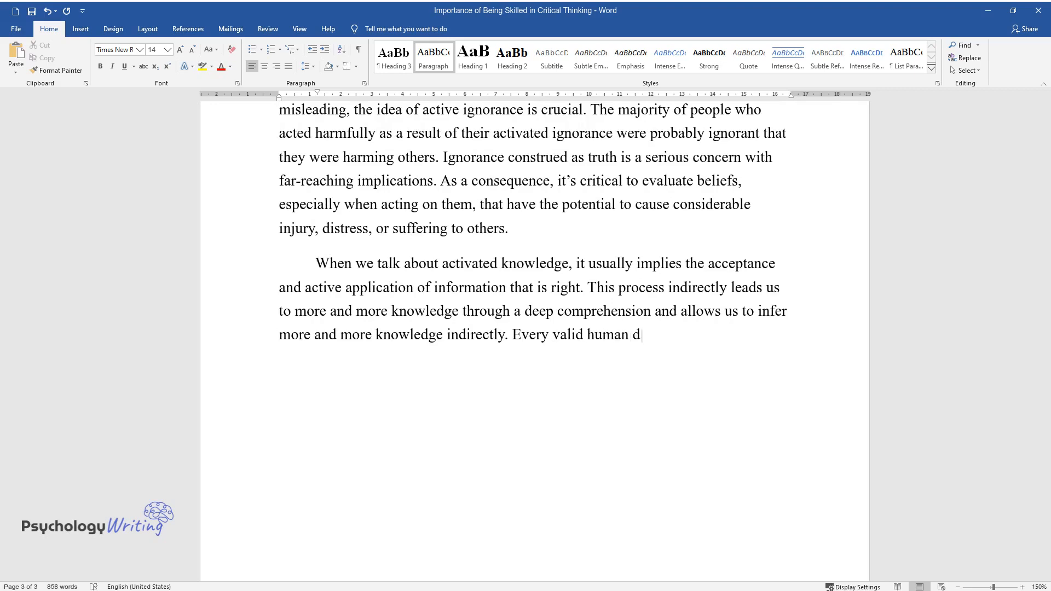
text(iscipline has the possibility for ac)
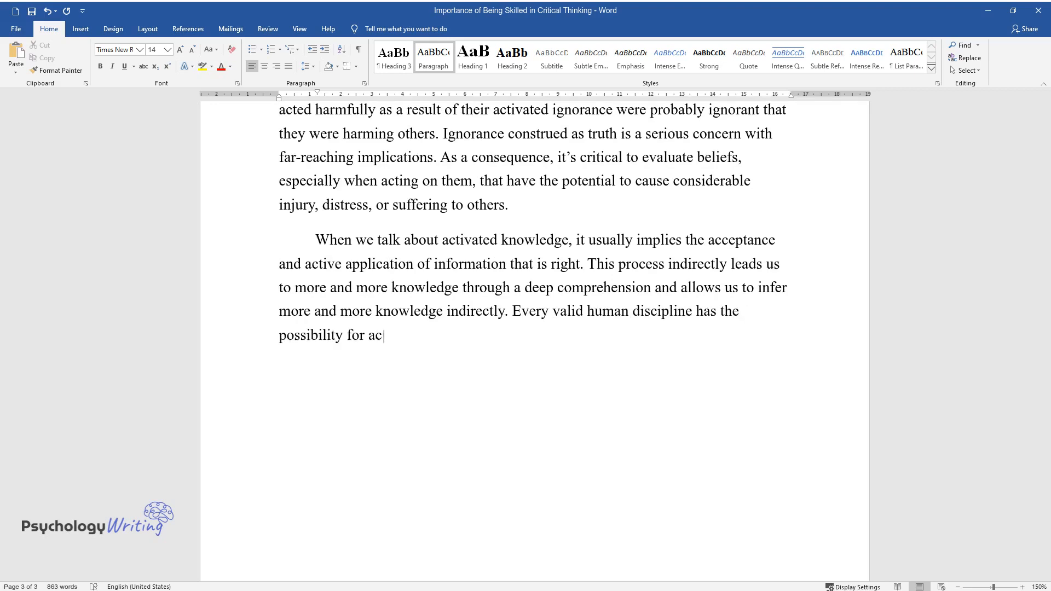
text(tivated knowledge. We begin with basic knowledge of a certain)
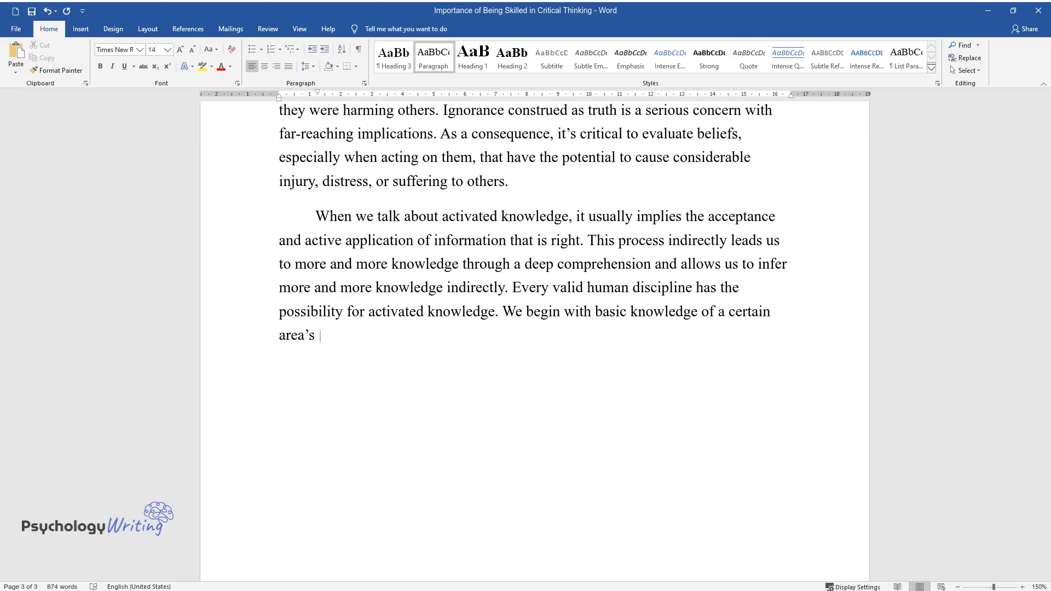
Finish with fundamental principles and the strategy of gathering active knowledge, ending 'uncovered through this process.'
text(most fundamental principles and aim)
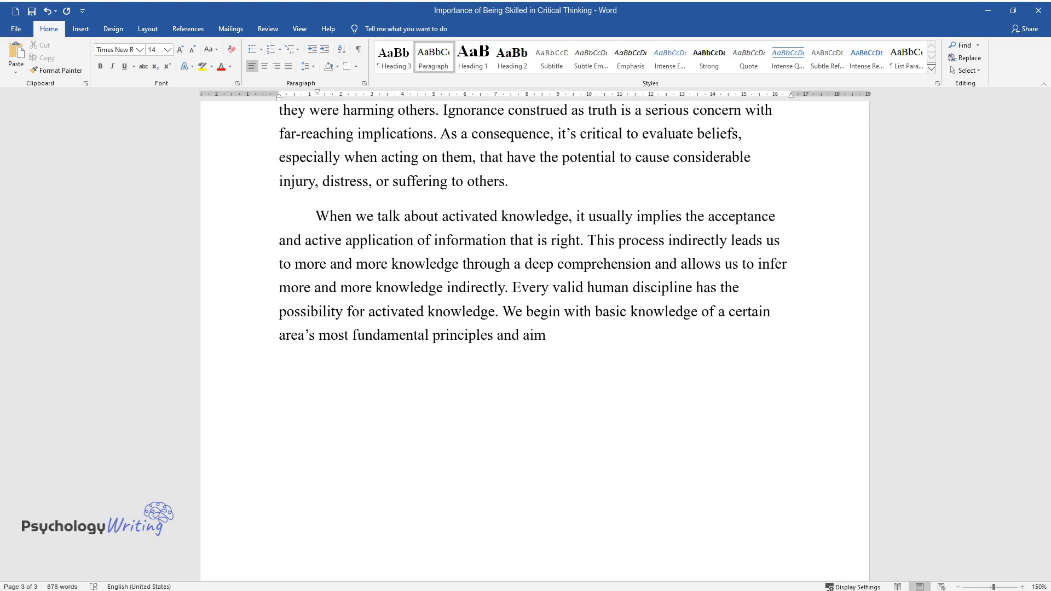
text(s. We may feel the power of intellect,)
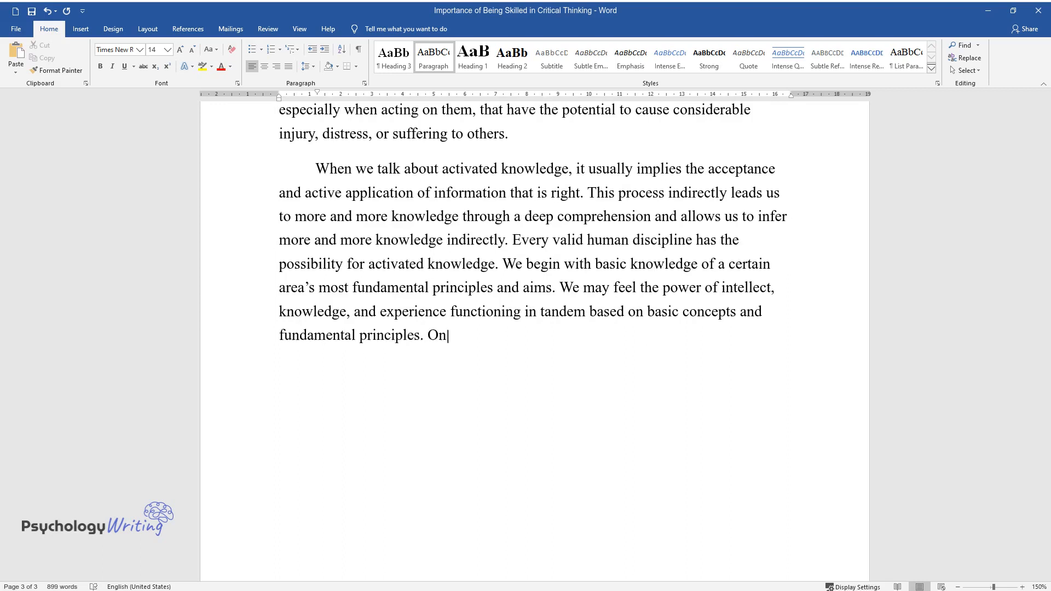
text(e of the most important strategies)
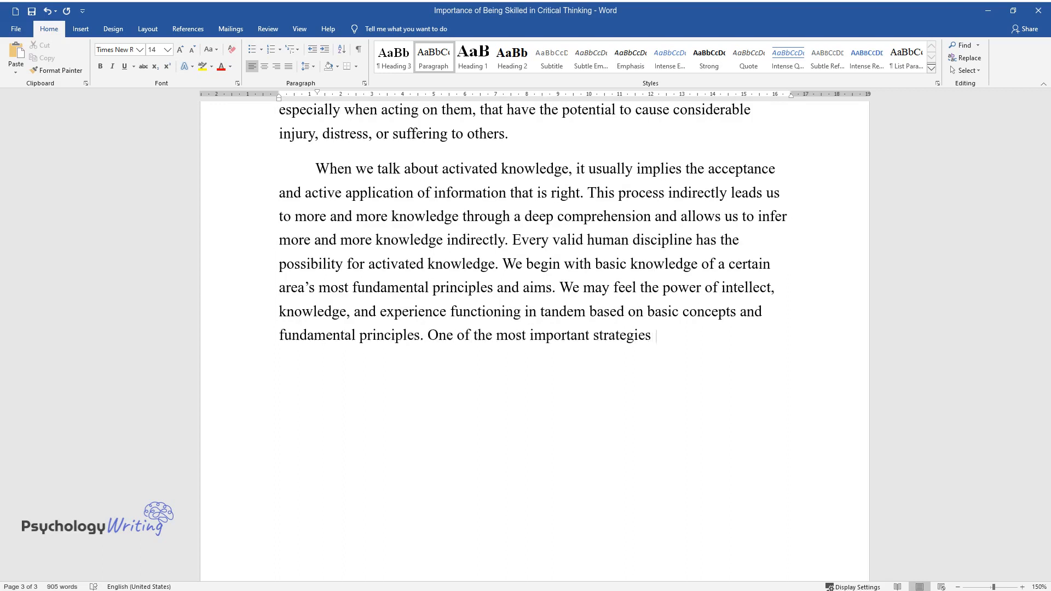
text(here is to develop a method of gath)
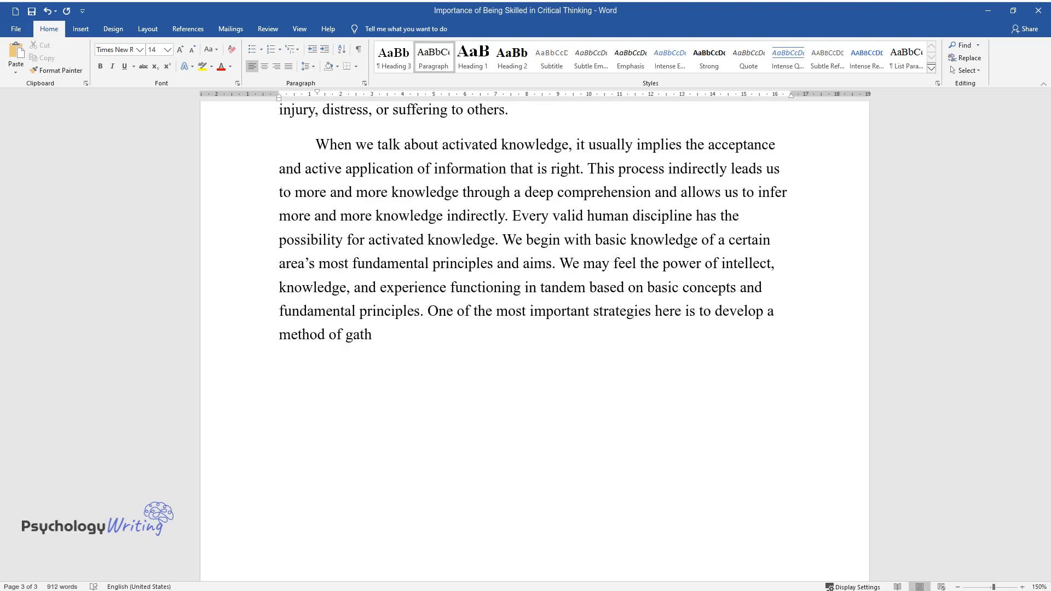
text(ering active knowledge, so that th)
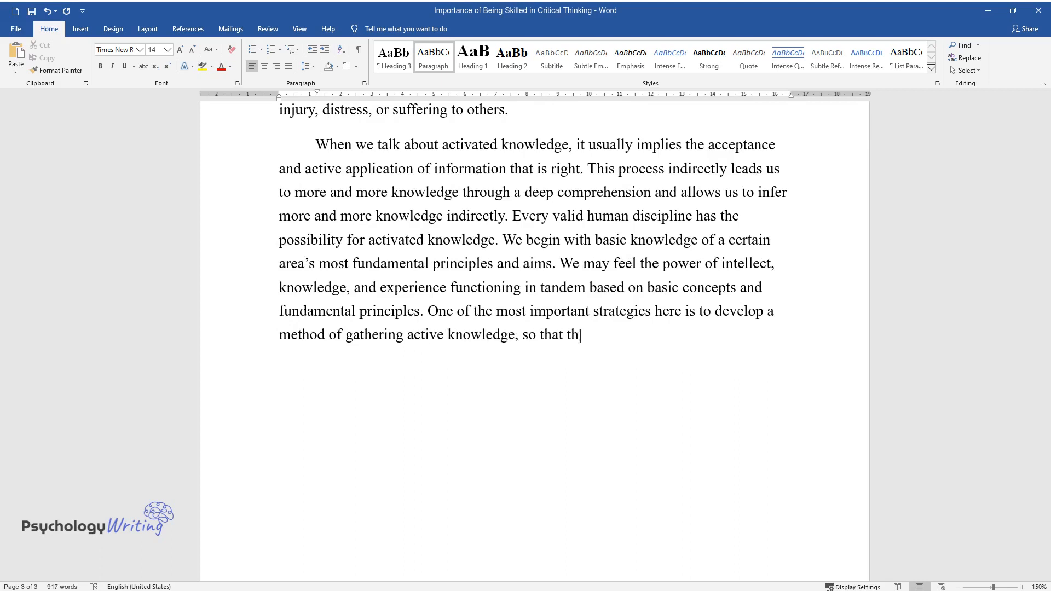
text(e logic of other things will be uncov)
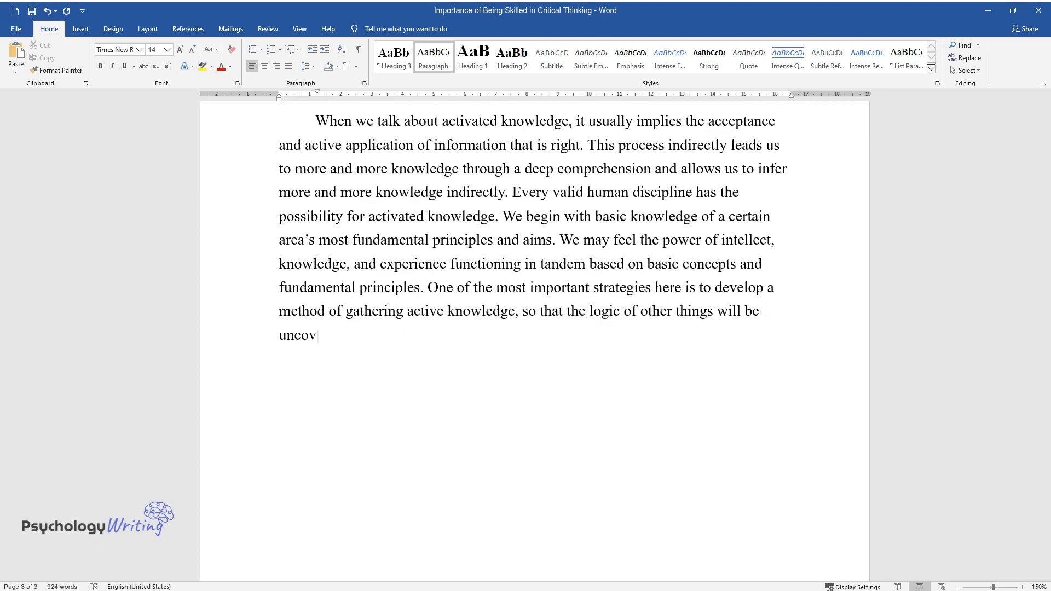
text(ered through this process.)
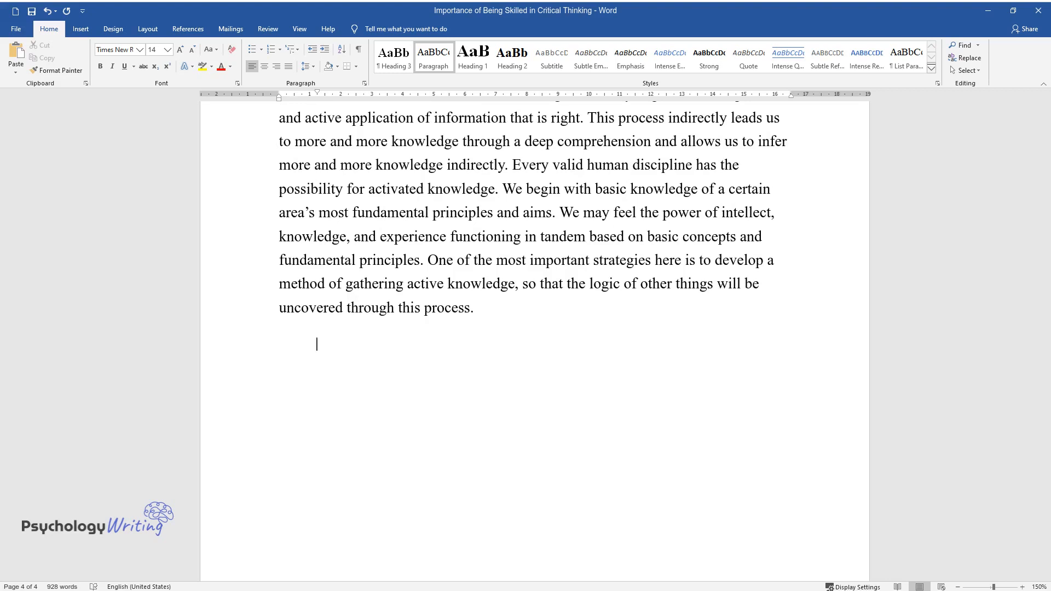
Write the paragraph's first half: basic concepts of thinking, history example, memorized dates leading to activated ignorance and wrong assumptions
text(Thus, it can)
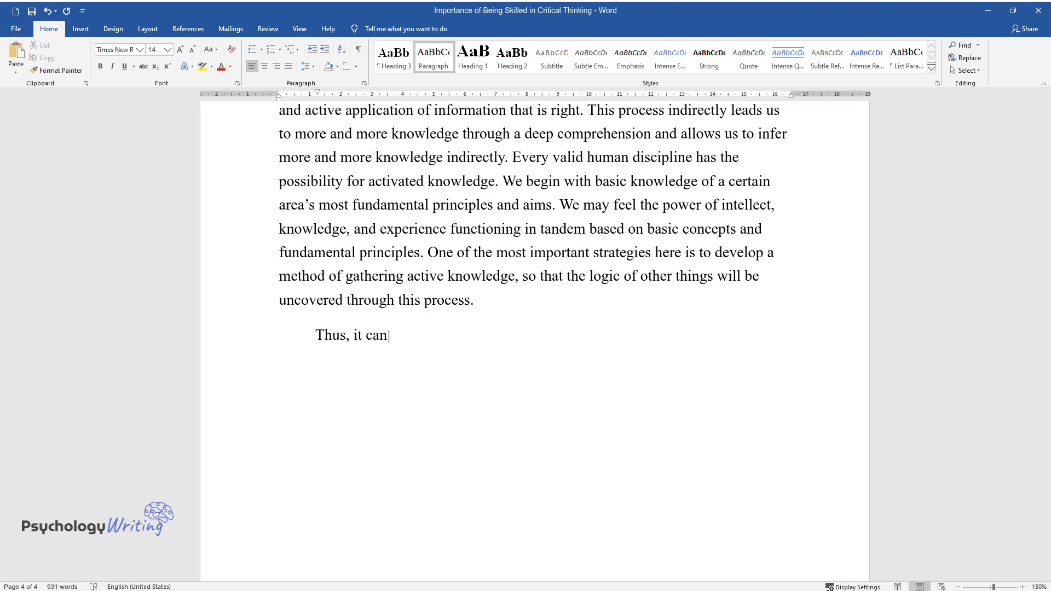
text(be seen how crucial it the understanding different aspects of)
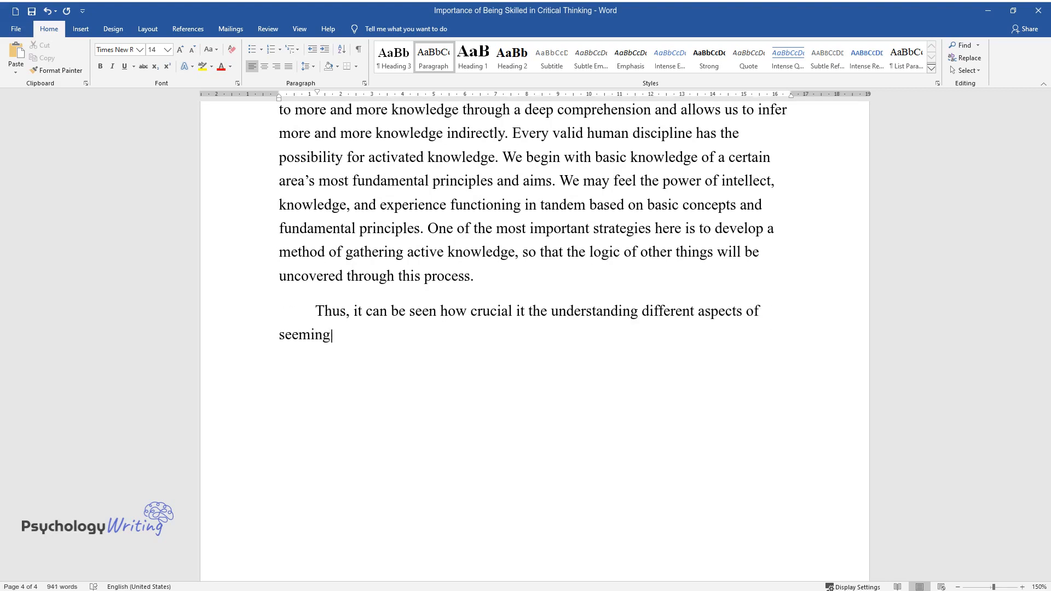
text(ly basic concepts of thinking. The)
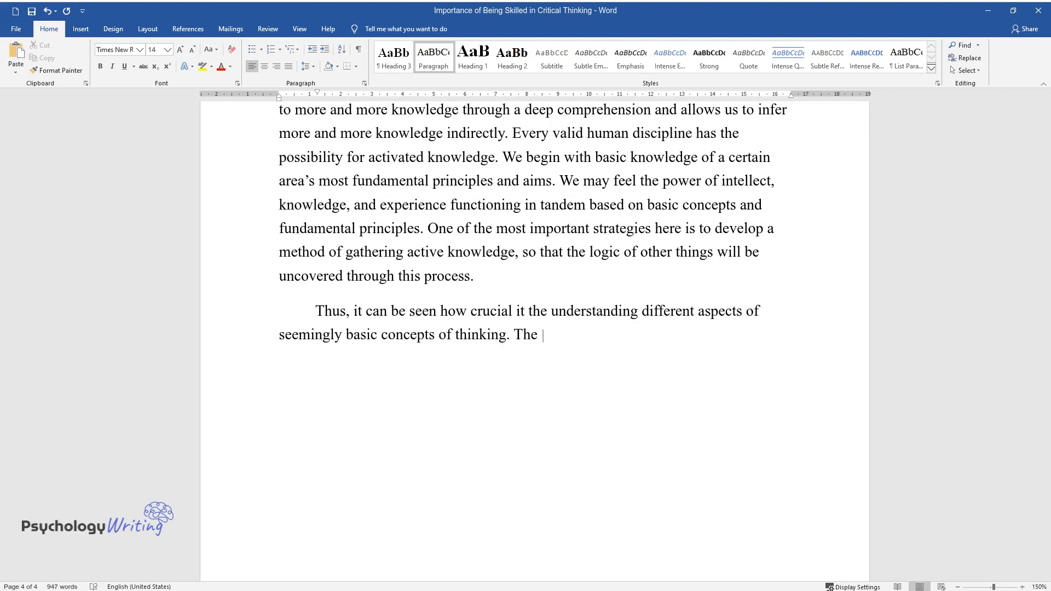
text(best example in terms of visibility of)
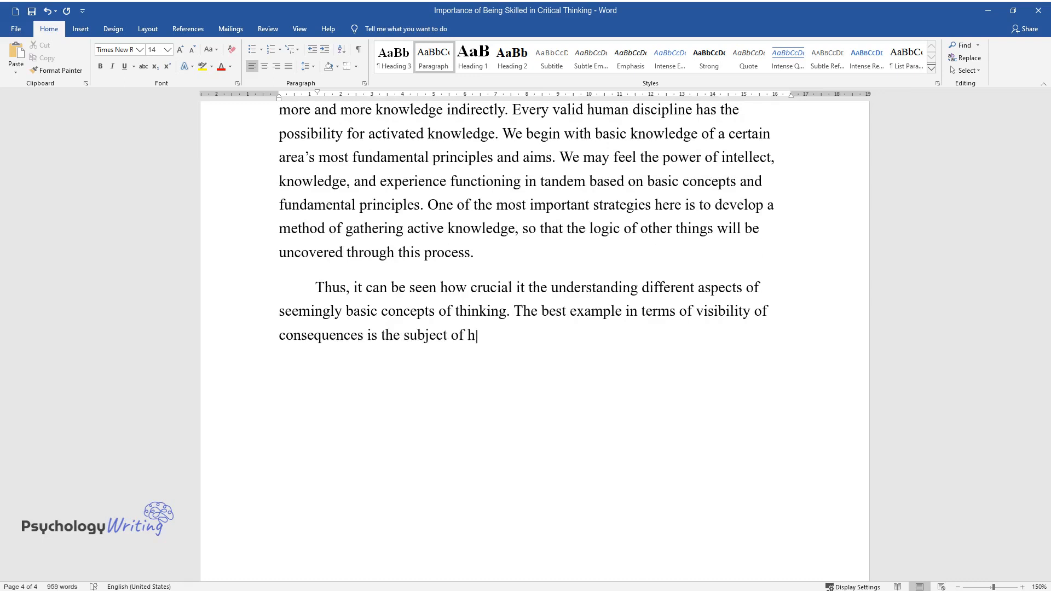
text(istory or historical learning. When)
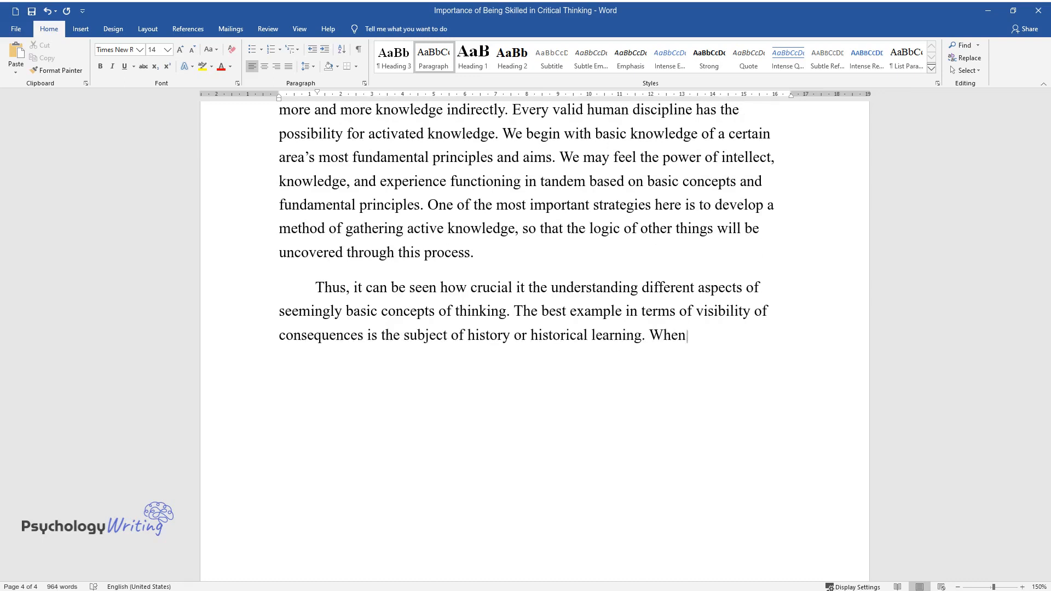
text(a student simply memorizes the dat)
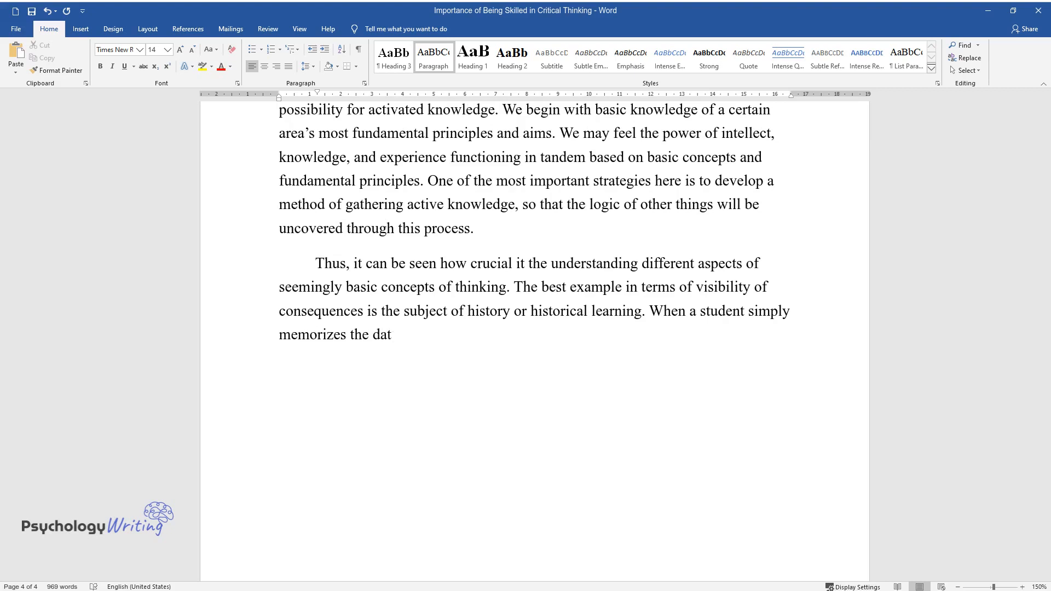
text(es and events, not really thinking)
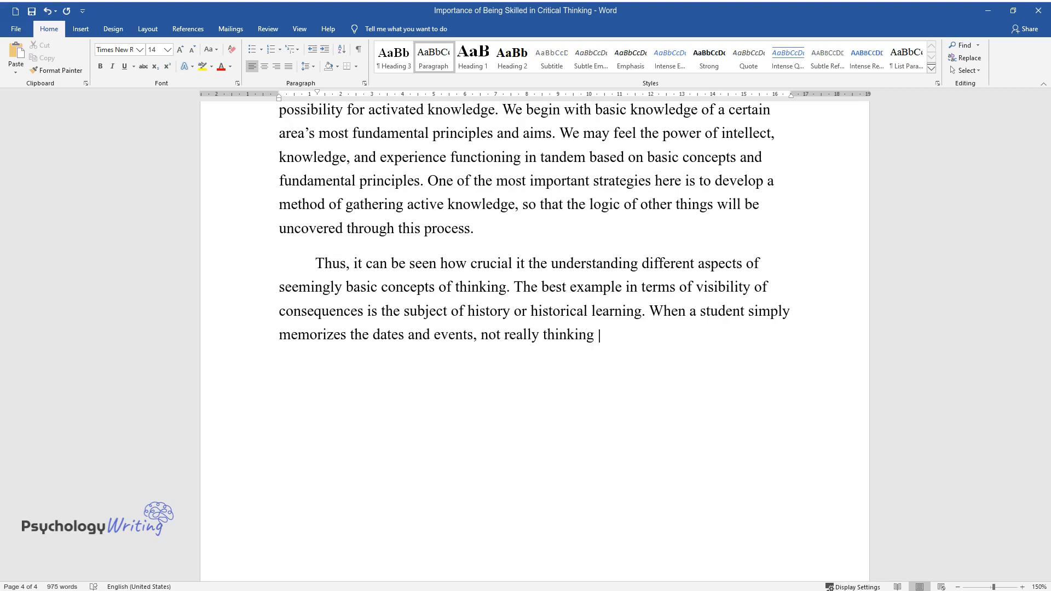
text(about underlying processes, it can)
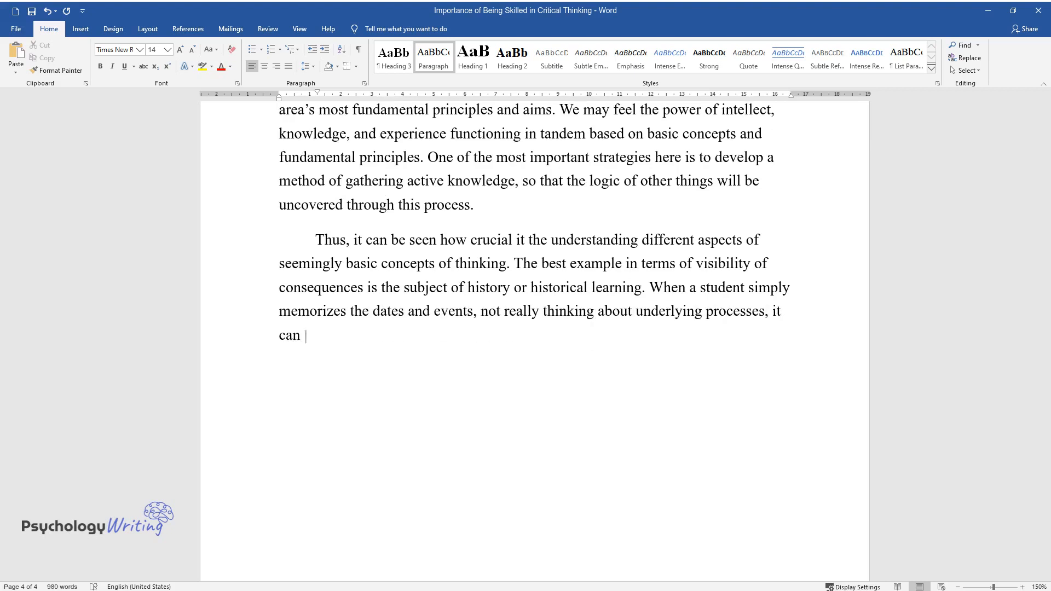
text(lead to activated ignorance. Part o)
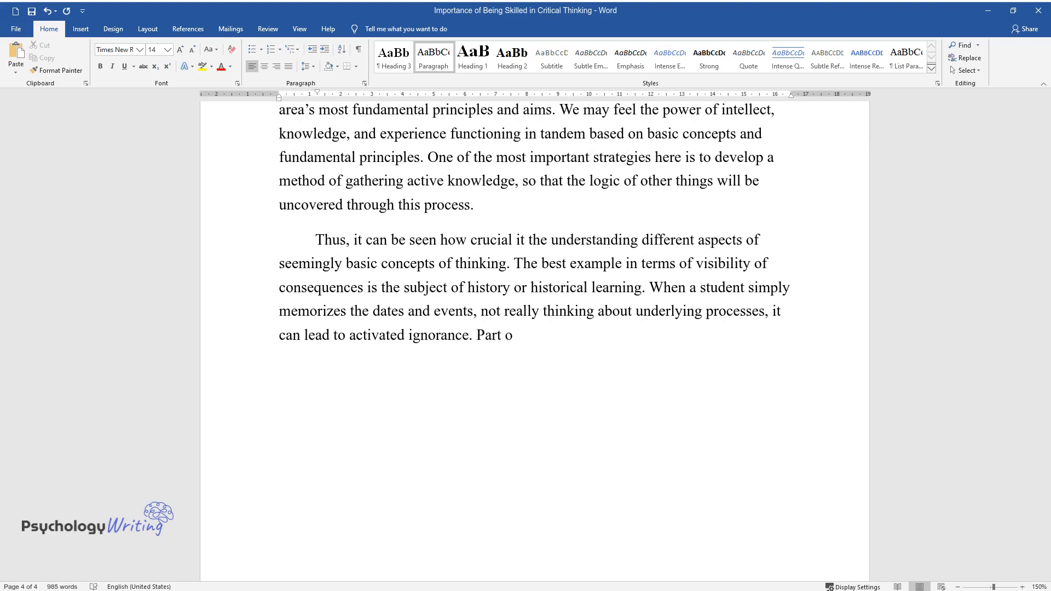
text(f it can become his pool of inert i)
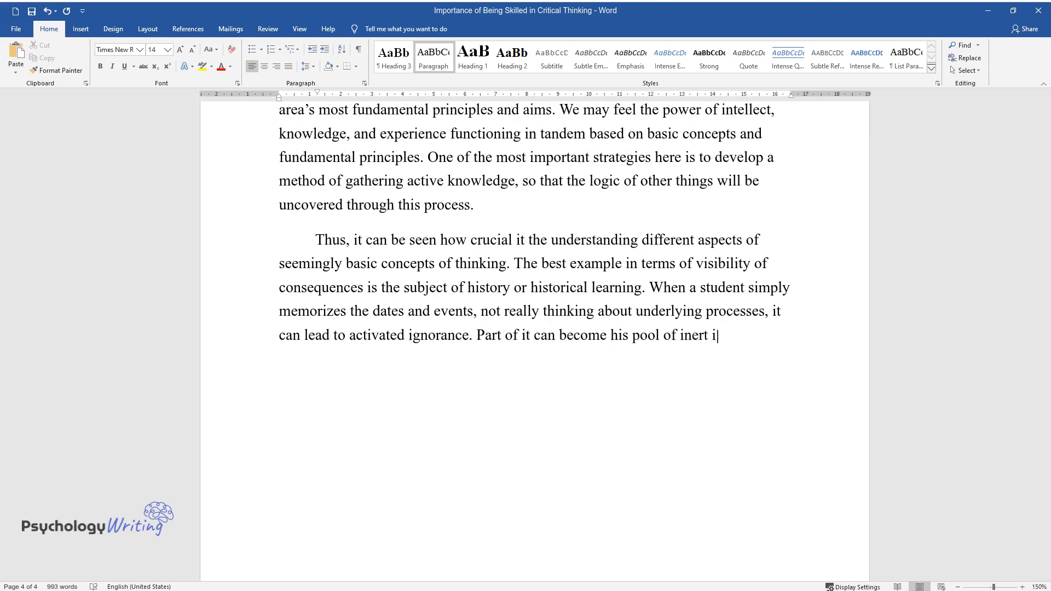
text(nformation; the other – which a stu)
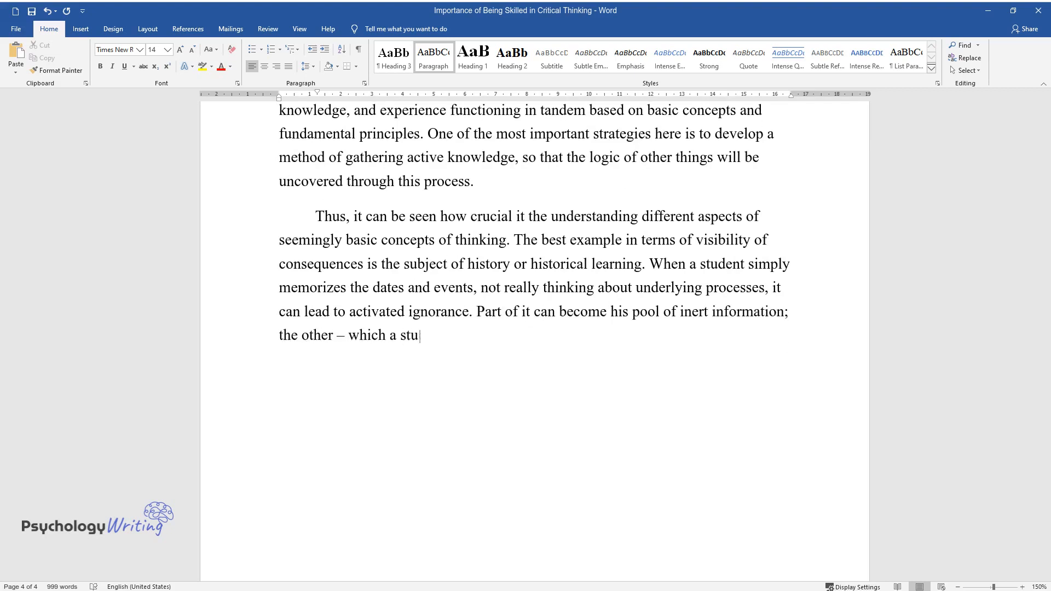
text(dent can misinterpret or not unders)
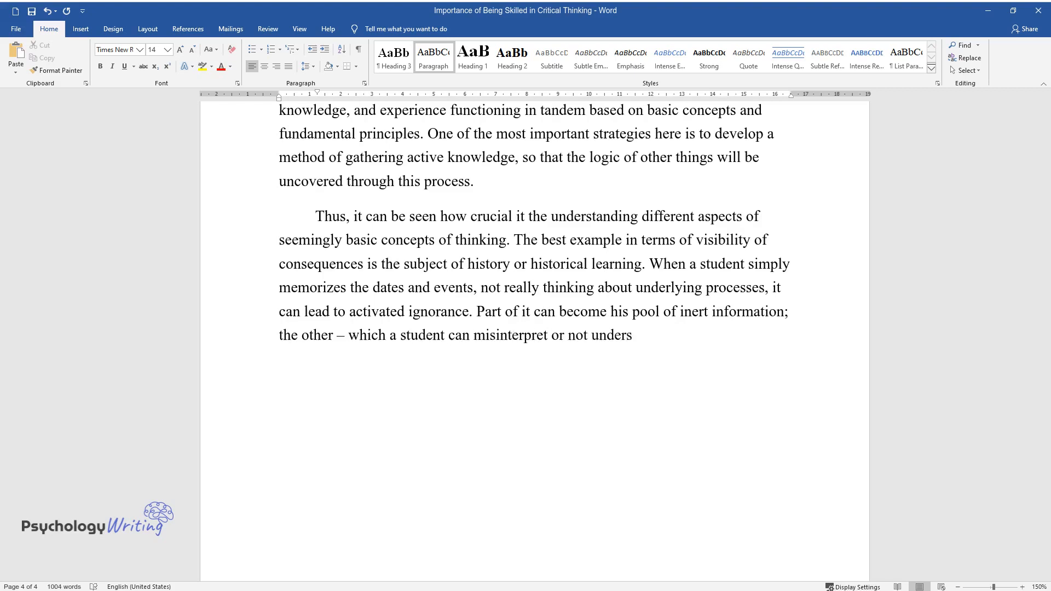
text(tand – can lead him to false infere)
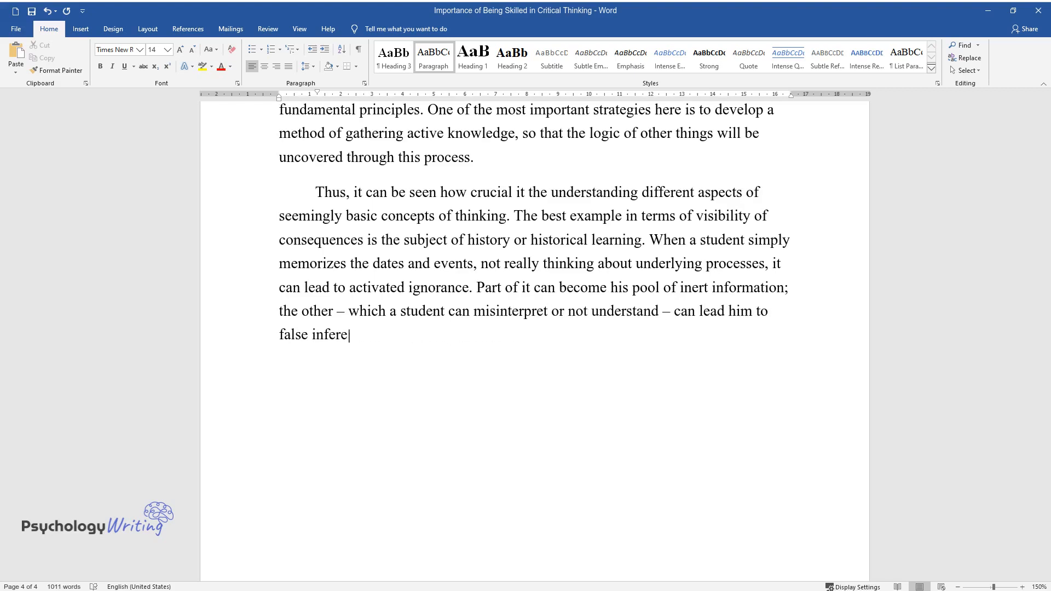
text(nce and ground his beliefs on a fun)
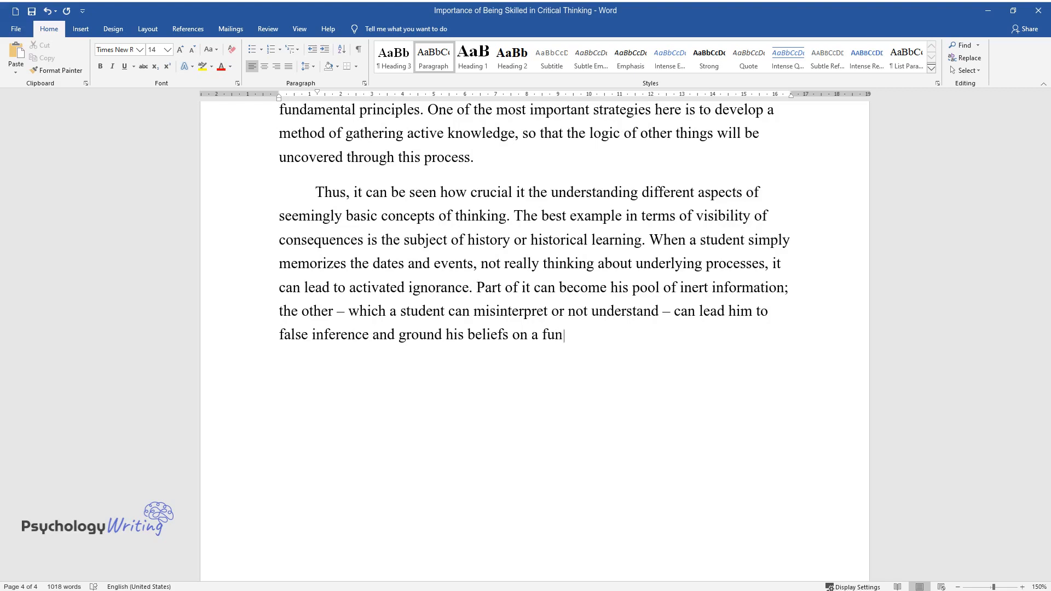
text(damentally wrong assumption. On the)
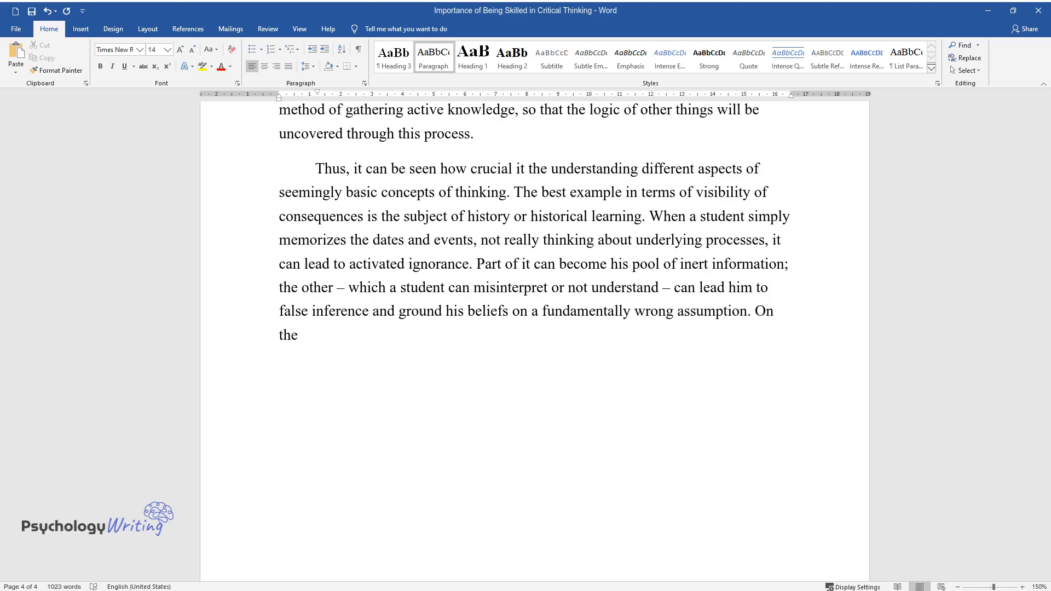
Continue with how understanding historical thinking aids comprehending the present and future plans, up to 'think historically in'
text(contrary, understanding historical)
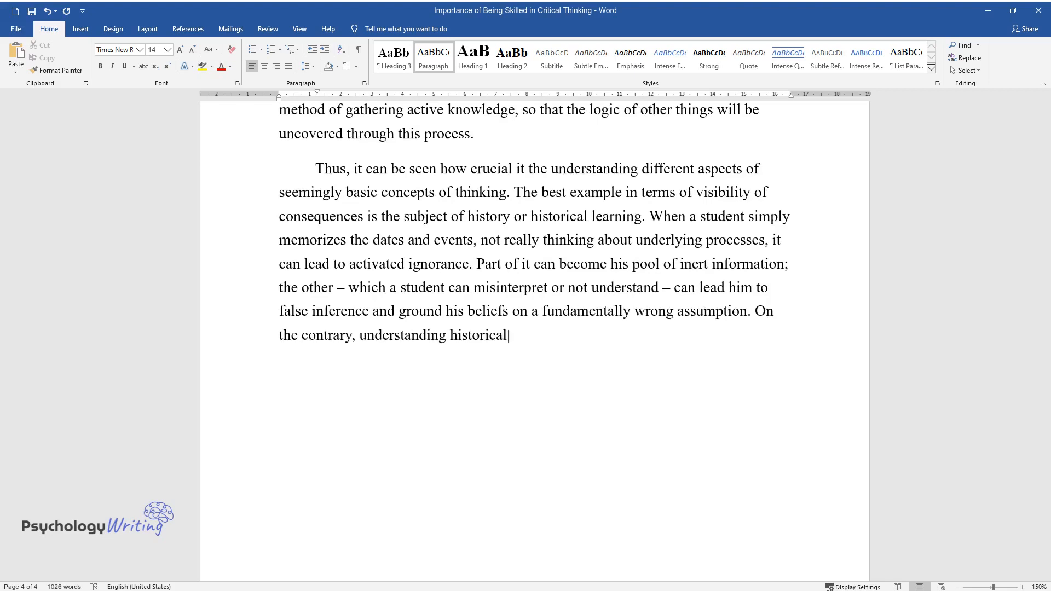
text(thinking helps to rely on historical)
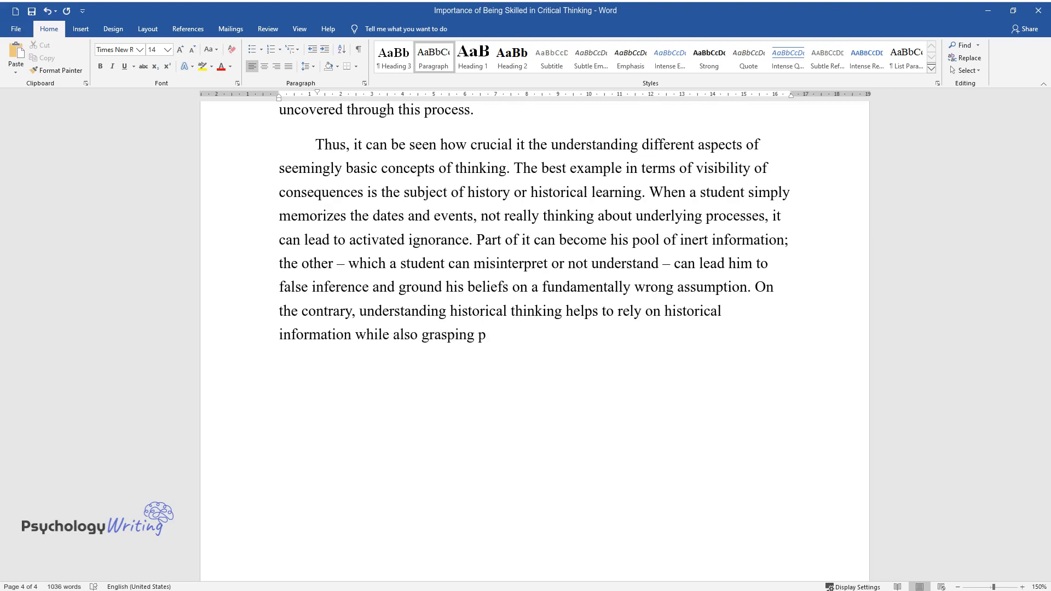
text(ast historical knowledge. Accountability for the)
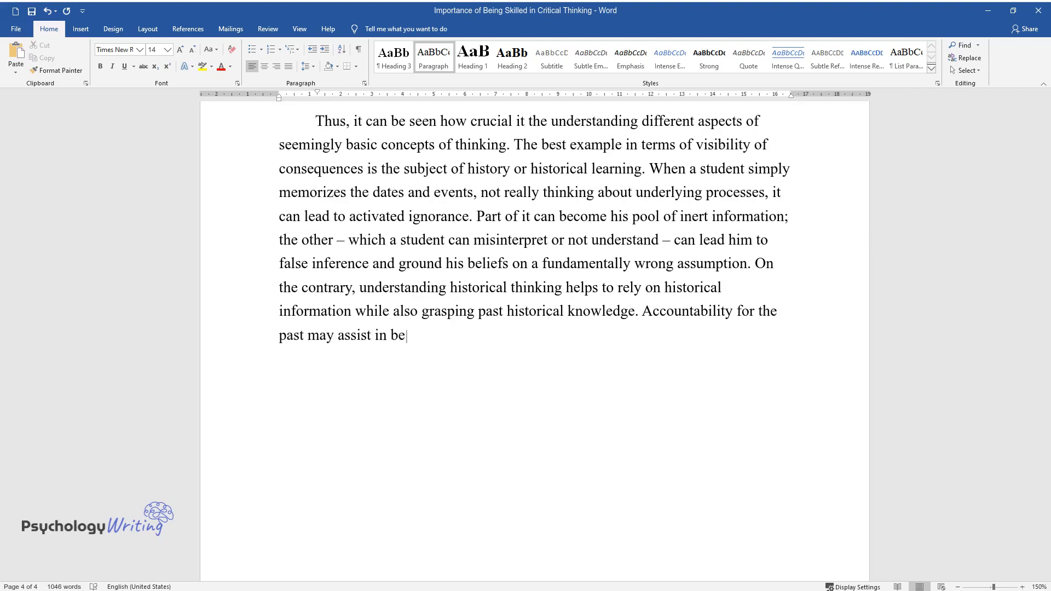
text(tter comprehending the present and)
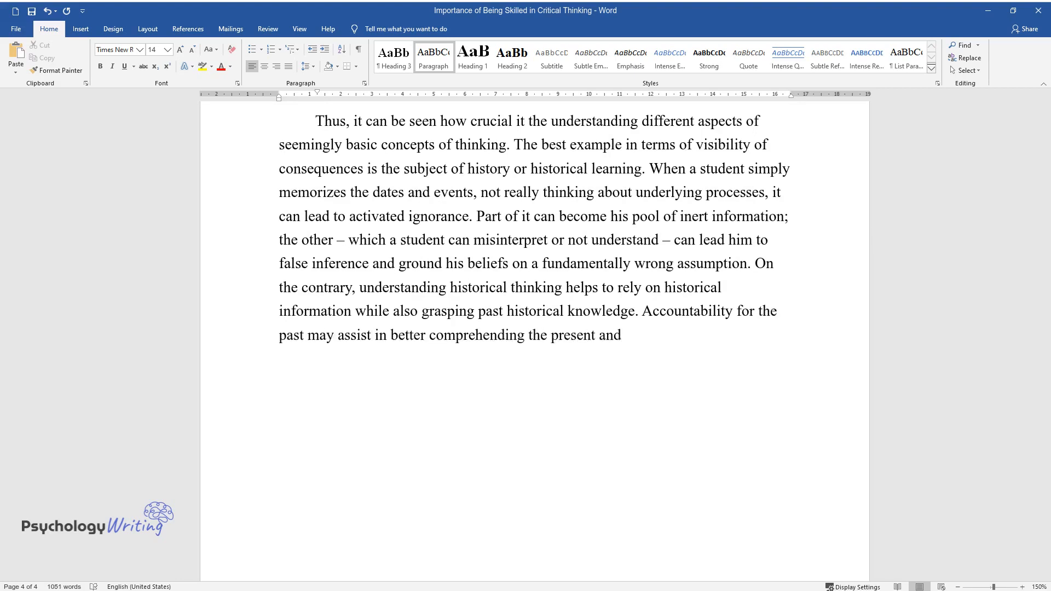
text(establishing logical future plans b)
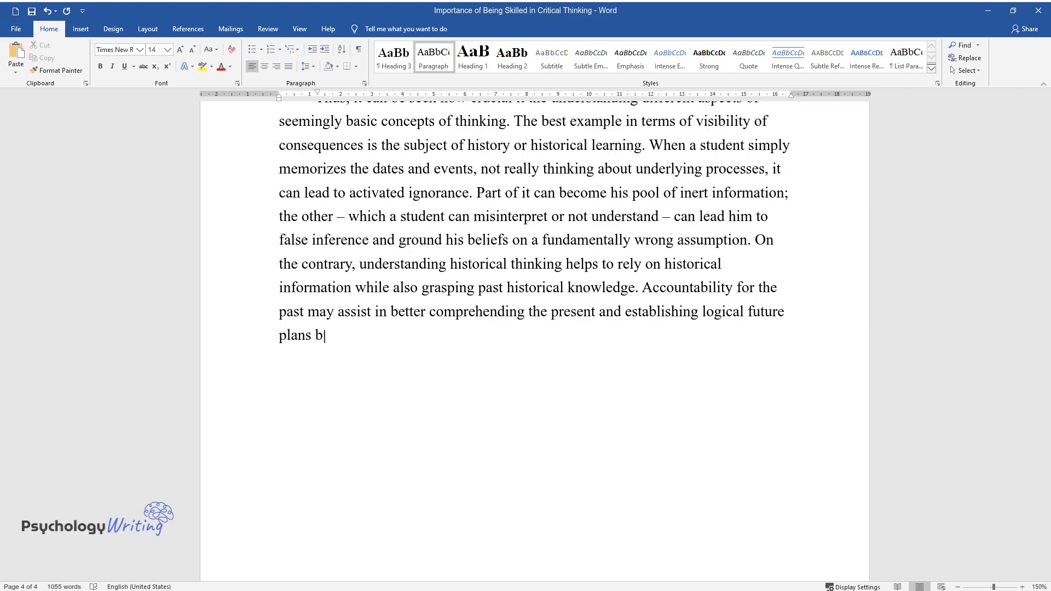
text(y starting with a grasp of the core)
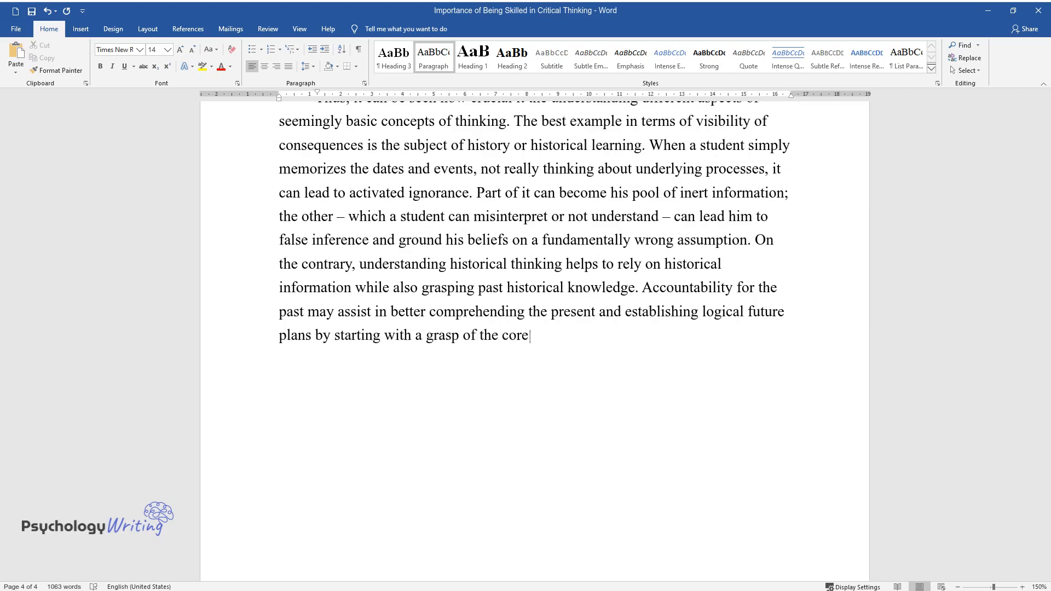
text(program of historical thought, such)
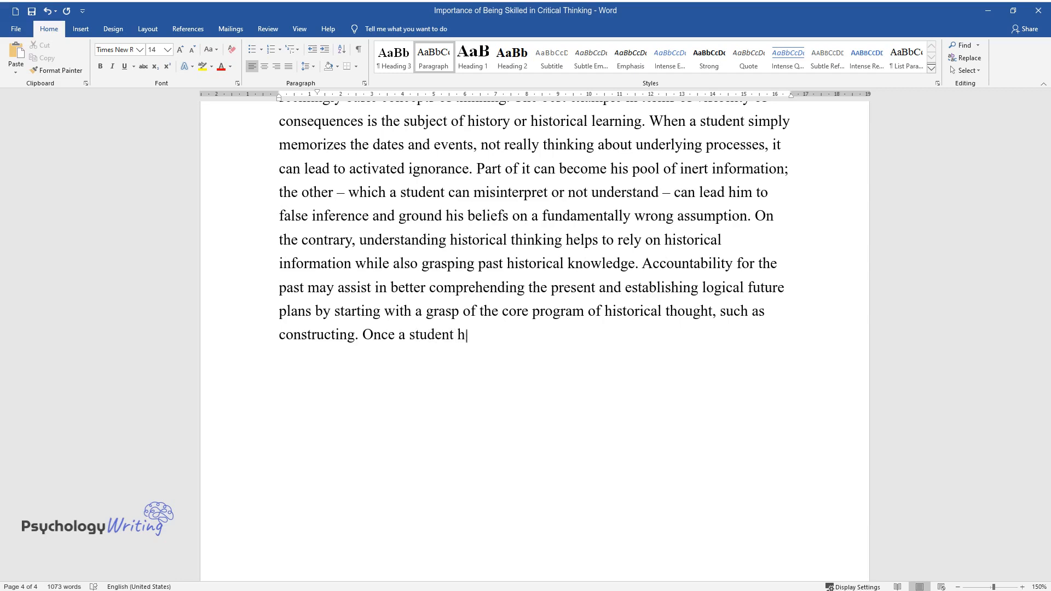
text(as grasped this fundamental understanding of)
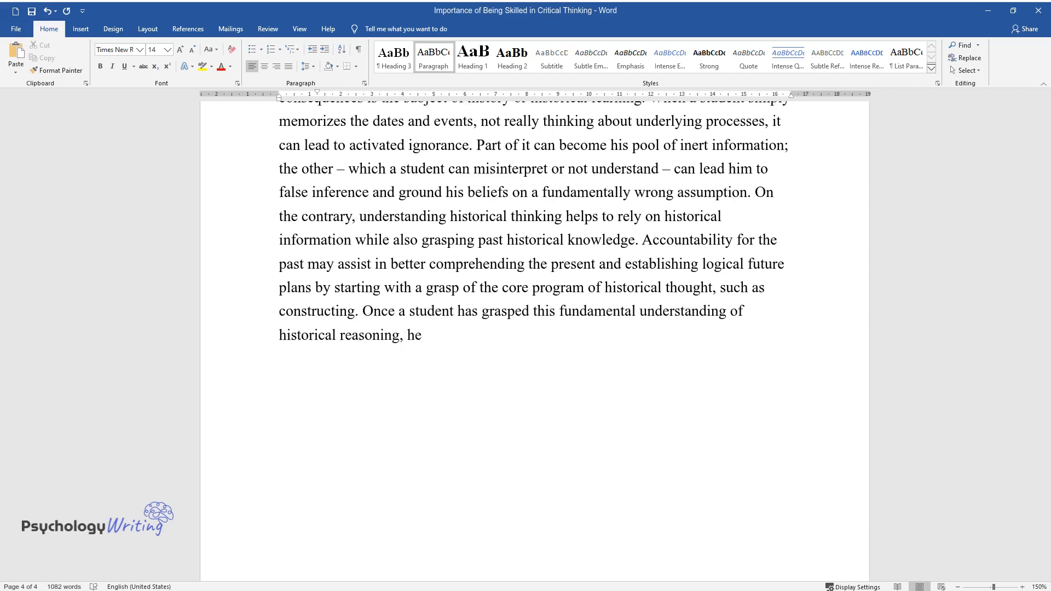
text(may begin to think historically in)
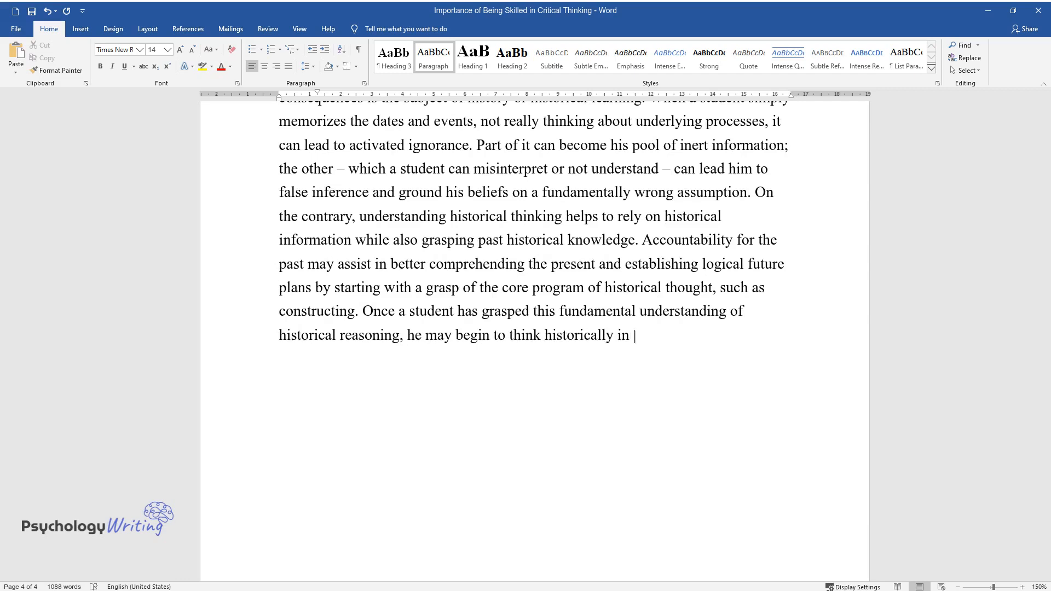
Finish the paragraph with 'daily situations. He or she starts…' ending 'an example of activated knowledge.'
text(daily situations. He or she starts)
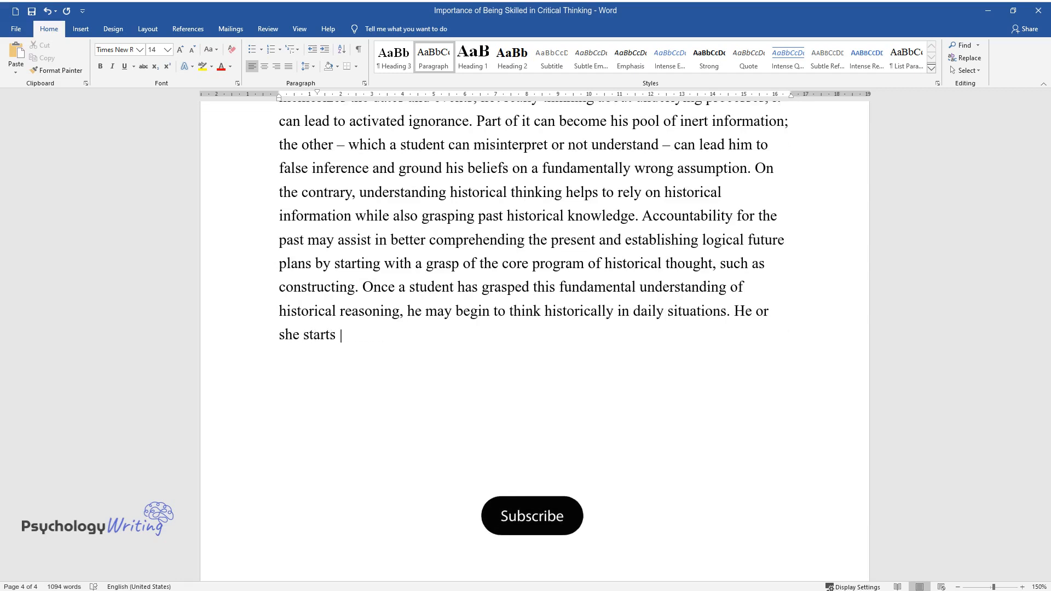
click(532, 516)
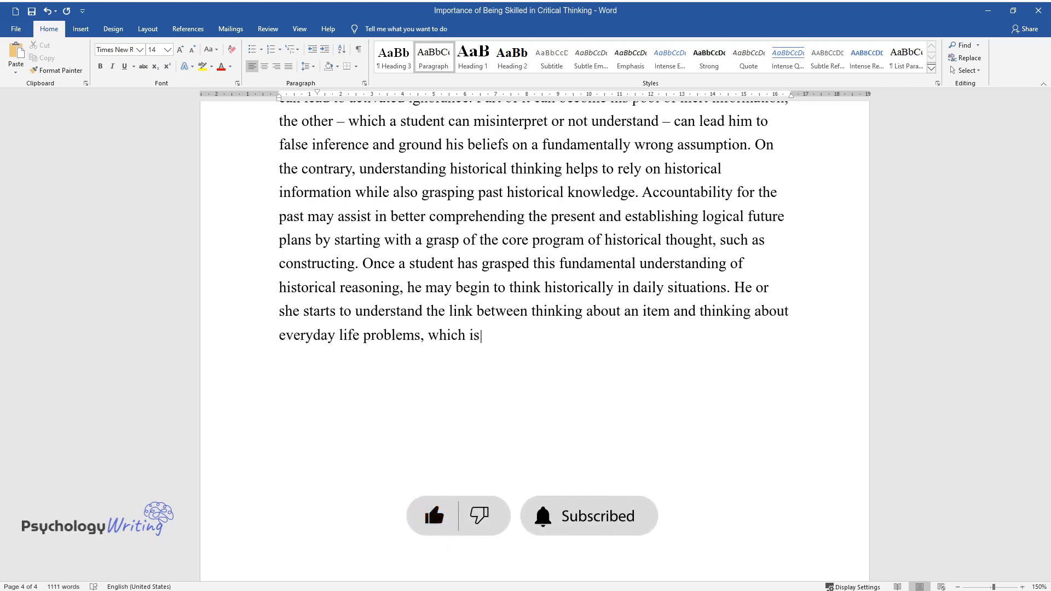
text(an example of activated knowledge.)
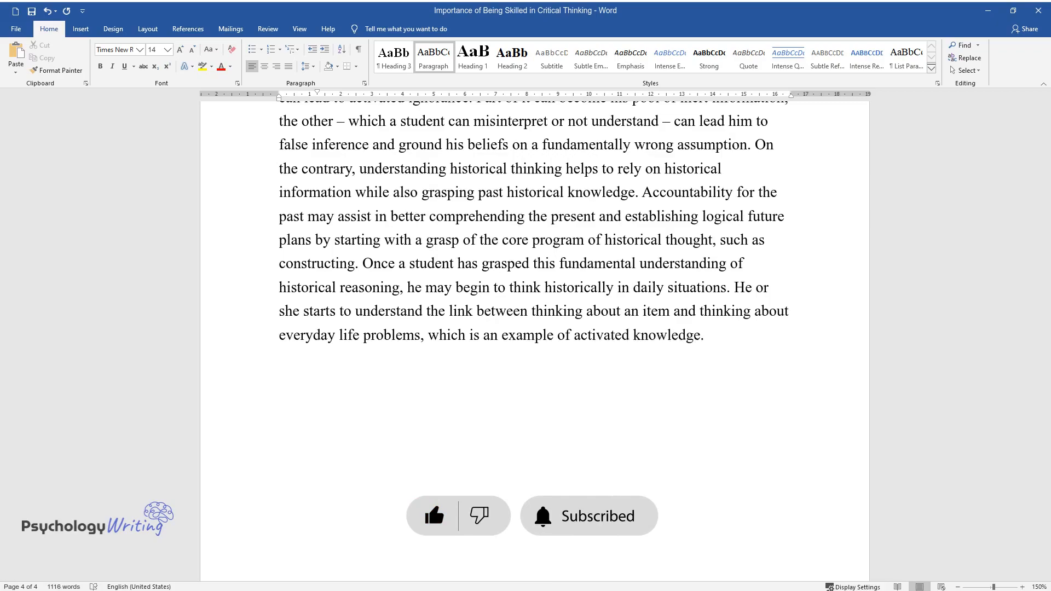